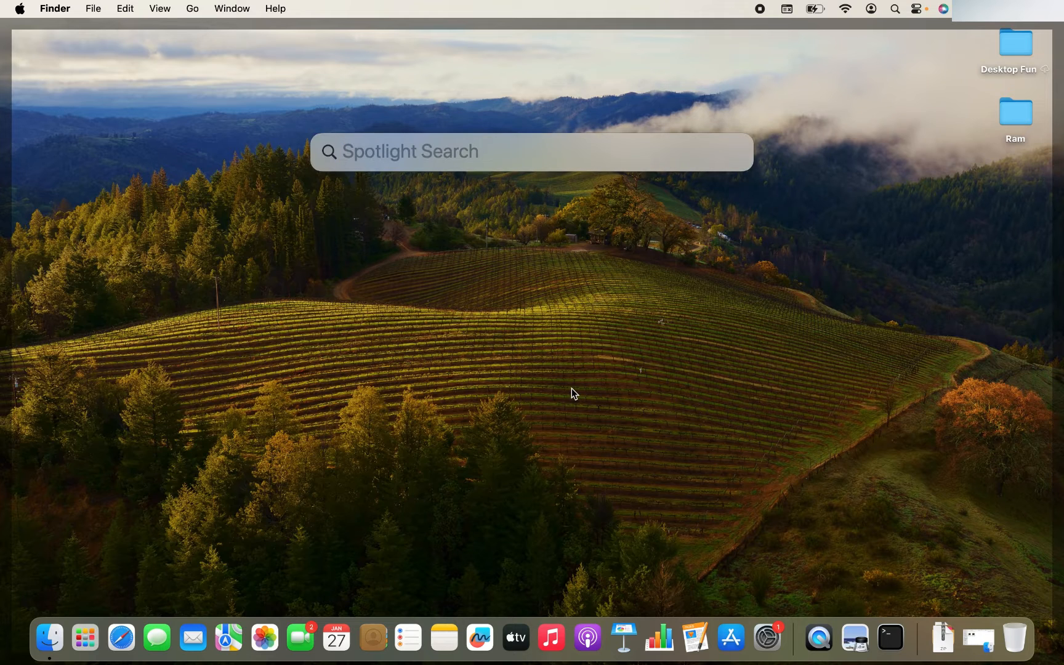
Step: Launch Terminal from Spotlight to check the installed Python version (3.11.5)
{"action": "type", "text": "terminal"}
{"action": "type", "text": "python3 -V"}
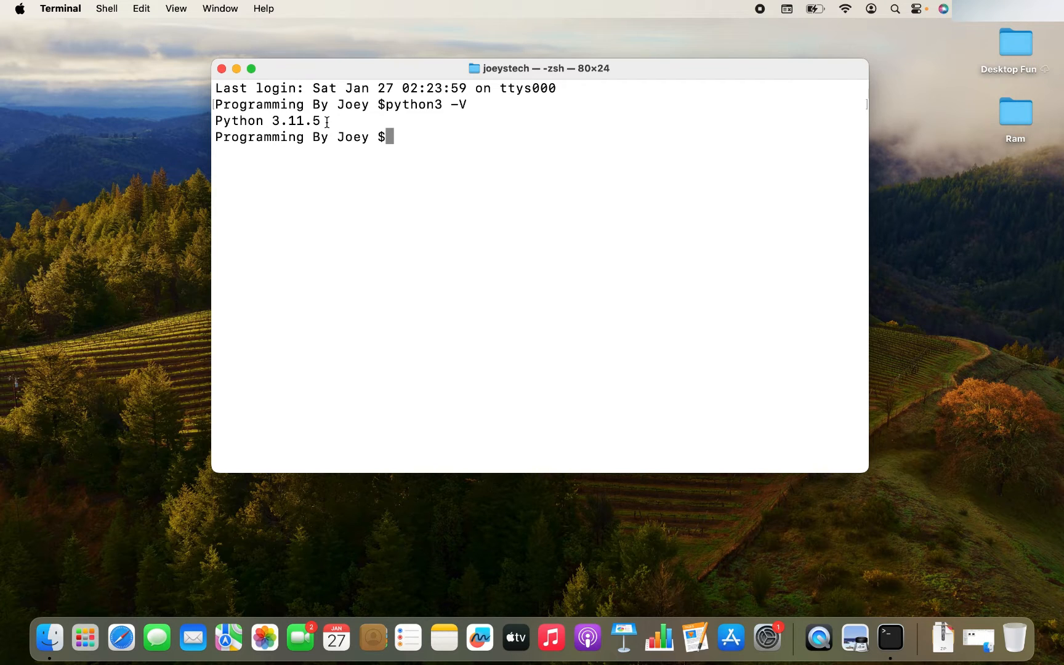
{"action": "mouse_move", "coordinate": [537, 279]}
{"action": "type", "text": "google"}
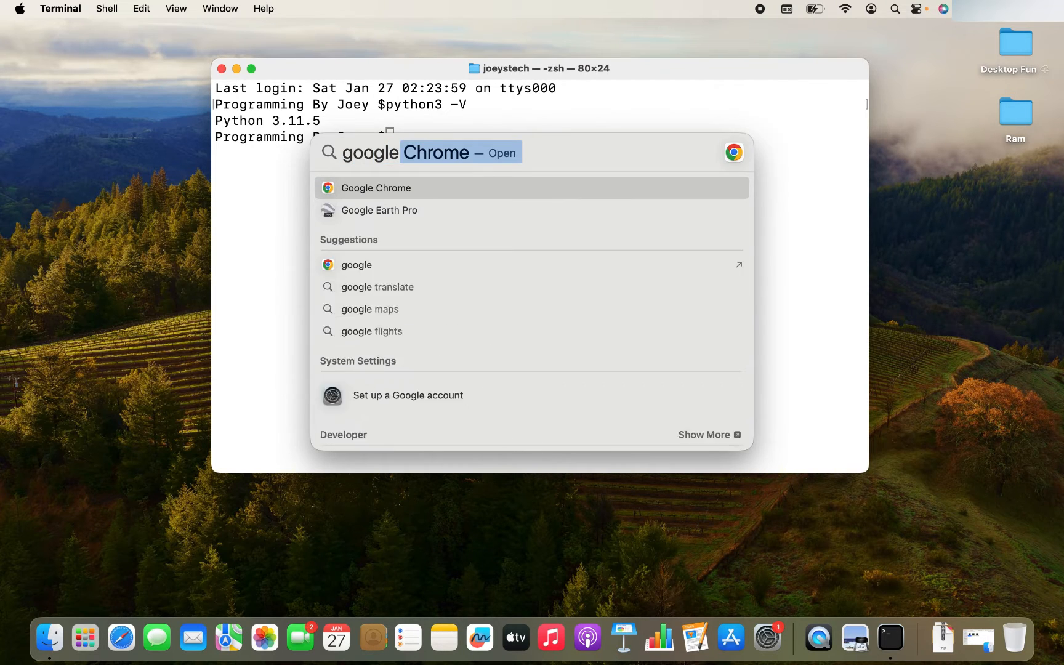
Step: Search Google for 'python' in Chrome and reach python.org's download options
{"action": "left_click", "coordinate": [375, 188]}
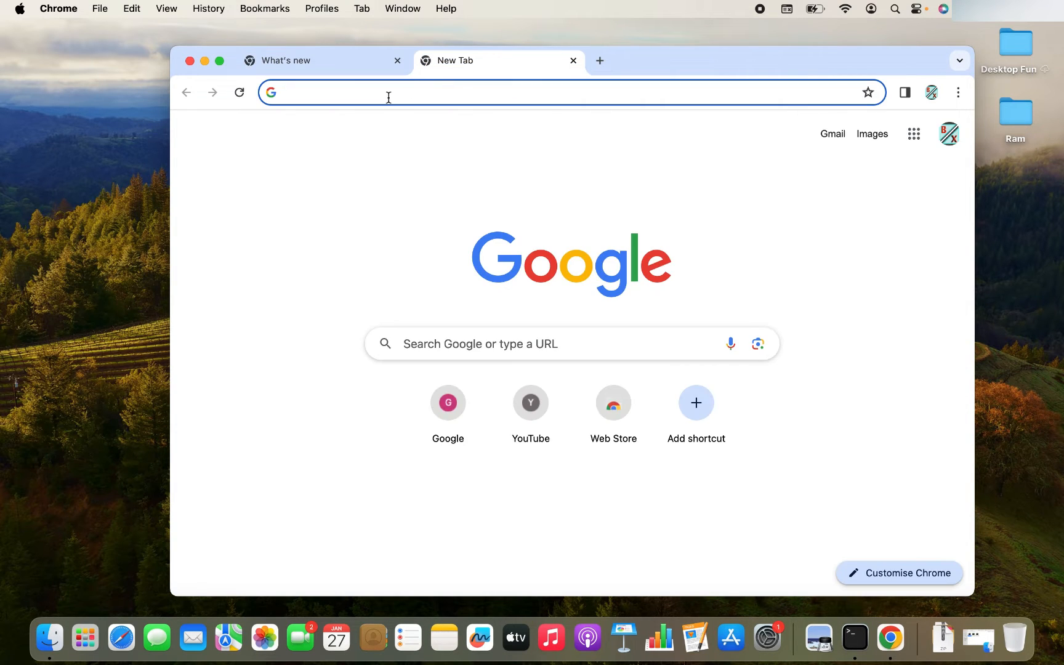
{"action": "mouse_move", "coordinate": [369, 161]}
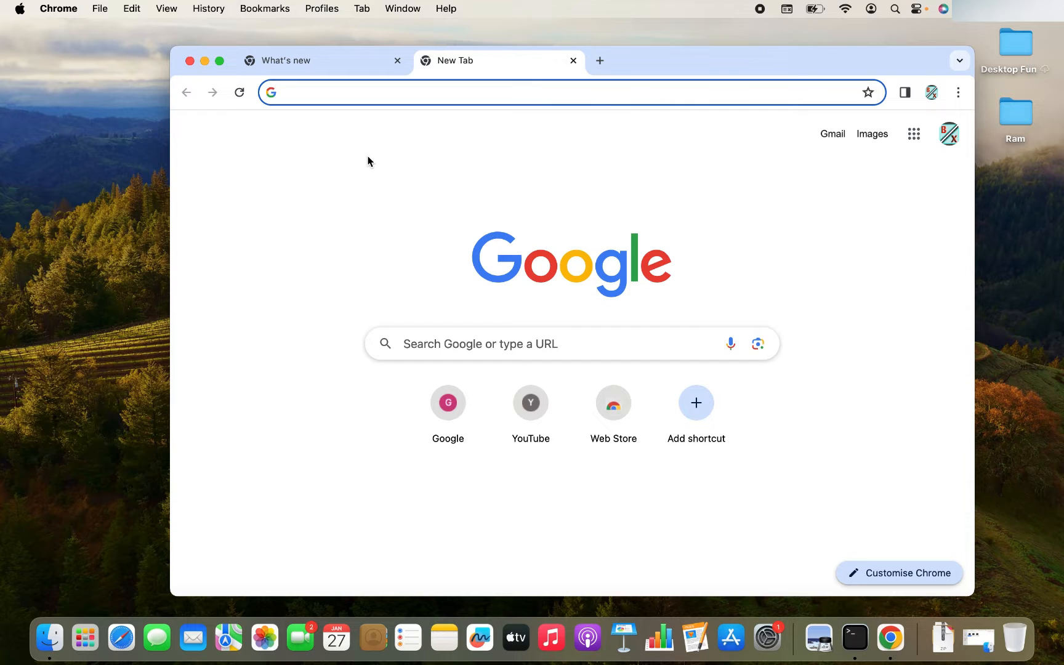
{"action": "type", "text": "python"}
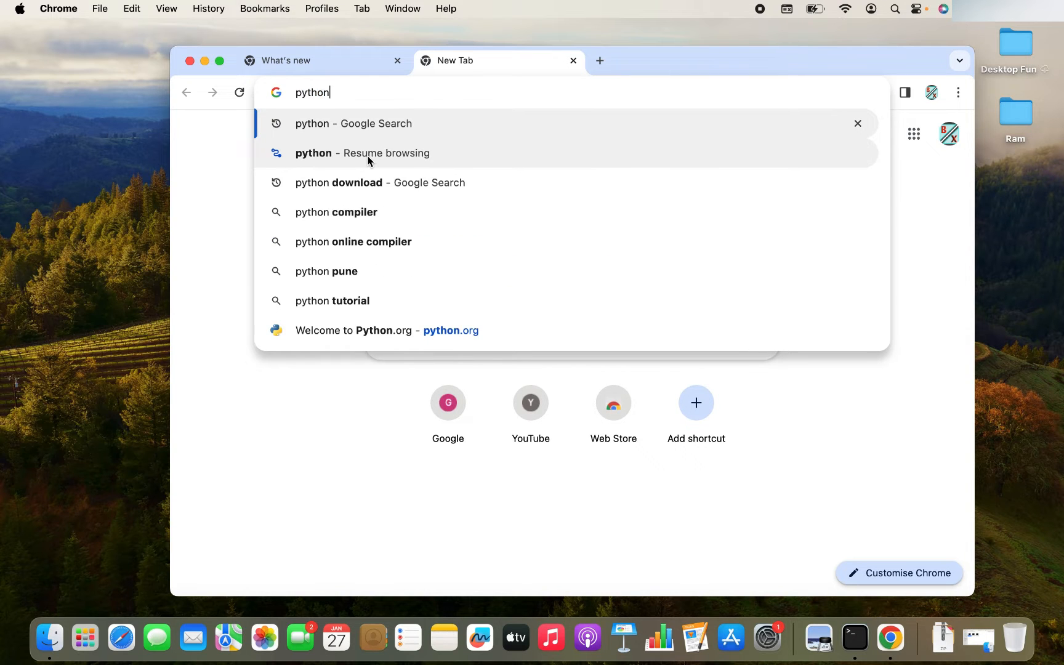
{"action": "left_click", "coordinate": [353, 123]}
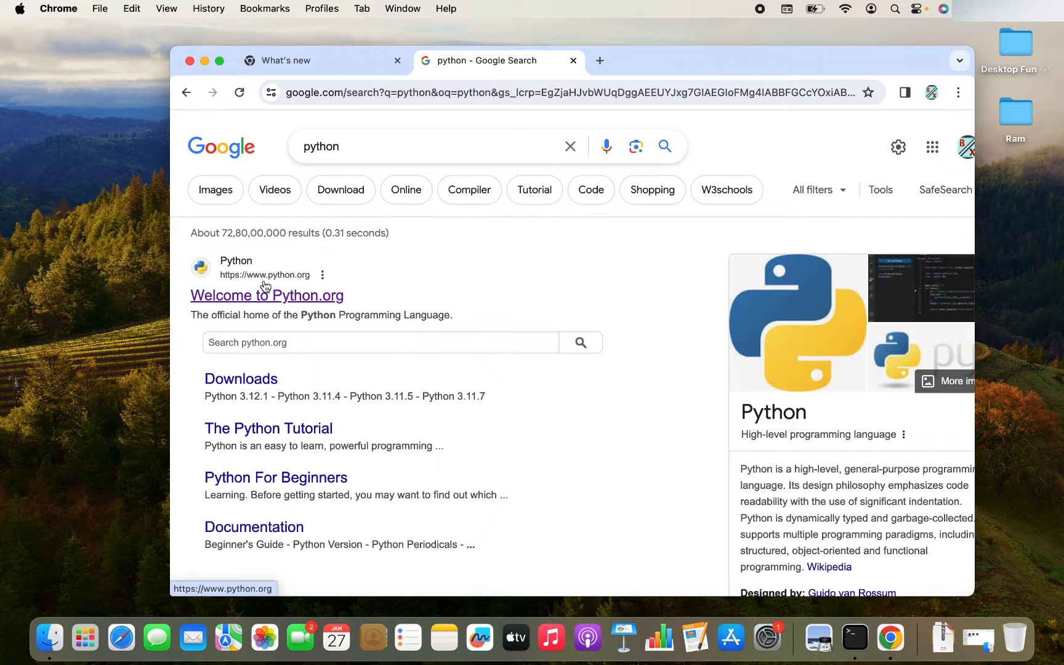
{"action": "left_click", "coordinate": [267, 296]}
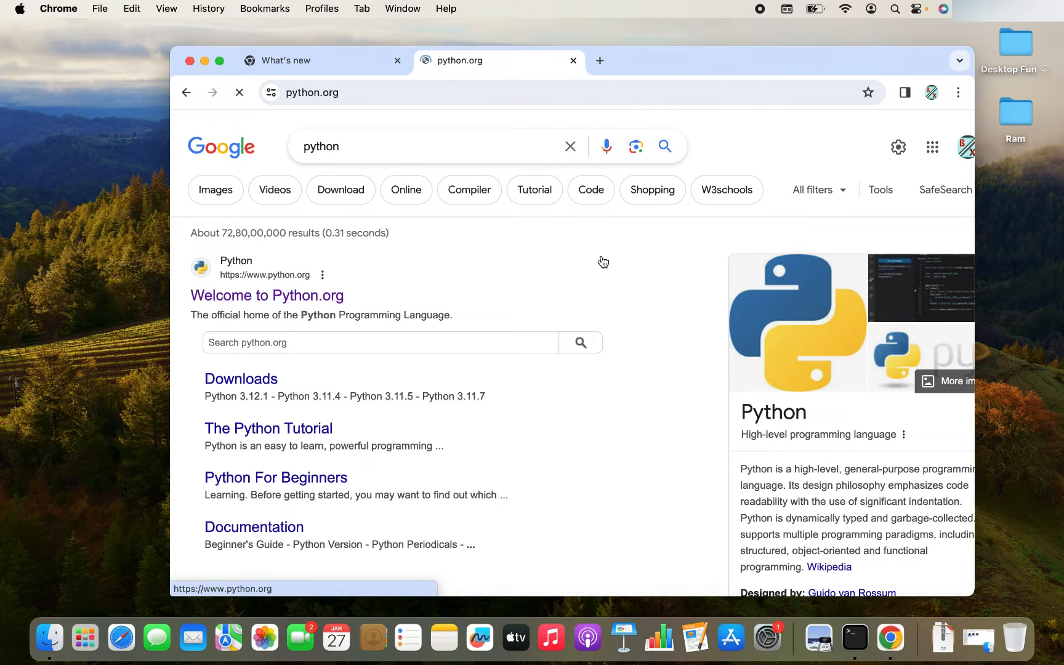
{"action": "left_click", "coordinate": [267, 296]}
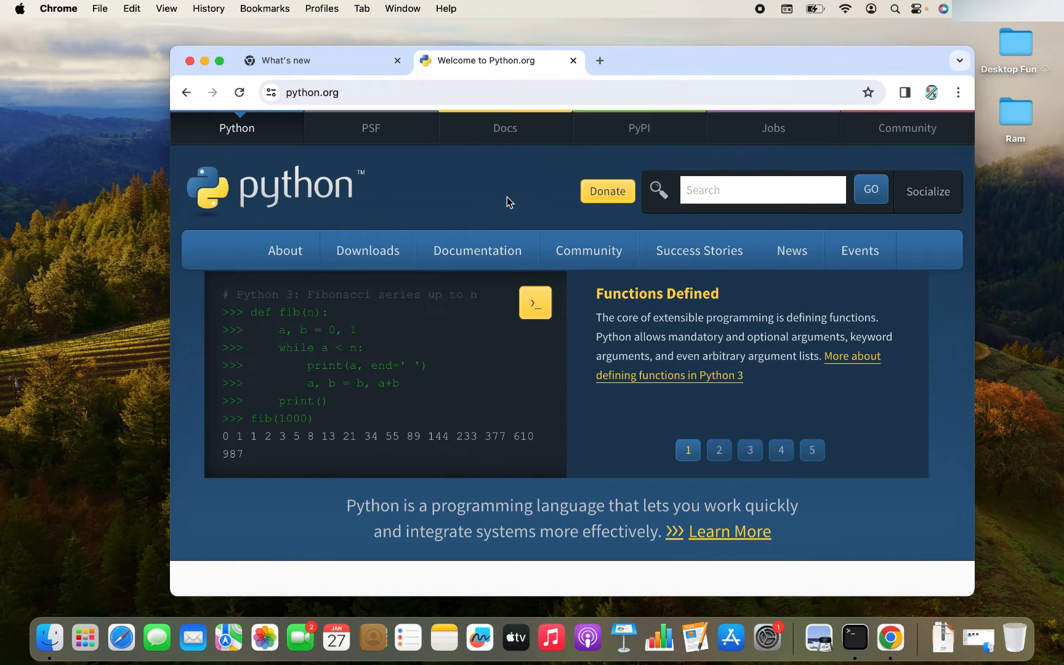
{"action": "left_click", "coordinate": [367, 251]}
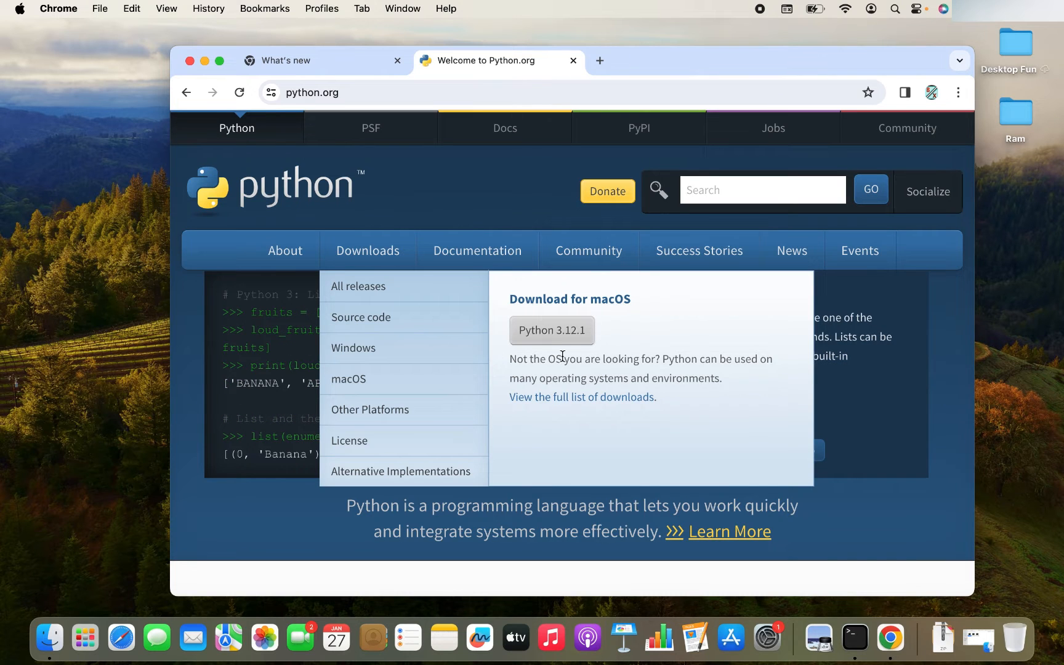
{"action": "mouse_move", "coordinate": [582, 358]}
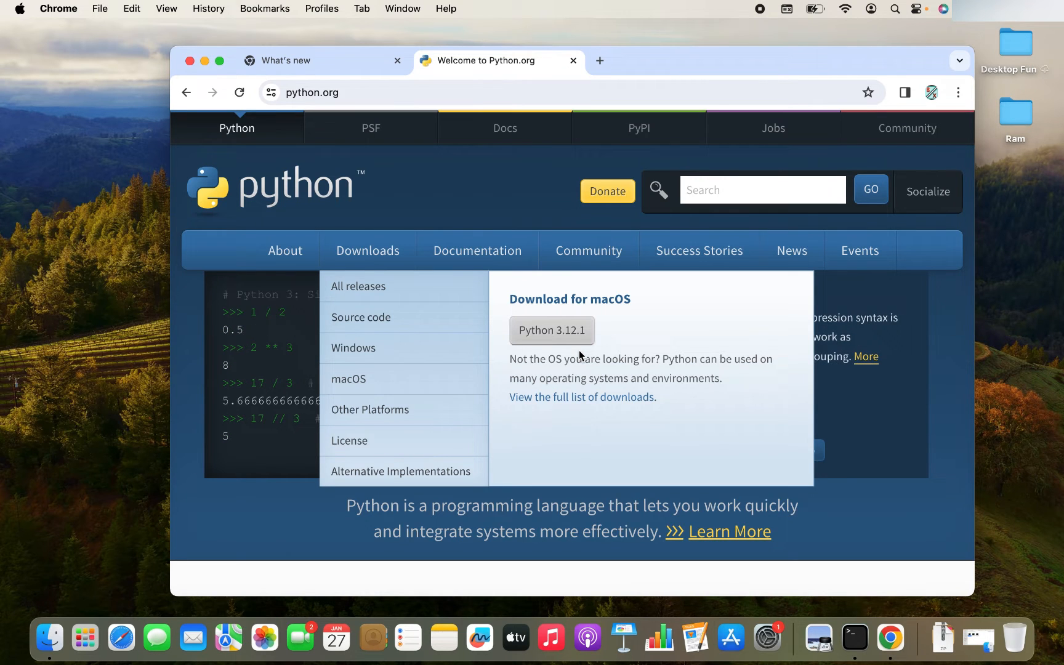
Step: Download the Python 3.12.1 macOS installer and show the recent download history
{"action": "left_click", "coordinate": [552, 330]}
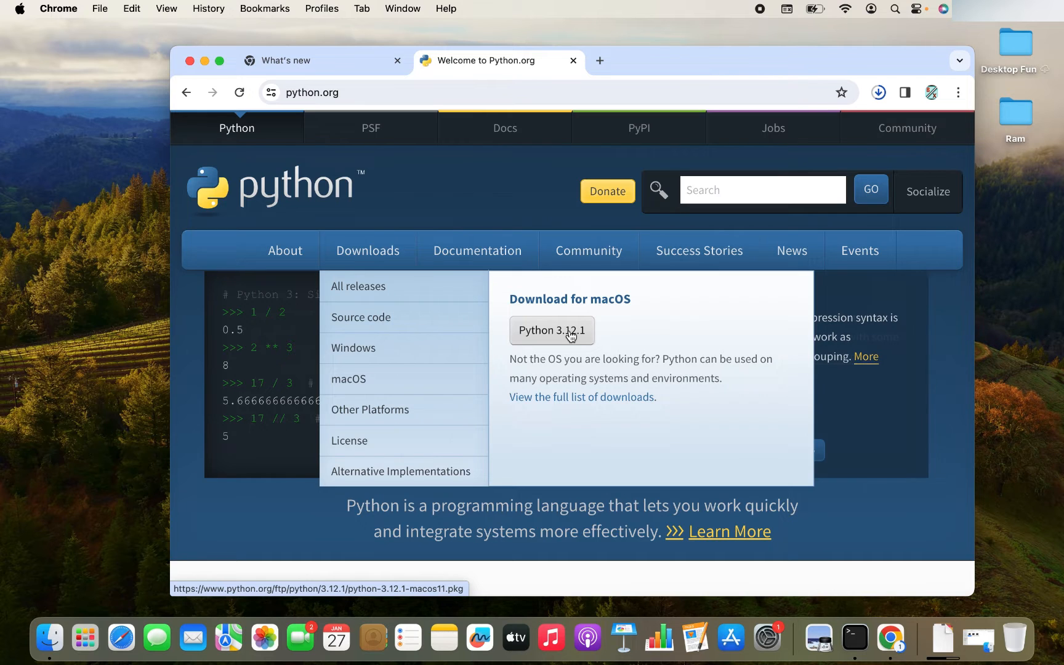
{"action": "left_click", "coordinate": [552, 331]}
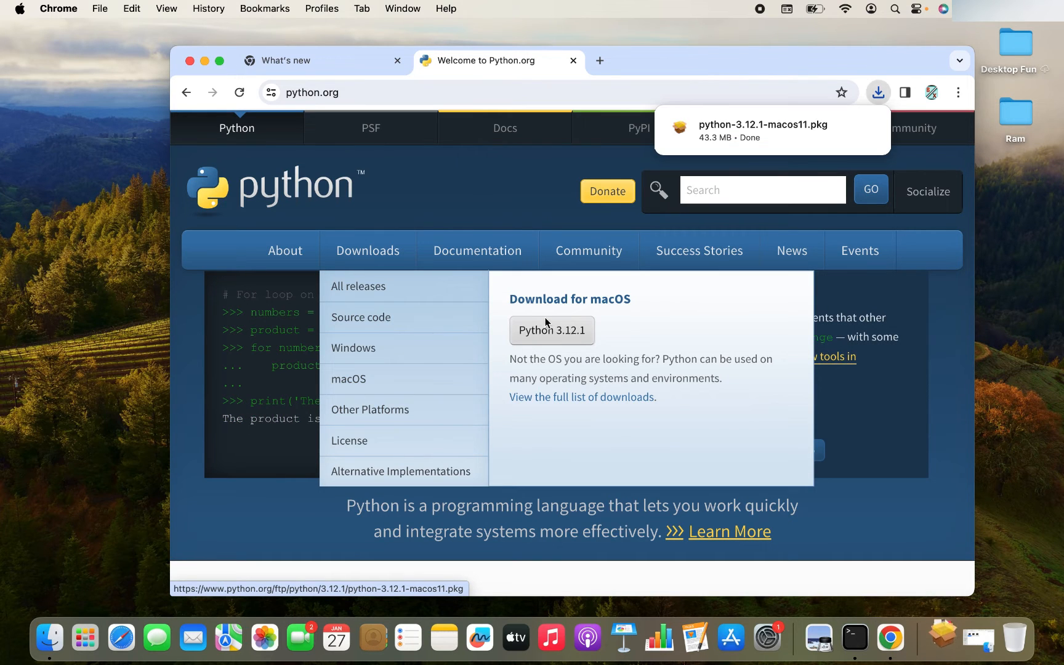
{"action": "mouse_move", "coordinate": [549, 309]}
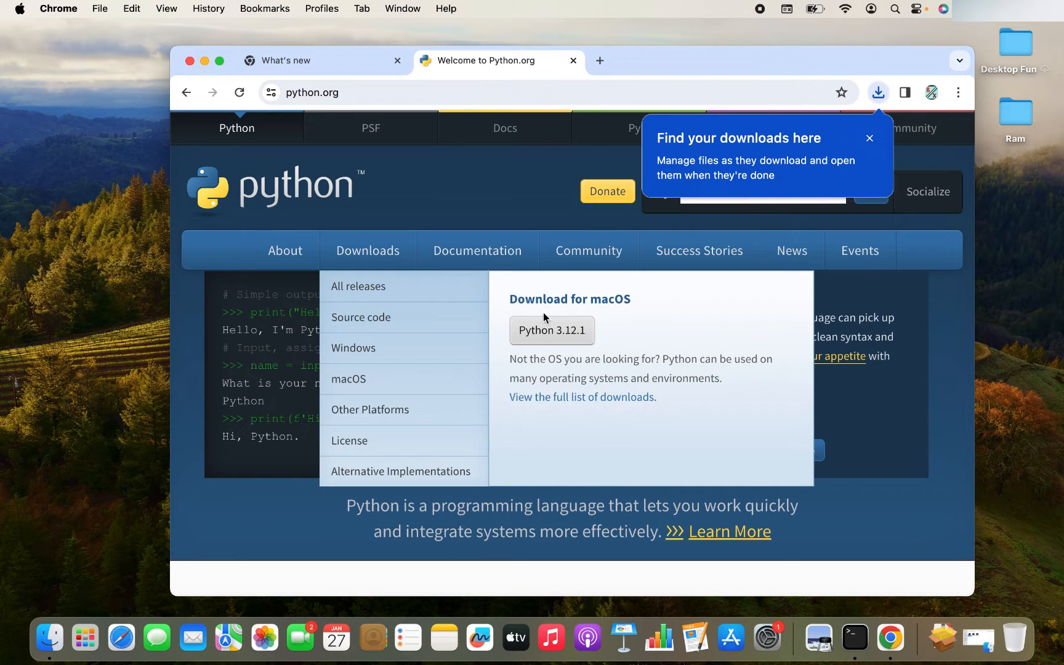
{"action": "mouse_move", "coordinate": [666, 324]}
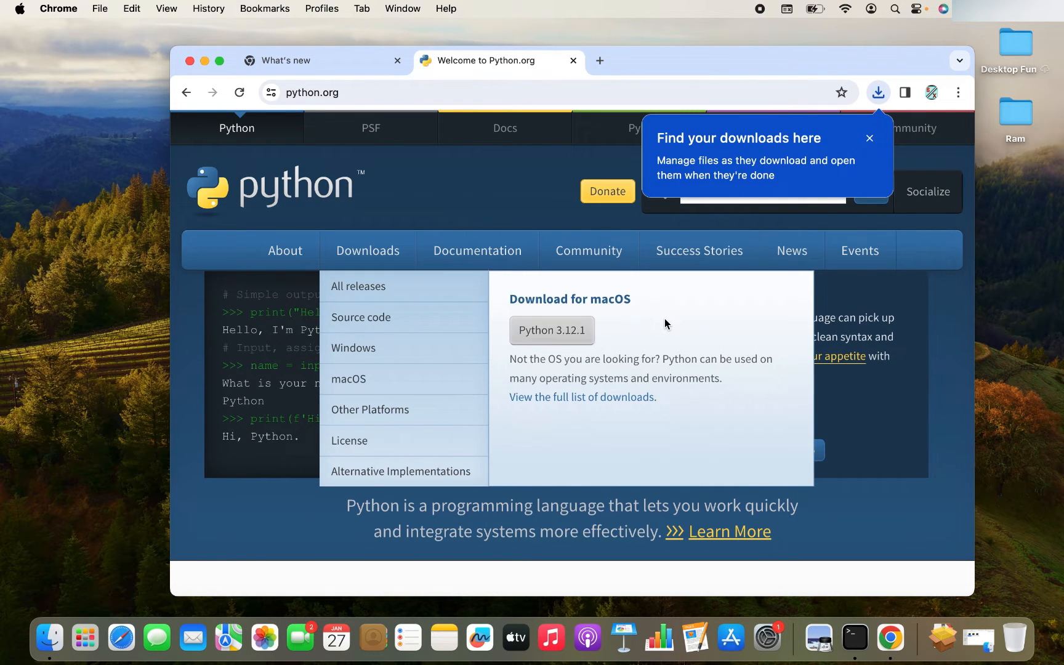
{"action": "left_click", "coordinate": [879, 92]}
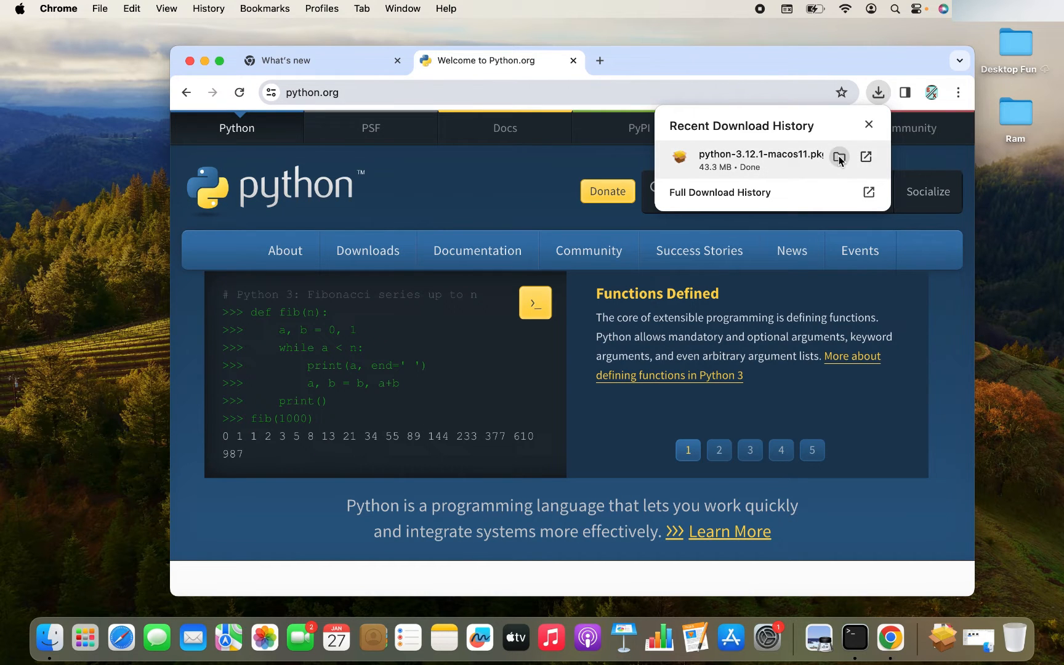
Step: Launch python-3.12.1-macos11.pkg from the Downloads folder in Finder
{"action": "left_click", "coordinate": [840, 158]}
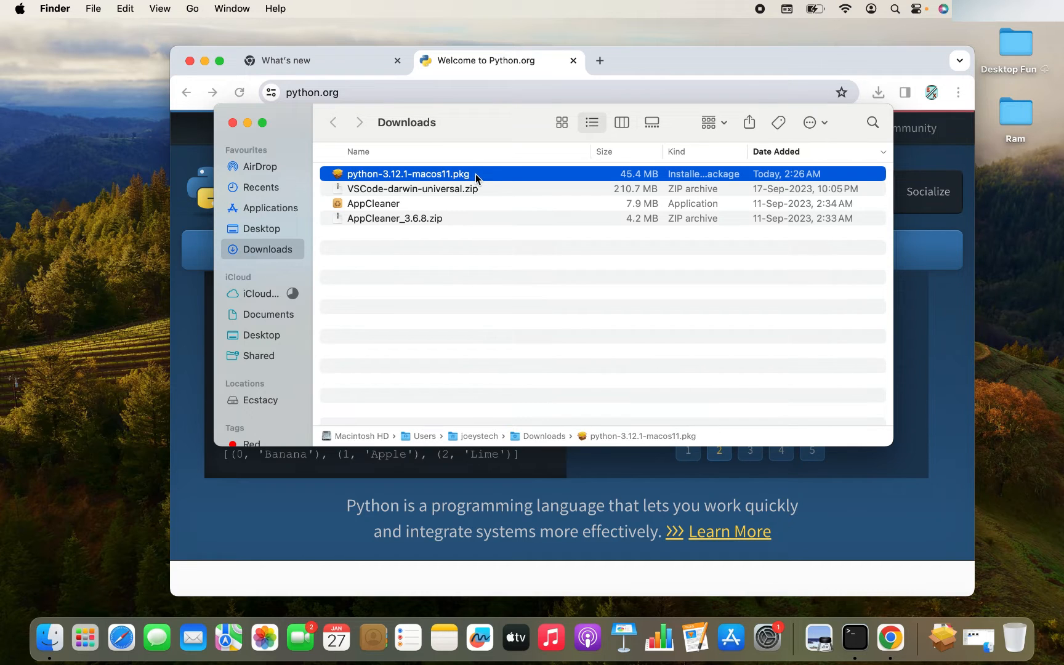
{"action": "mouse_move", "coordinate": [491, 215]}
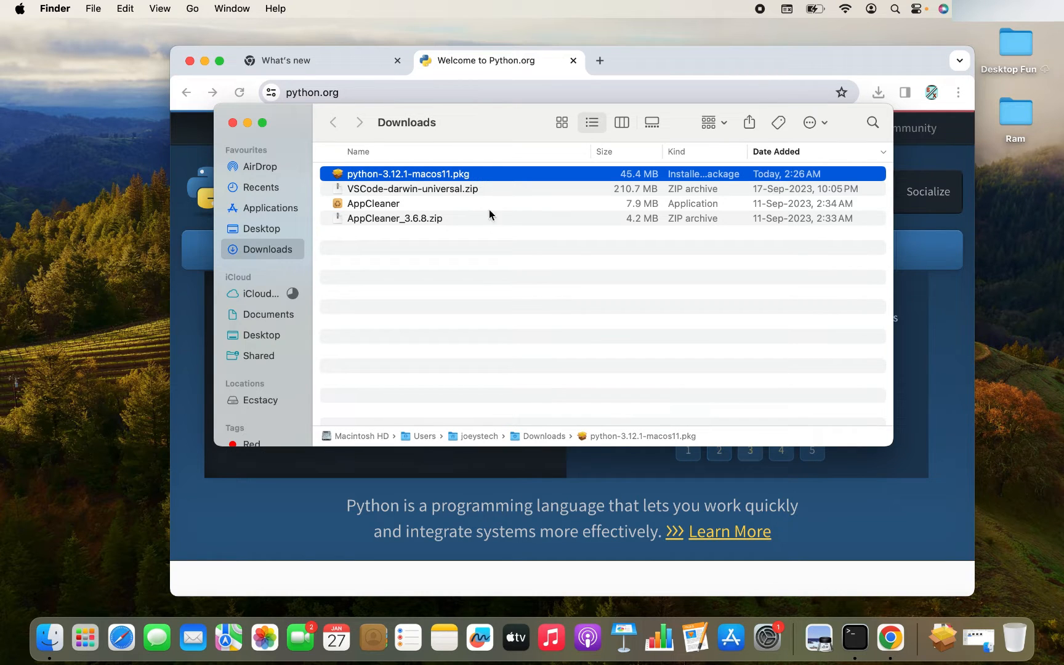
{"action": "mouse_move", "coordinate": [480, 181]}
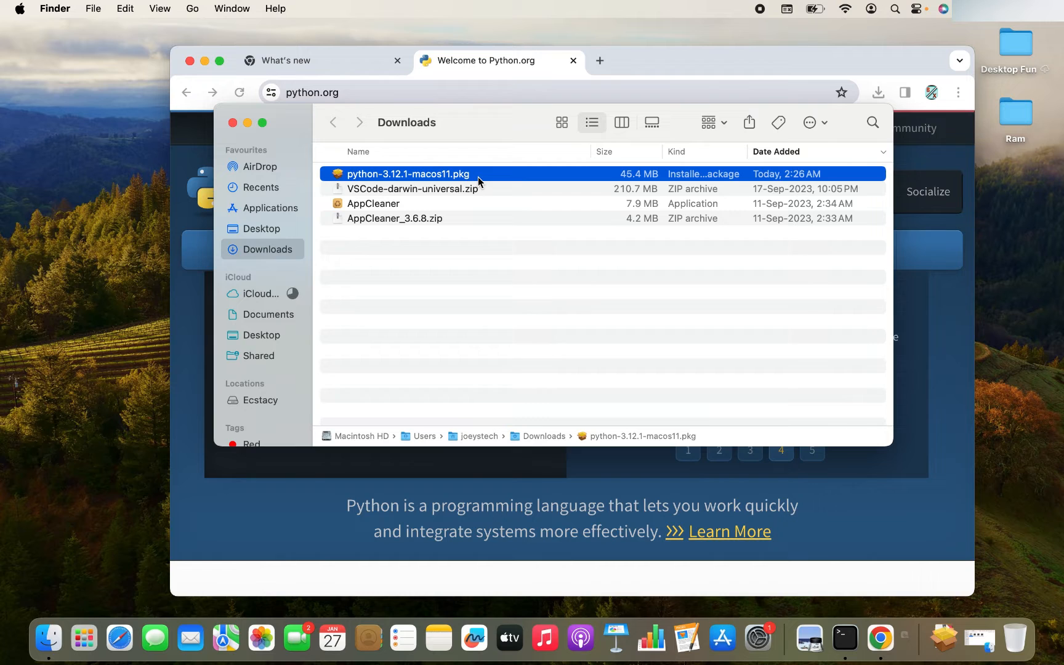
{"action": "double_click", "coordinate": [408, 173]}
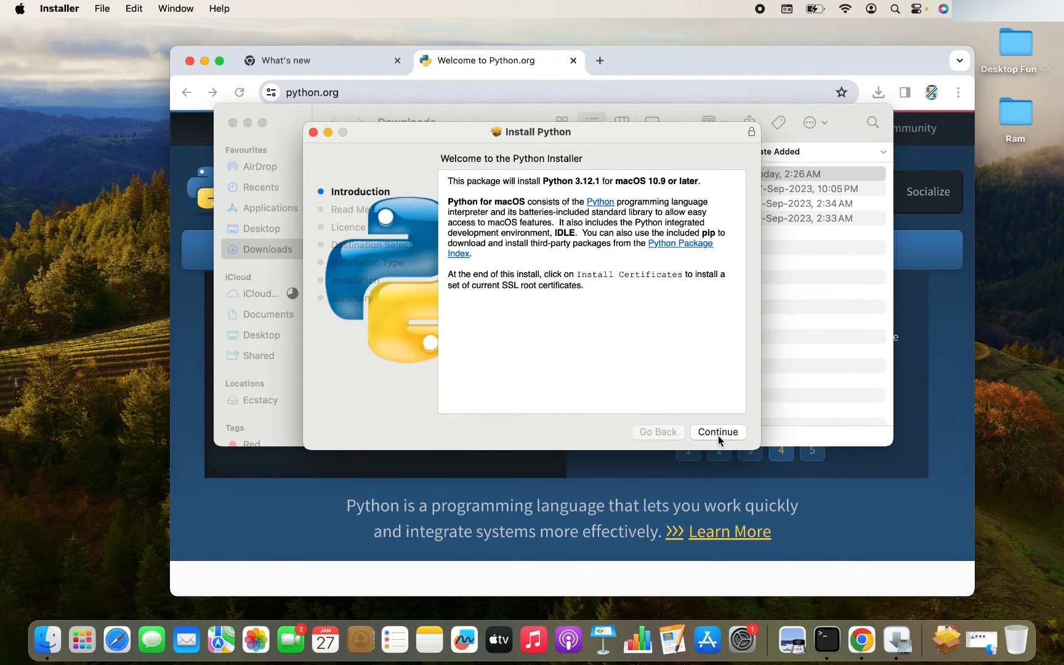
Step: Continue past Introduction and Read Me, agree to the licence and start the standard install
{"action": "left_click", "coordinate": [719, 432]}
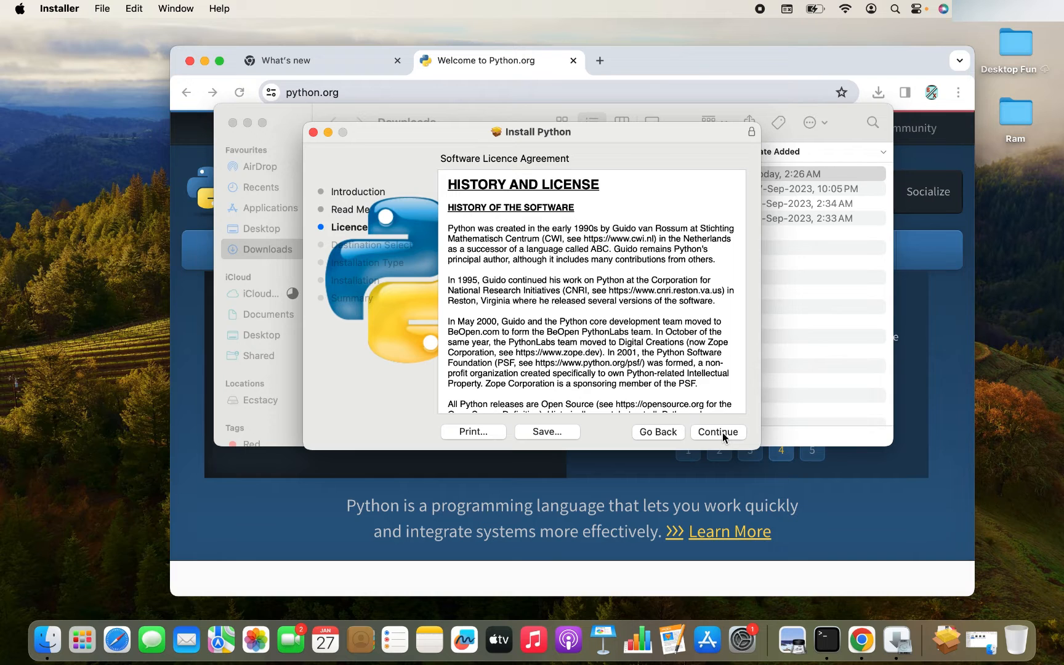
{"action": "left_click", "coordinate": [718, 431]}
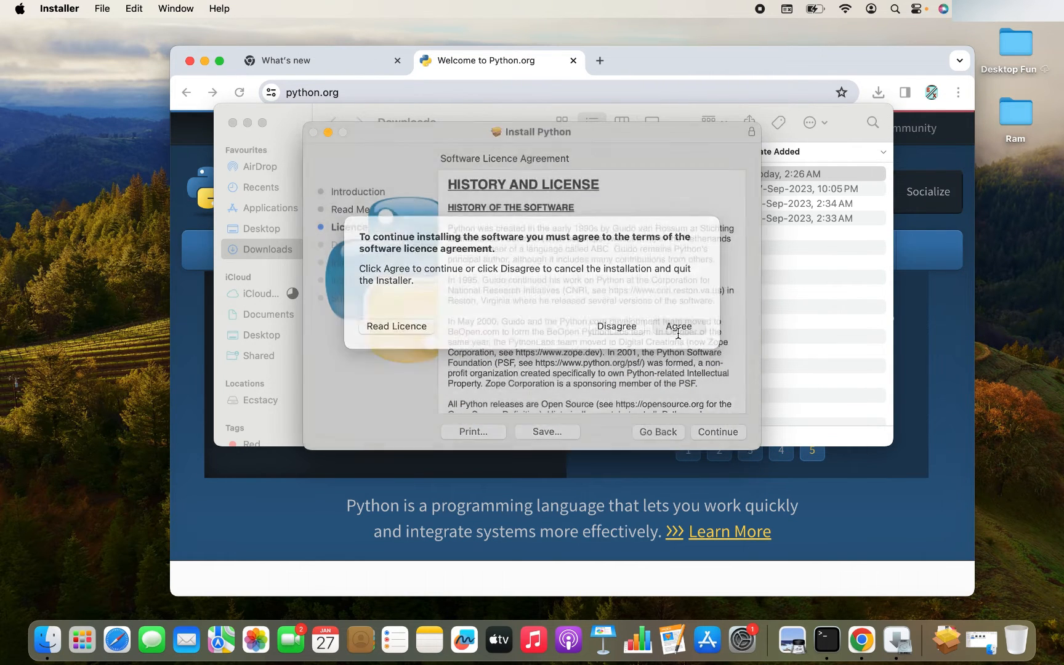
{"action": "left_click", "coordinate": [678, 326]}
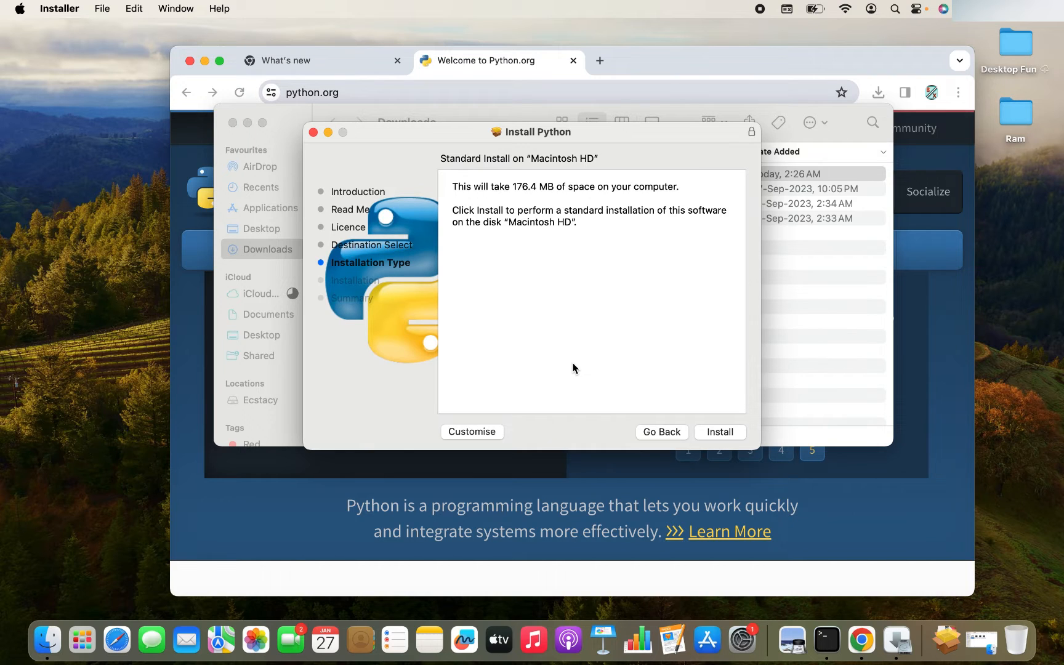
{"action": "mouse_move", "coordinate": [590, 298]}
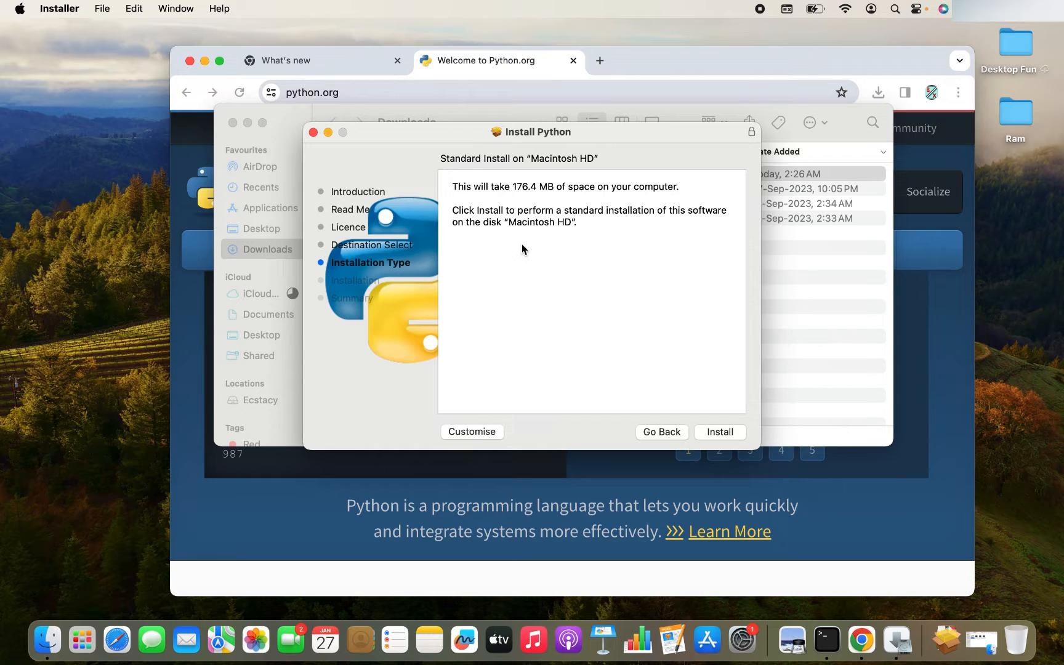
{"action": "mouse_move", "coordinate": [517, 199]}
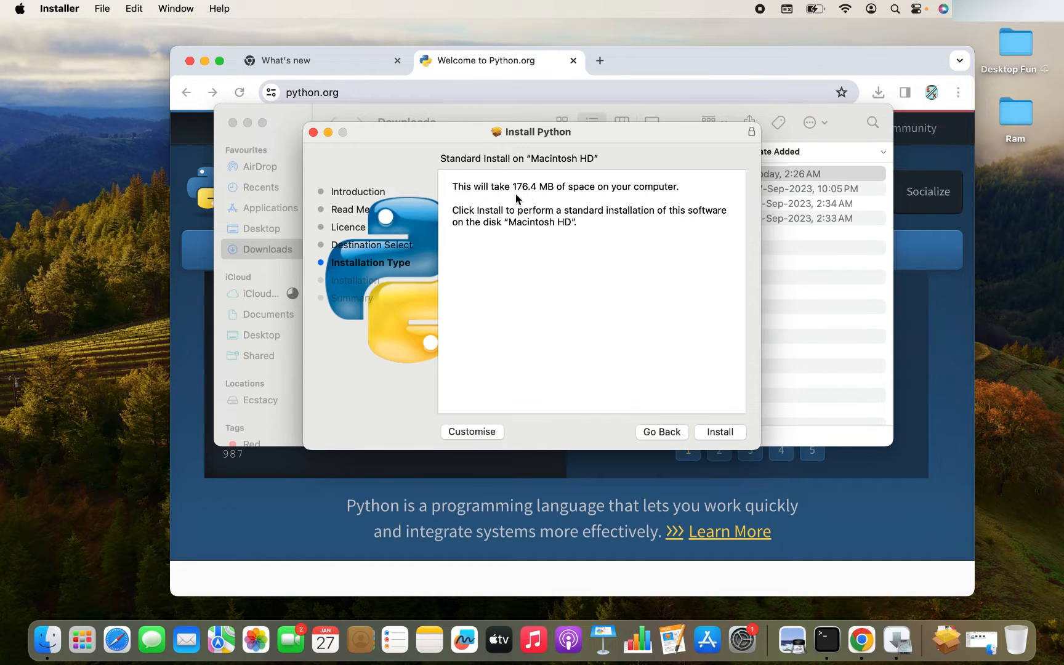
{"action": "mouse_move", "coordinate": [558, 202]}
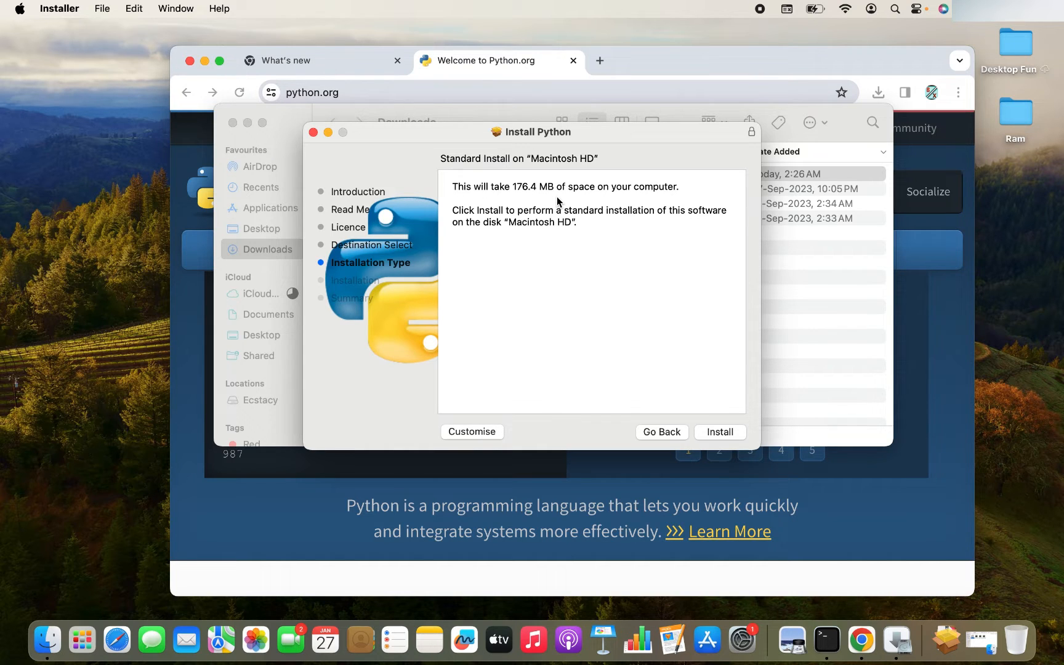
{"action": "mouse_move", "coordinate": [620, 277]}
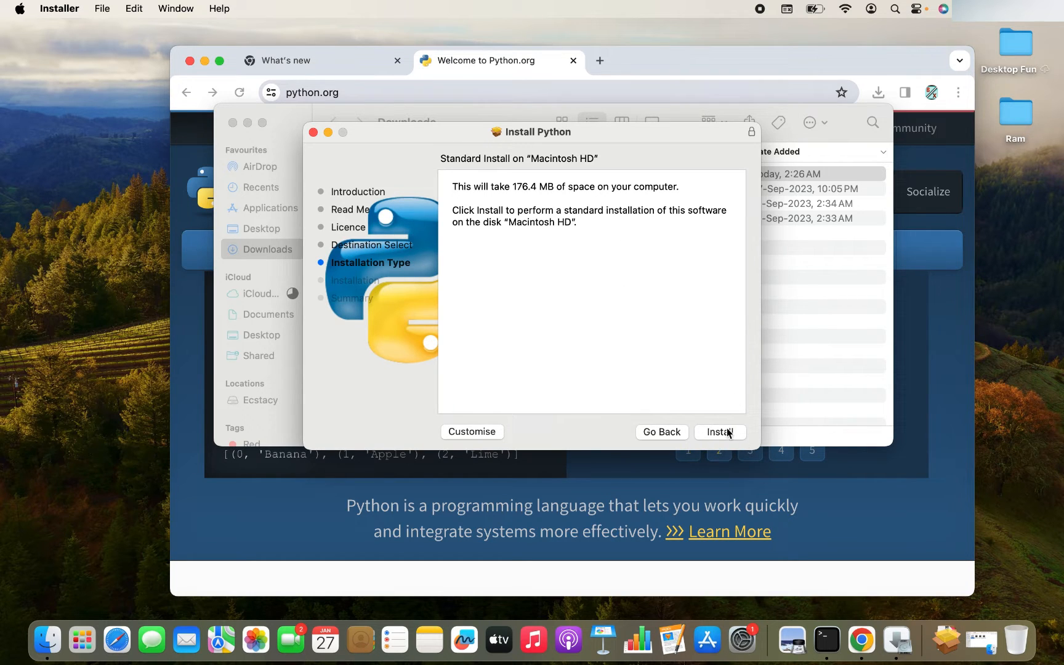
{"action": "left_click", "coordinate": [720, 431]}
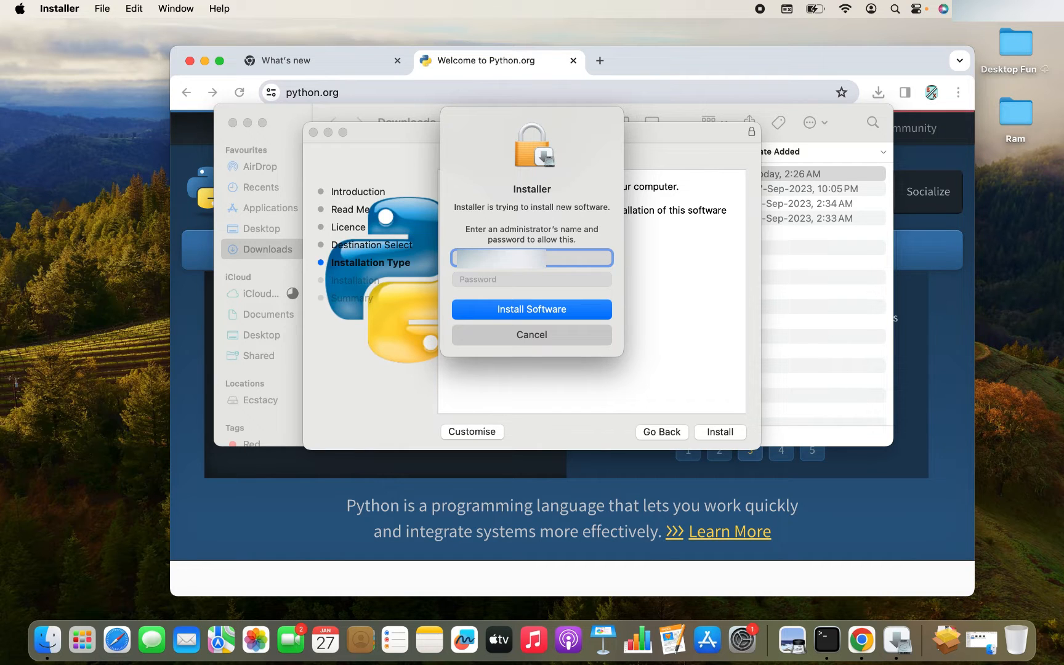
Step: Enter the administrator password and authorise the Python installation
{"action": "type", "text": "••"}
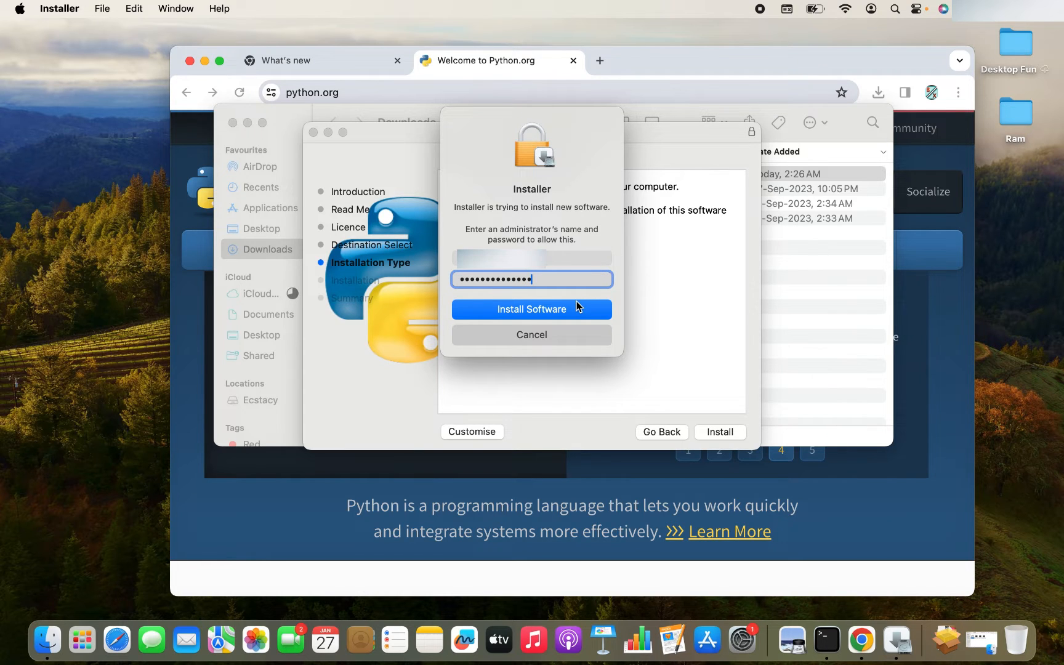
{"action": "left_click", "coordinate": [532, 309]}
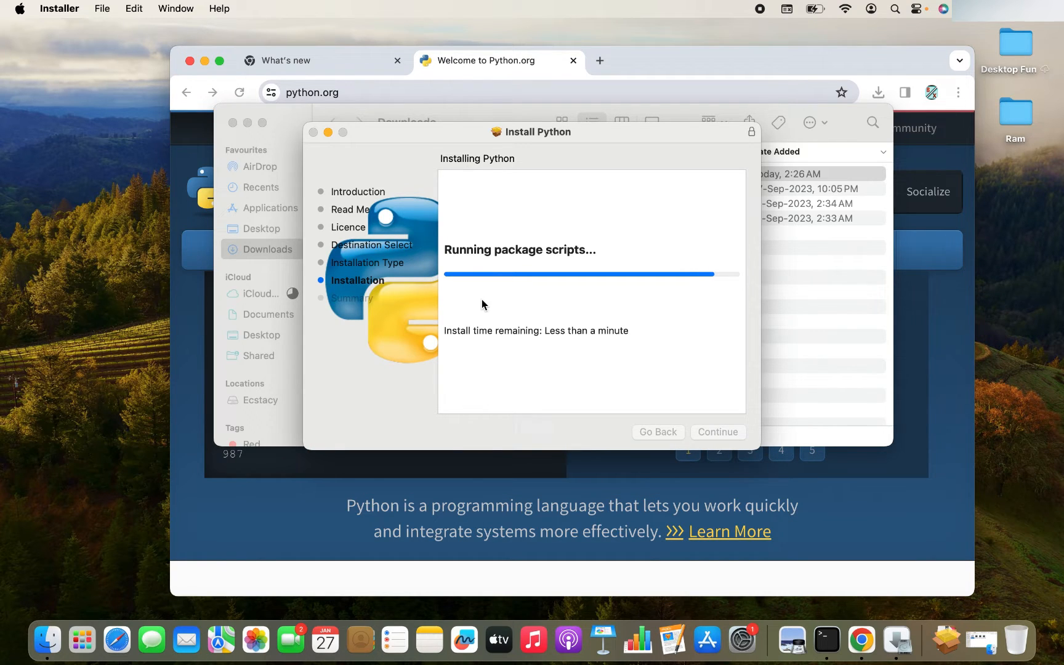
{"action": "mouse_move", "coordinate": [599, 356]}
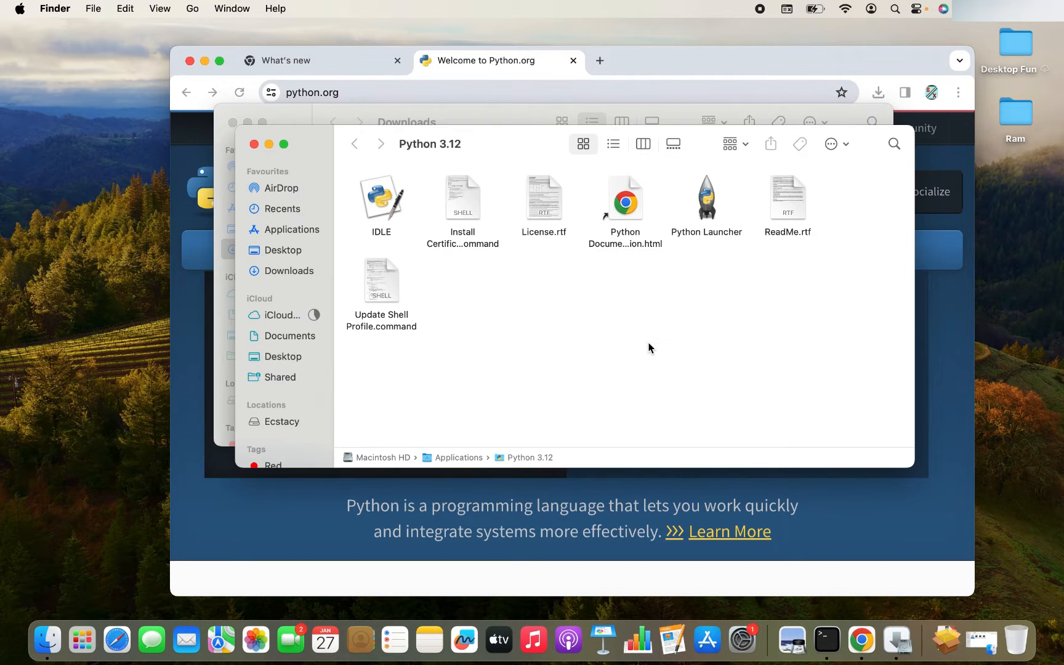
{"action": "mouse_move", "coordinate": [561, 354]}
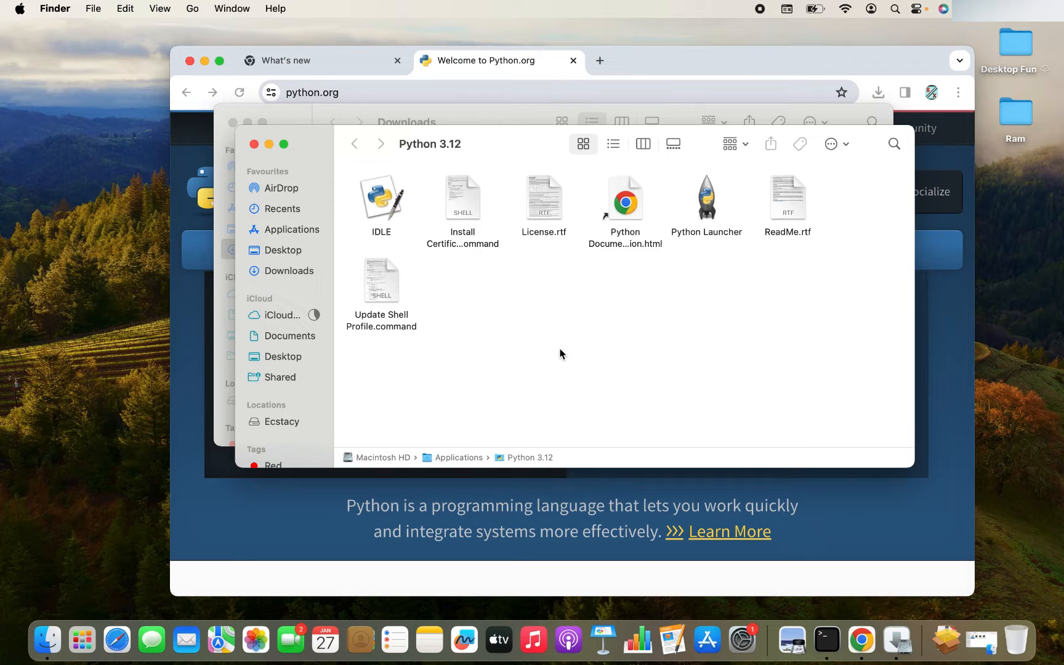
{"action": "mouse_move", "coordinate": [524, 159]}
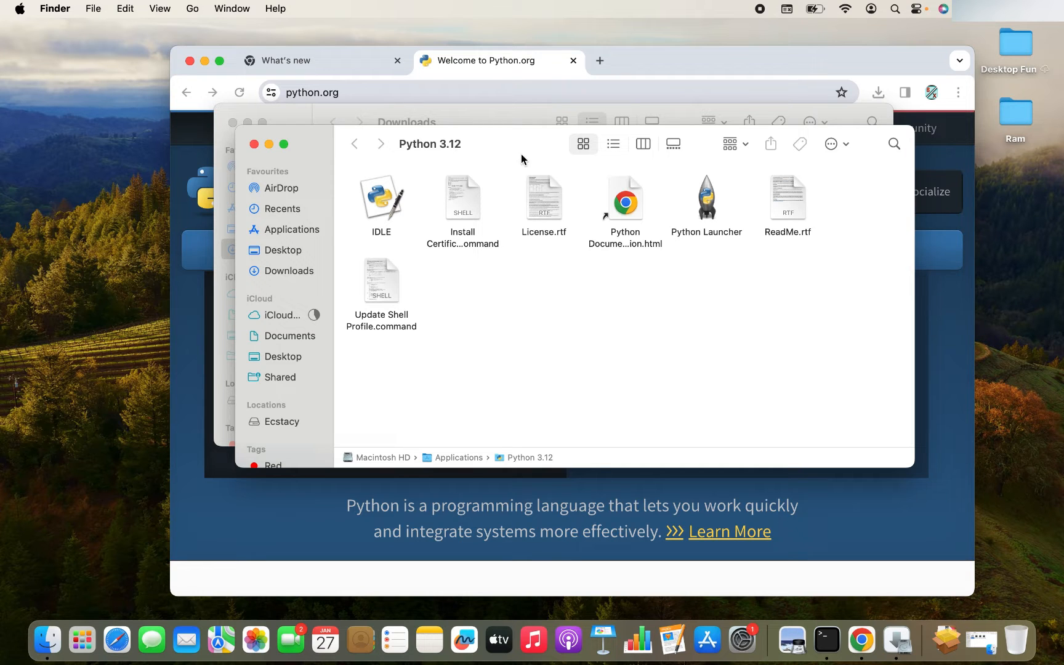
{"action": "mouse_move", "coordinate": [255, 146]}
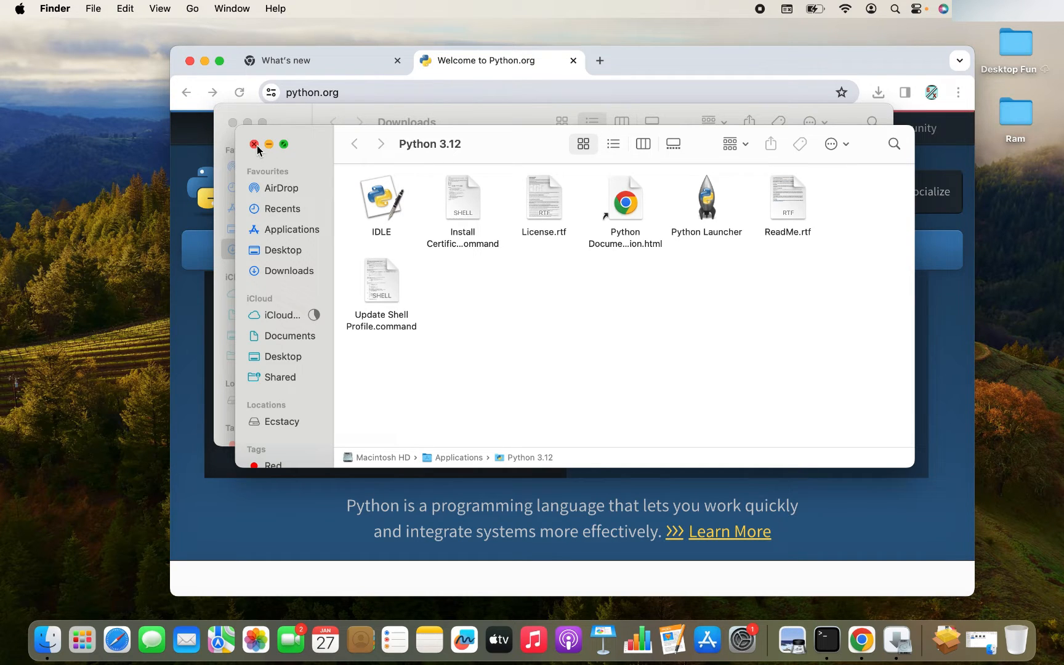
Step: Close the Python 3.12 applications folder window in Finder
{"action": "left_click", "coordinate": [268, 271]}
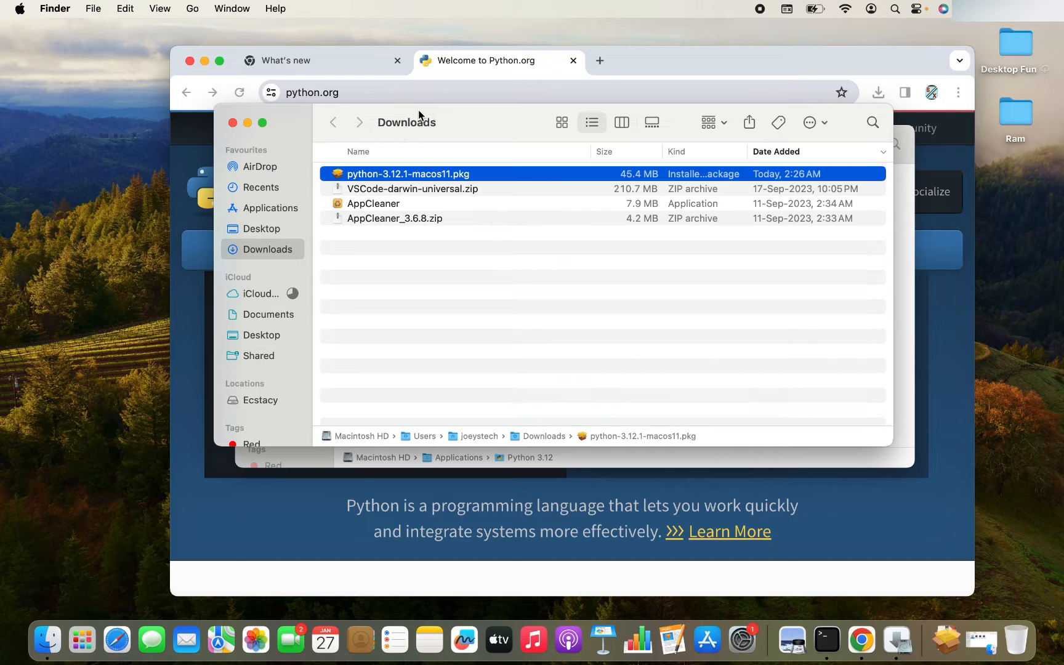
{"action": "mouse_move", "coordinate": [407, 181]}
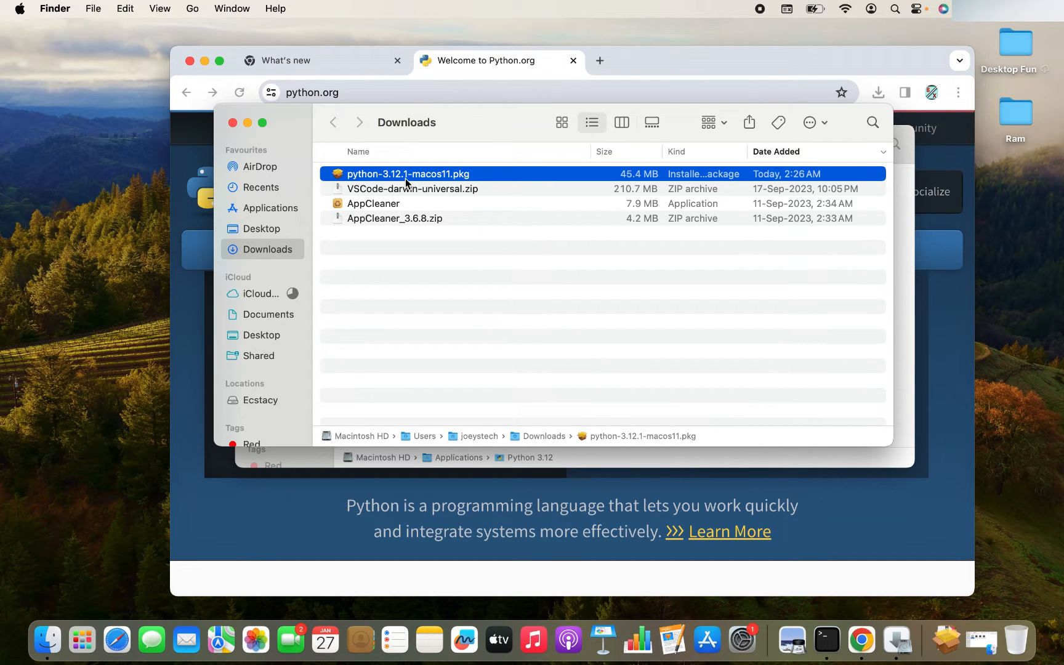
{"action": "mouse_move", "coordinate": [843, 602]}
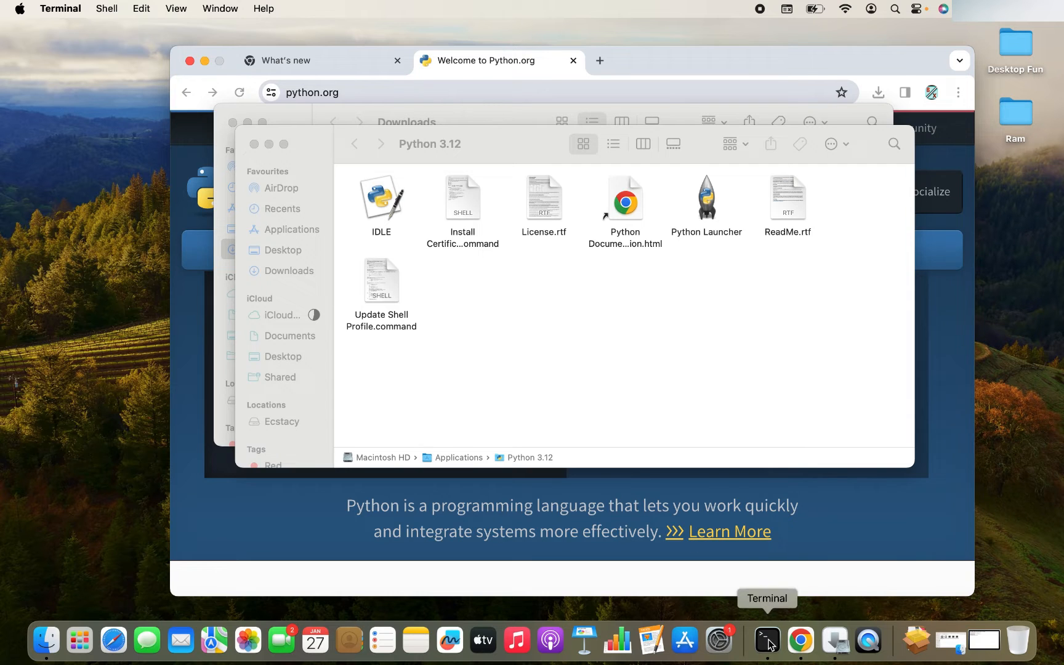
Step: Open a new Basic-profile Terminal window and run python3 -V to confirm 3.12.1
{"action": "left_click", "coordinate": [766, 641]}
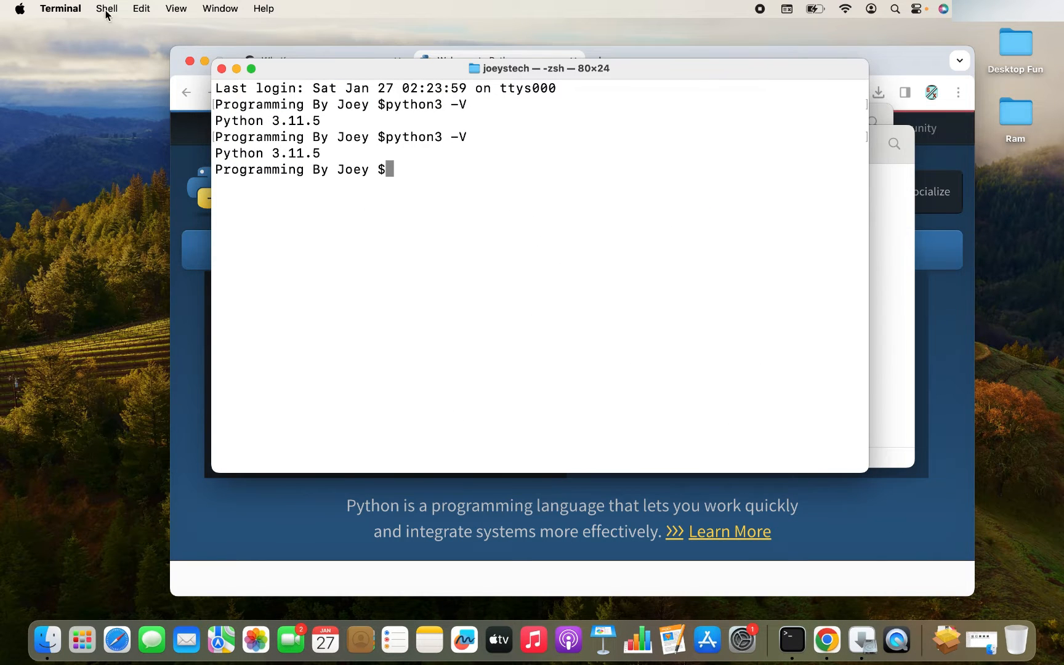
{"action": "mouse_move", "coordinate": [319, 22]}
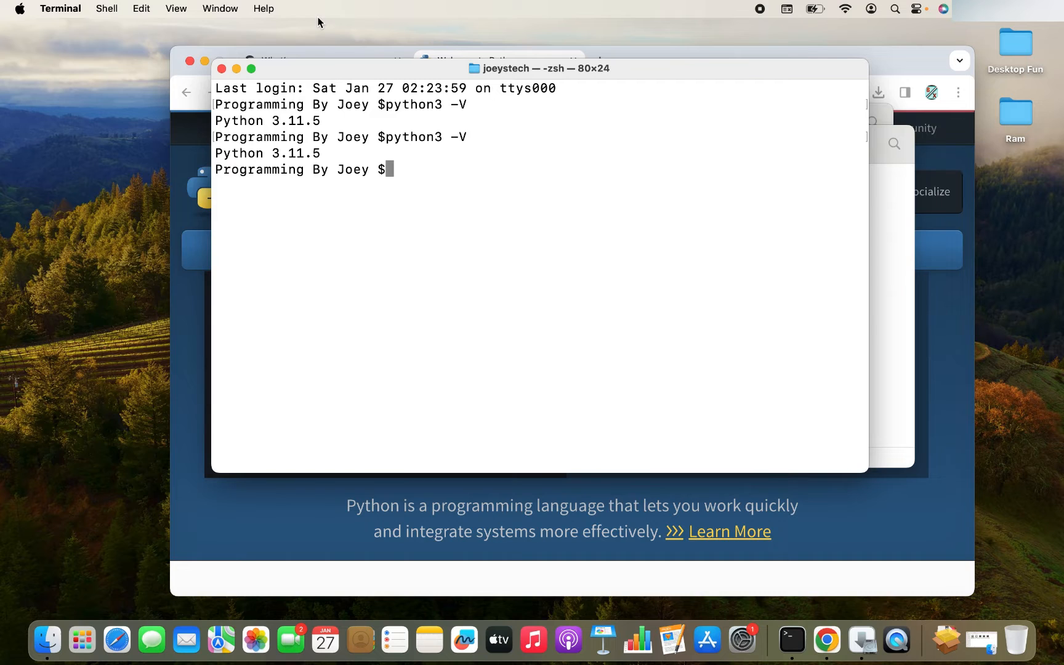
{"action": "left_click", "coordinate": [106, 9]}
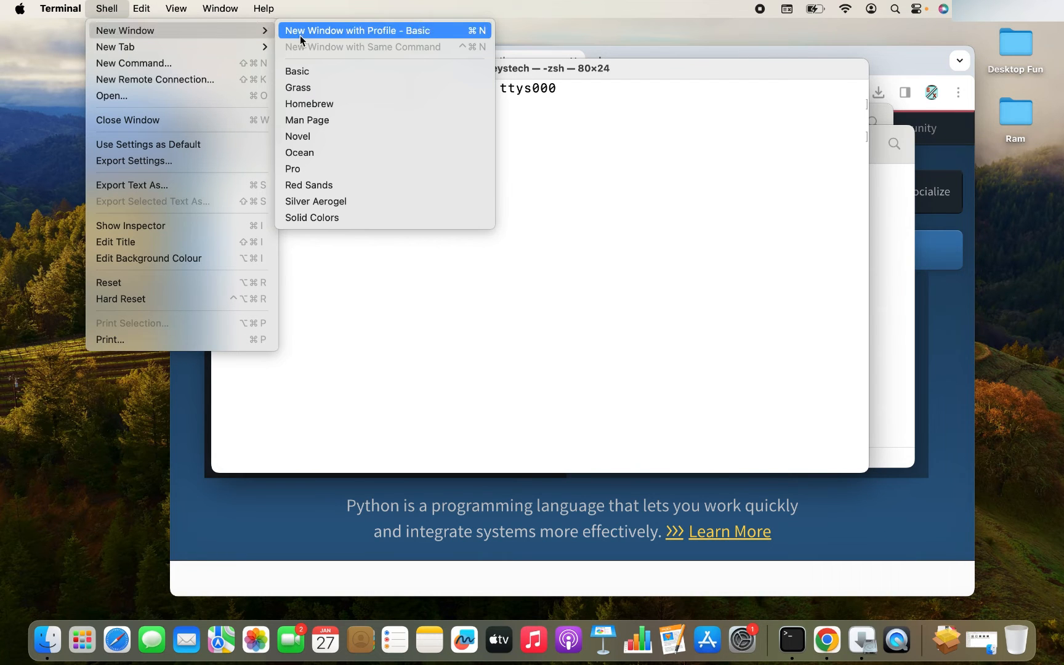
{"action": "left_click", "coordinate": [297, 72]}
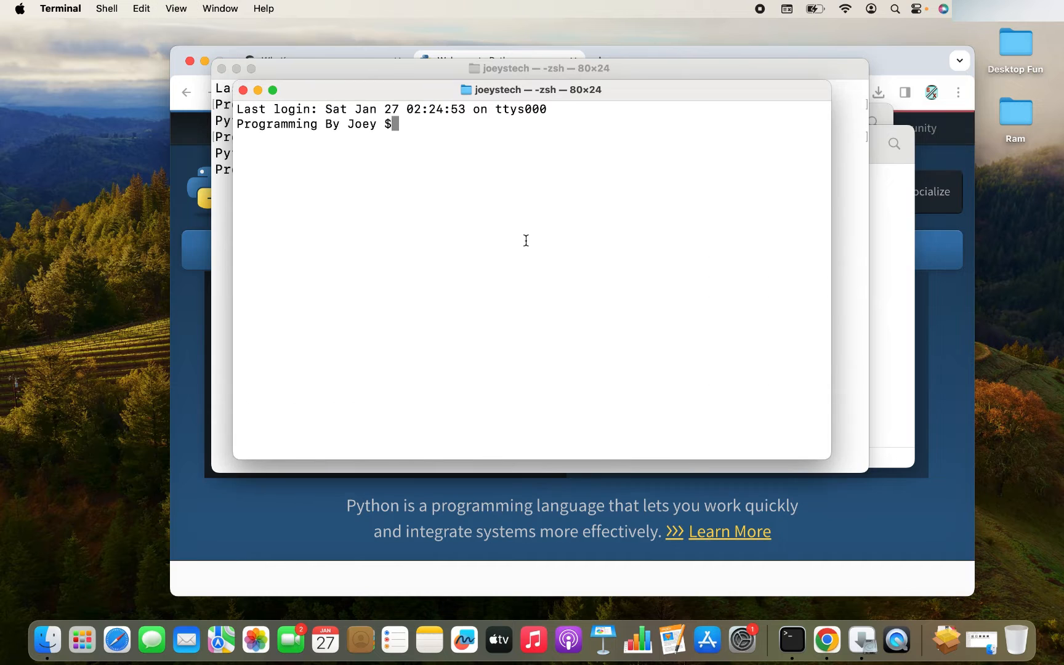
{"action": "type", "text": "pyt"}
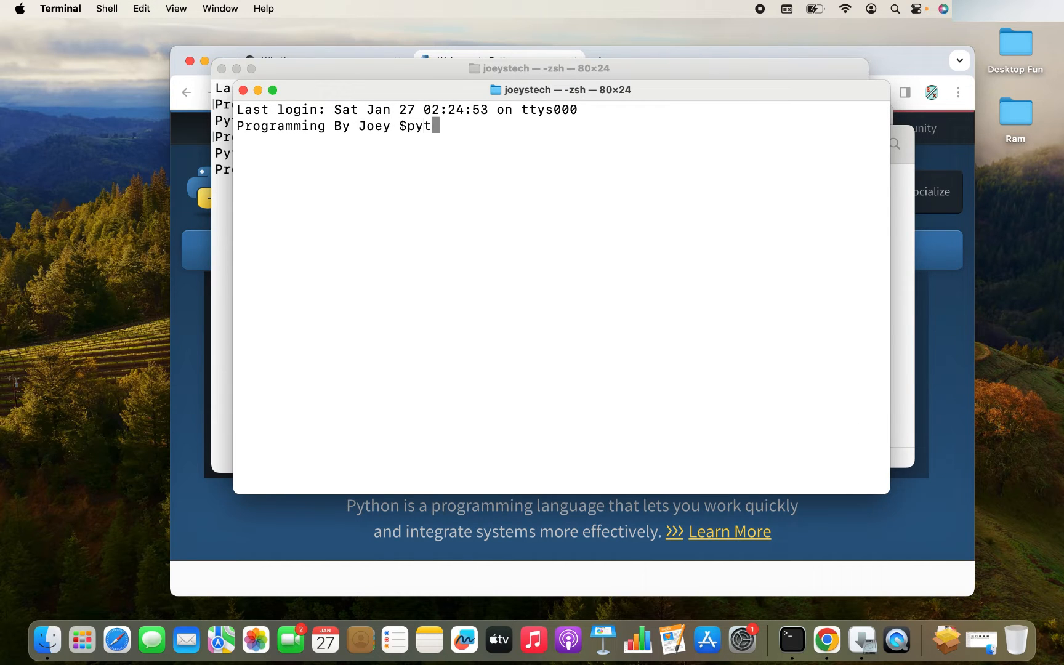
{"action": "type", "text": "hon3 -V"}
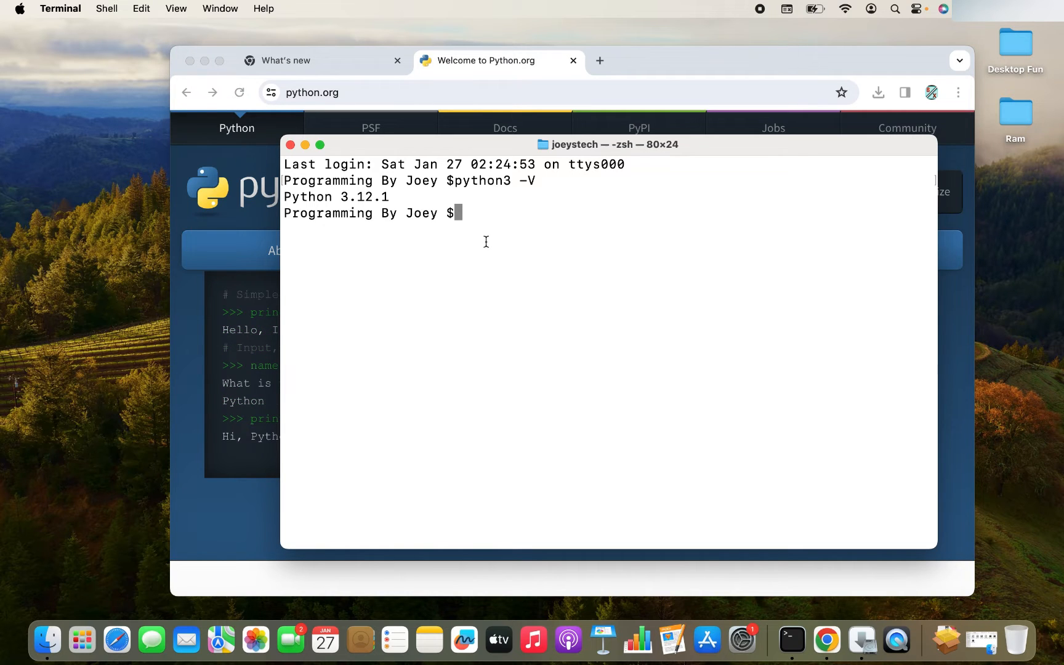
Step: Change to the Desktop, make a venv folder and move into it
{"action": "type", "text": "cd Deskt"}
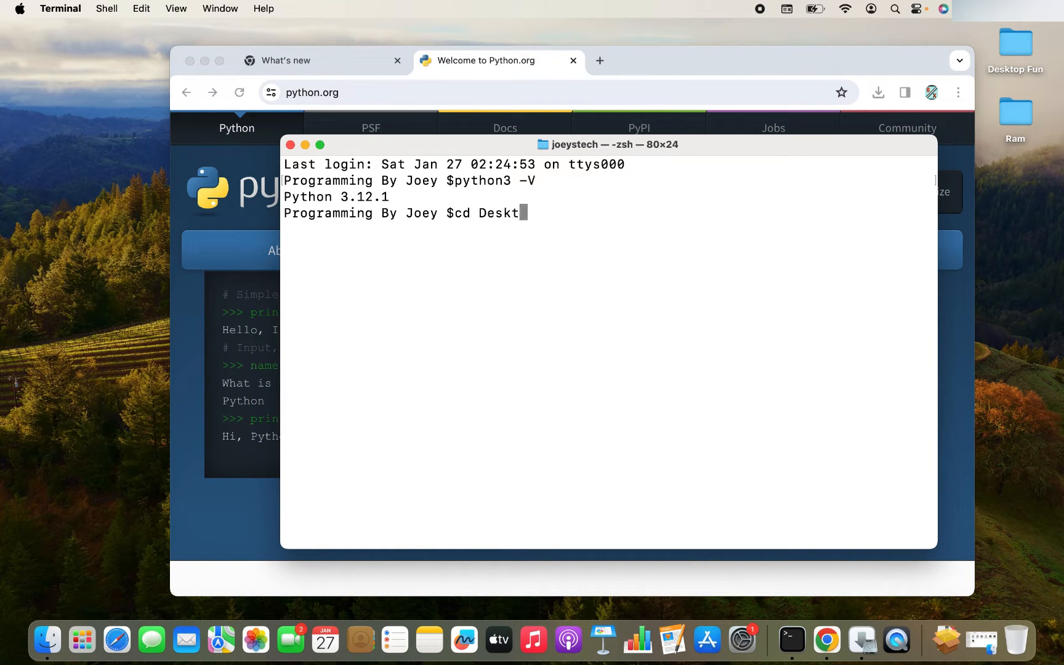
{"action": "key", "text": "Enter"}
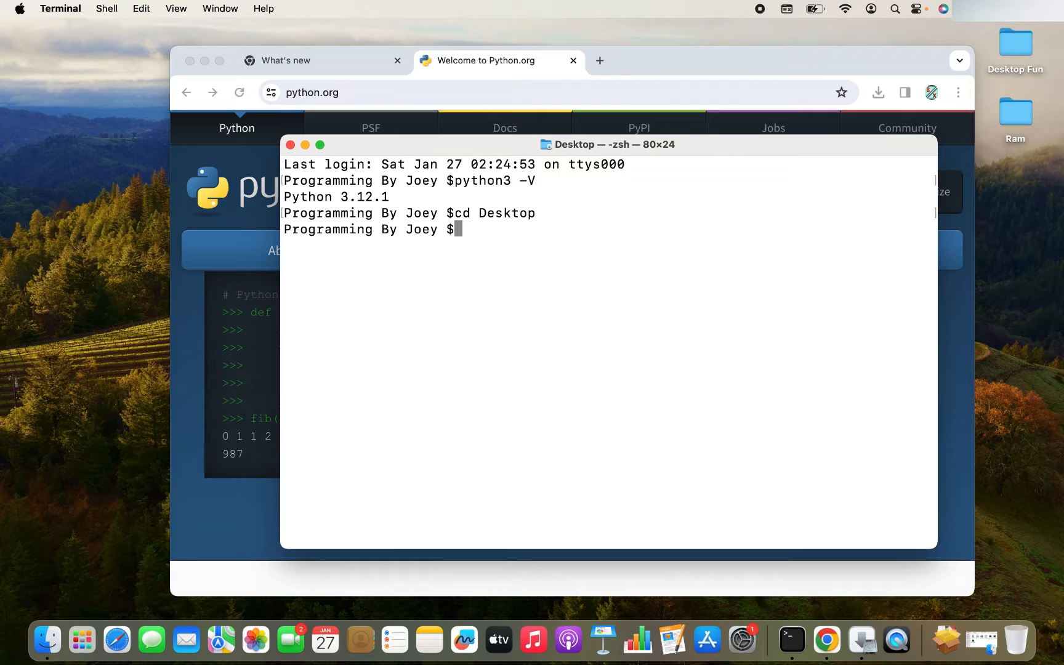
{"action": "type", "text": "mkdir"}
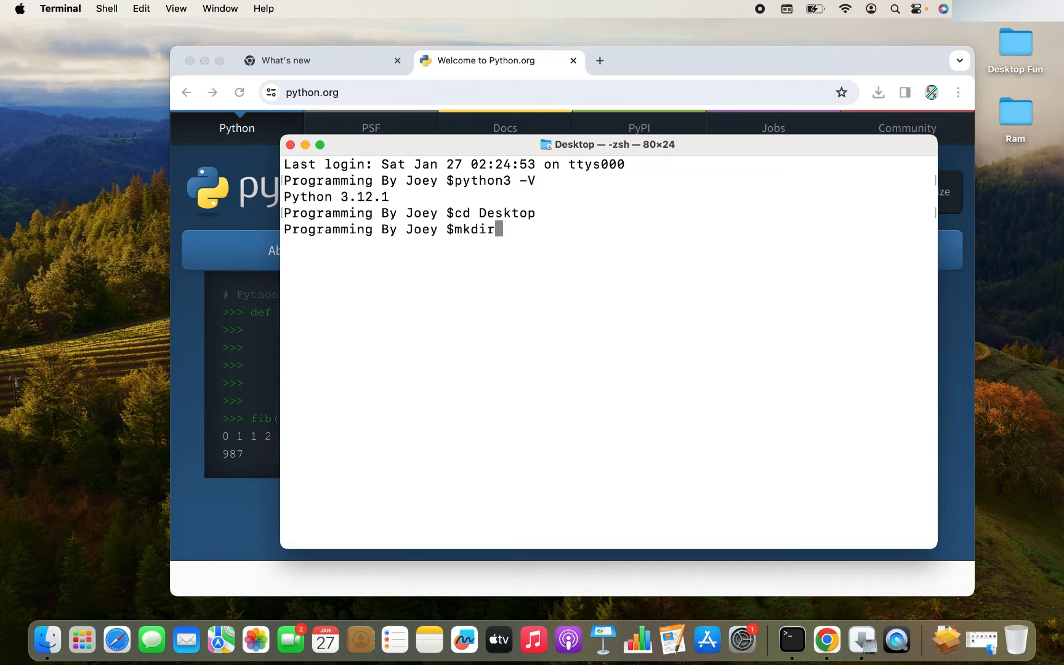
{"action": "type", "text": "venv"}
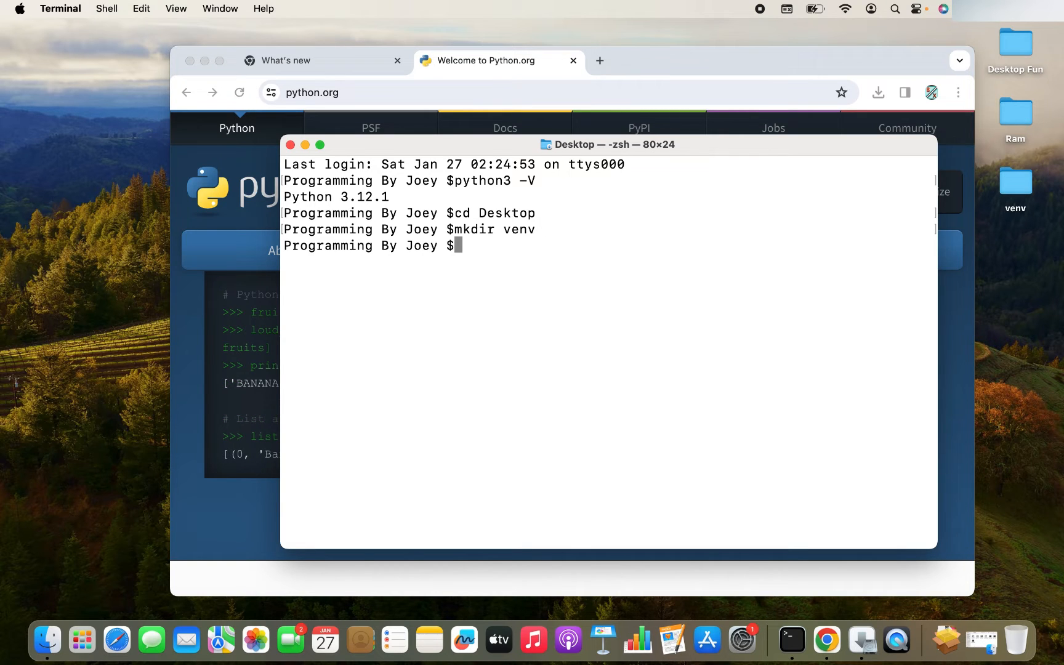
{"action": "mouse_move", "coordinate": [1029, 229]}
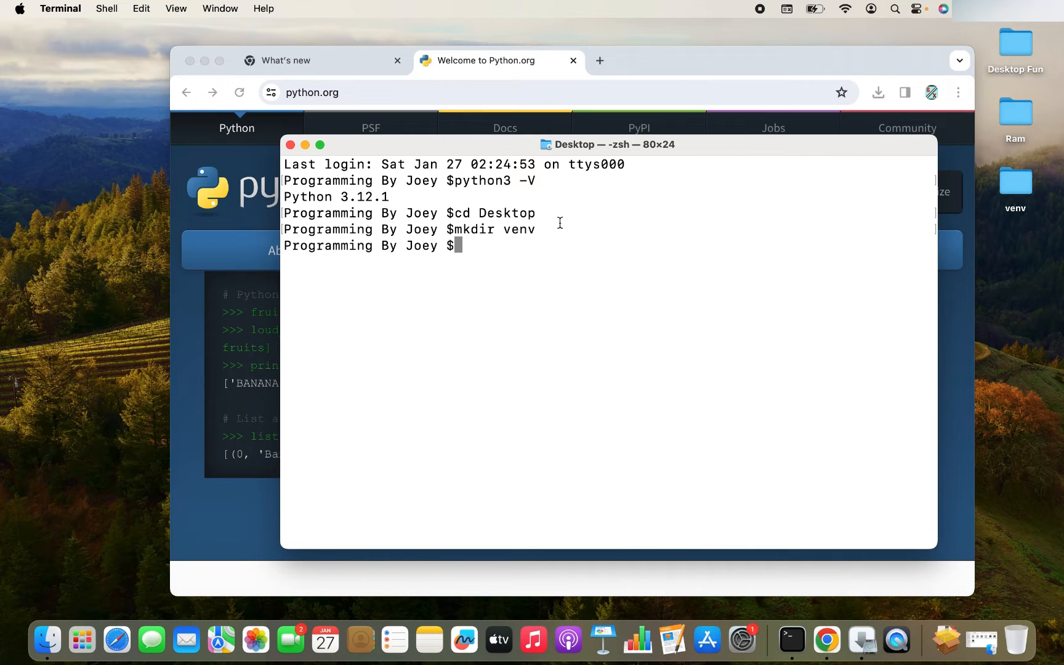
{"action": "type", "text": "cd venv"}
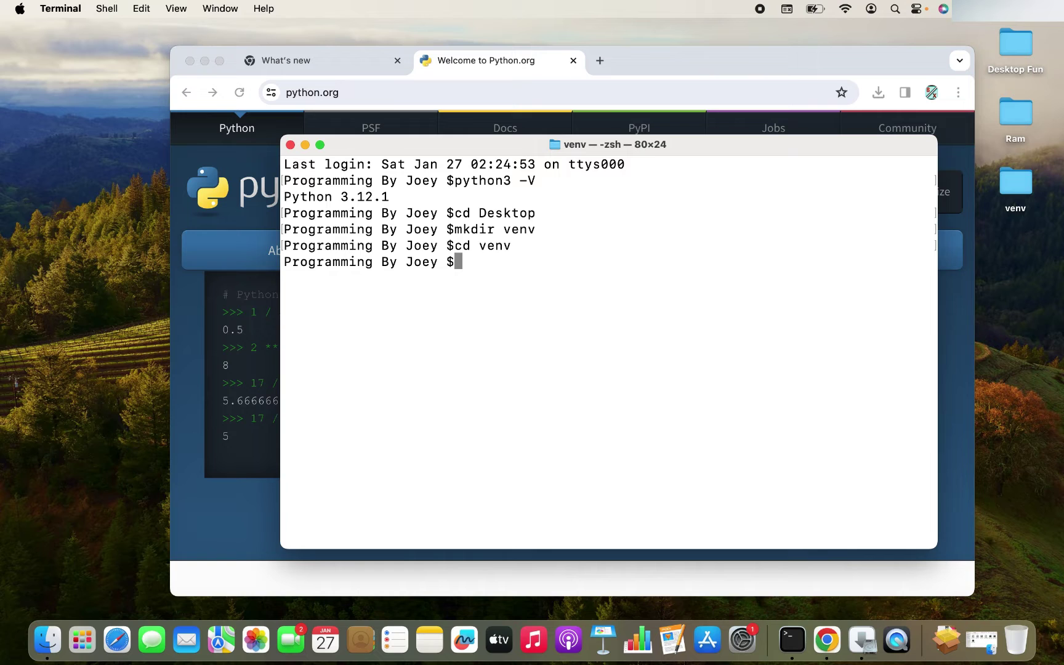
Step: Enter python3 -m venv . to create a virtual environment in the folder
{"action": "type", "text": "python3 -"}
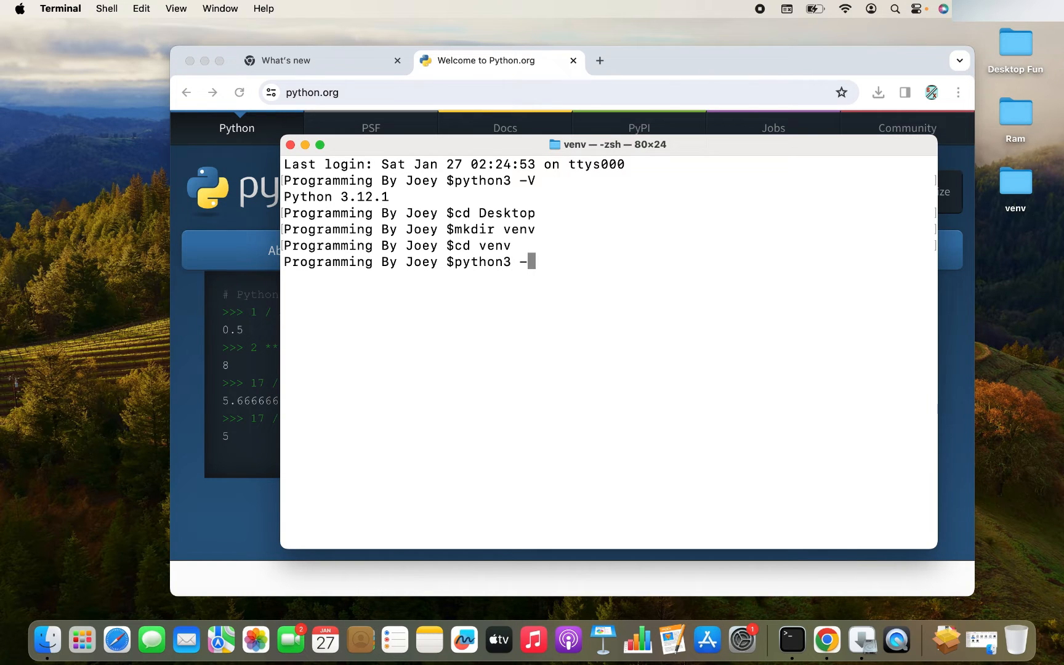
{"action": "type", "text": "m venv"}
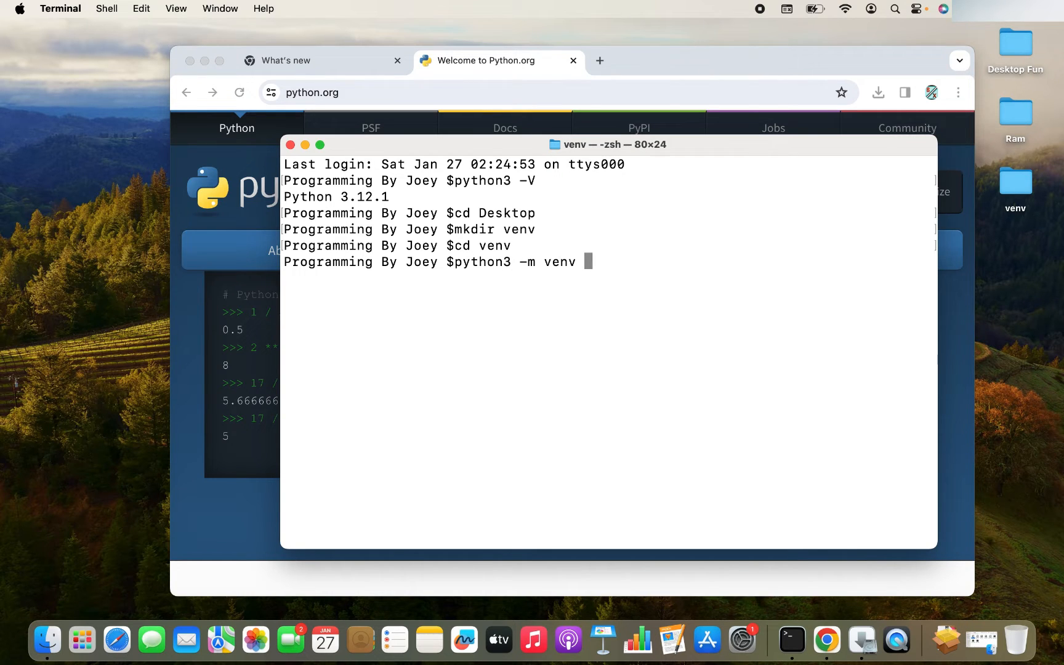
{"action": "type", "text": "."}
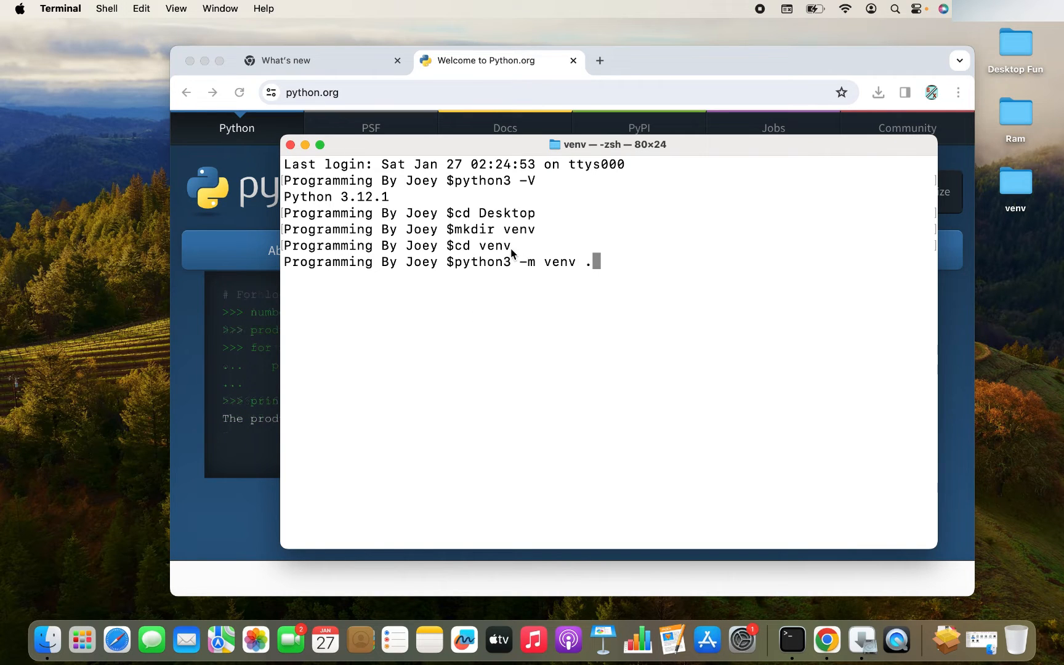
{"action": "mouse_move", "coordinate": [585, 406]}
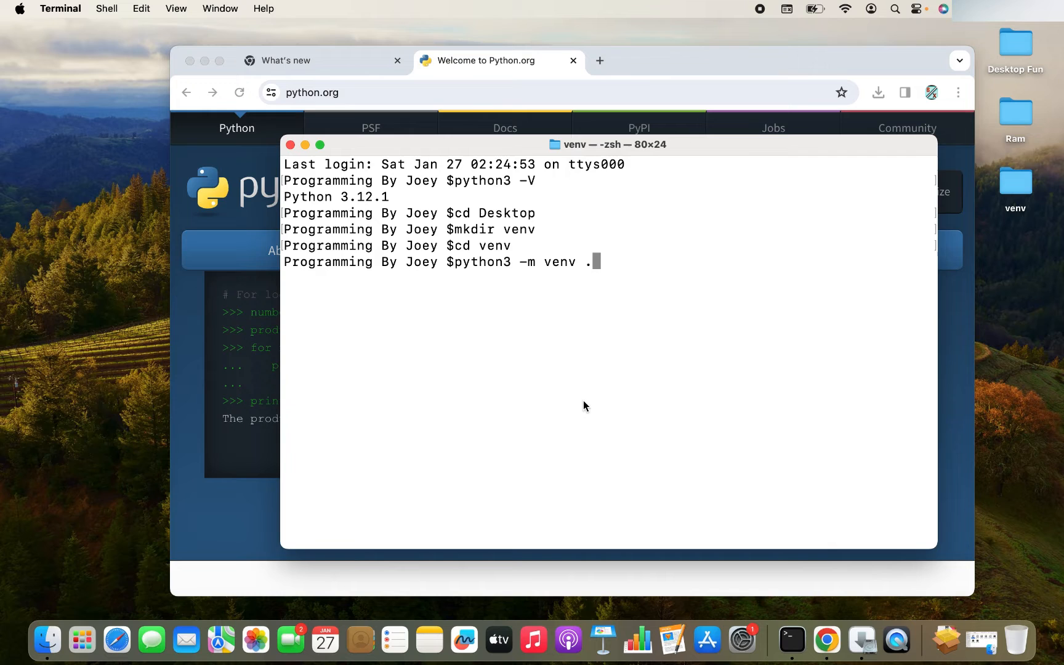
{"action": "mouse_move", "coordinate": [589, 283]}
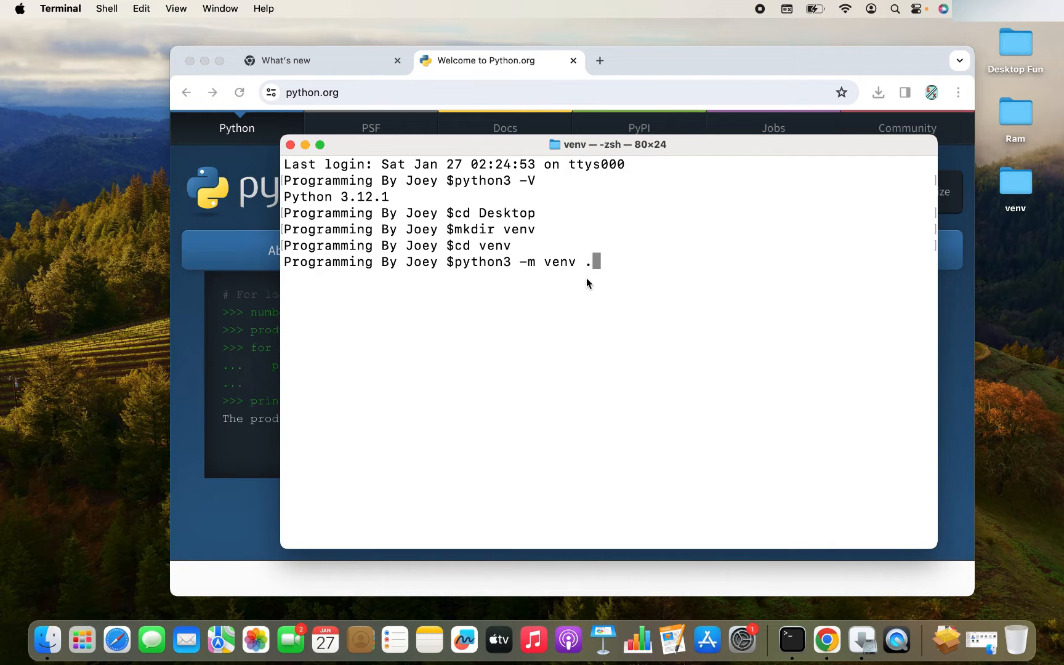
{"action": "mouse_move", "coordinate": [605, 285]}
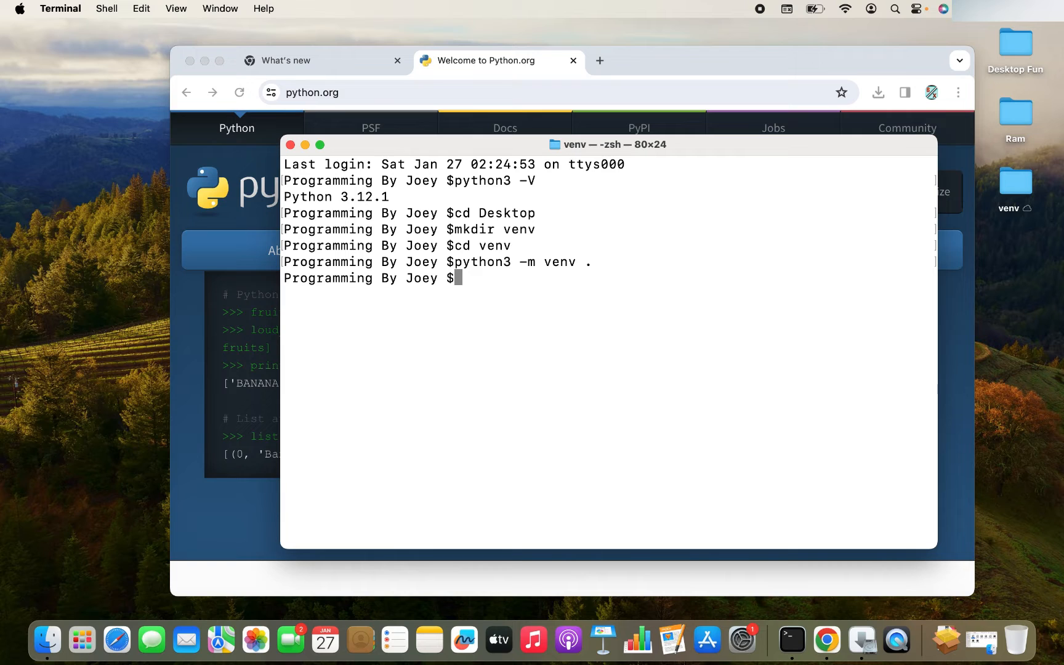
Step: List the environment contents with ls -ltr, then run source bin/activate to activate it
{"action": "type", "text": "ls -ltr"}
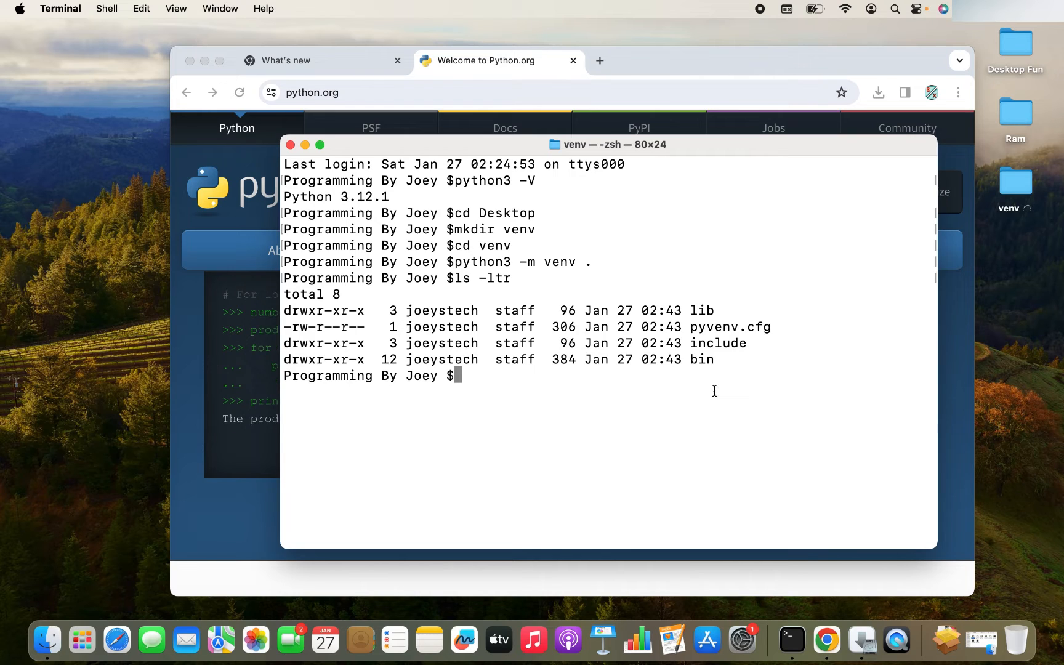
{"action": "mouse_move", "coordinate": [696, 376]}
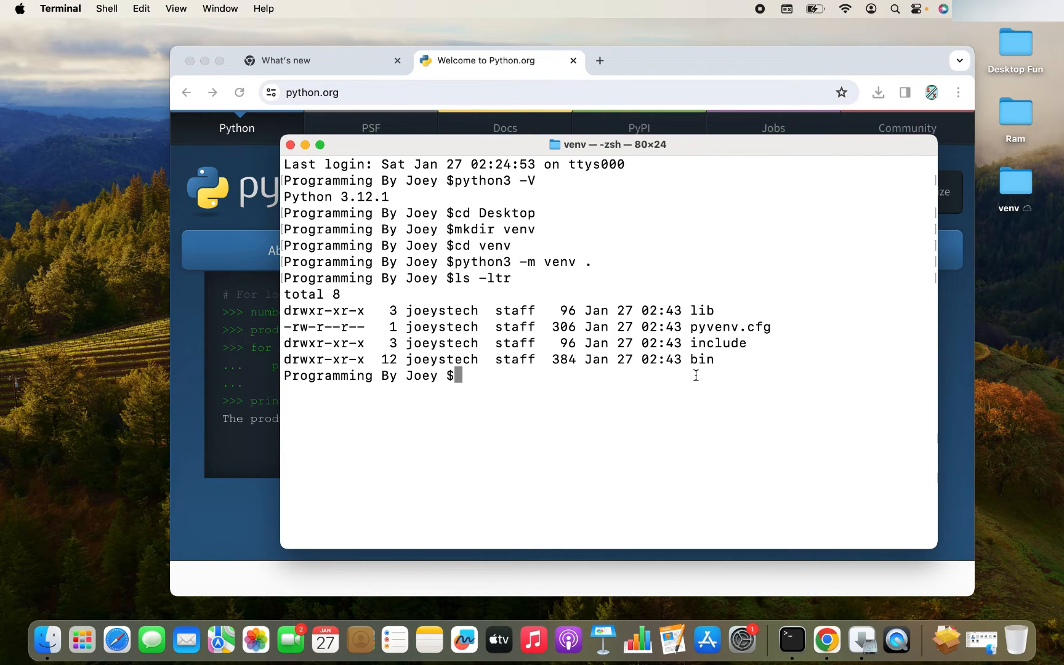
{"action": "mouse_move", "coordinate": [620, 402]}
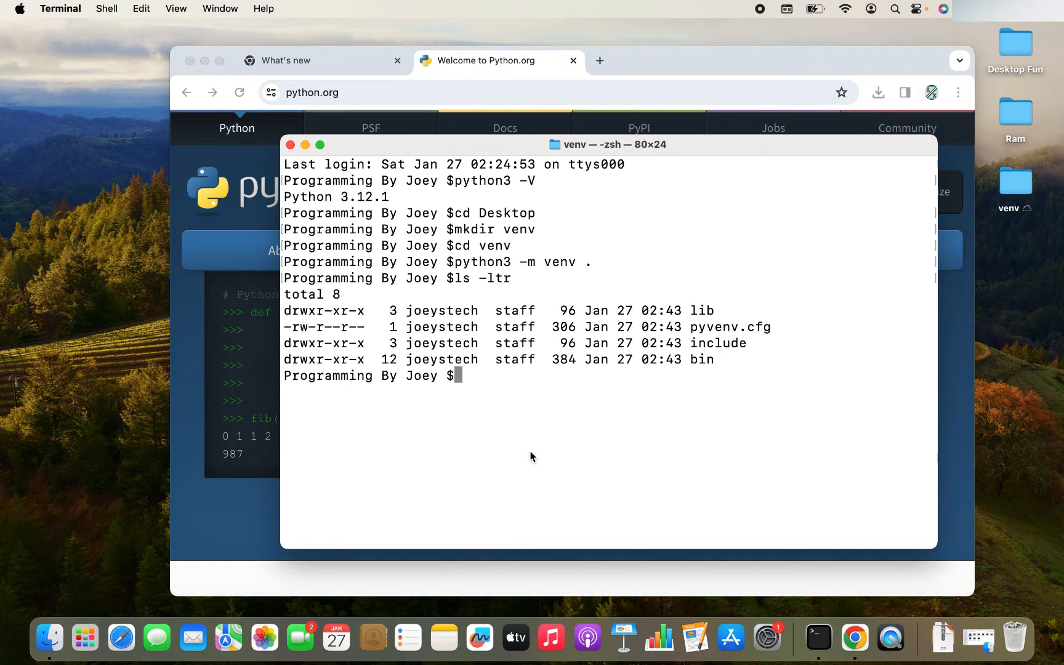
{"action": "type", "text": "source b"}
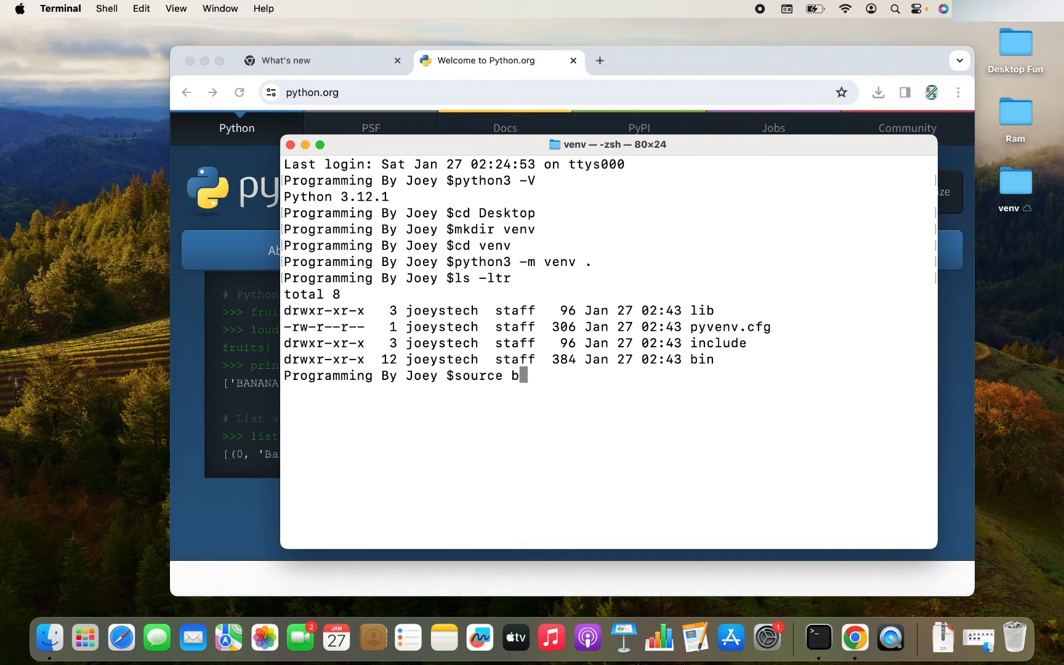
{"action": "type", "text": "in/"}
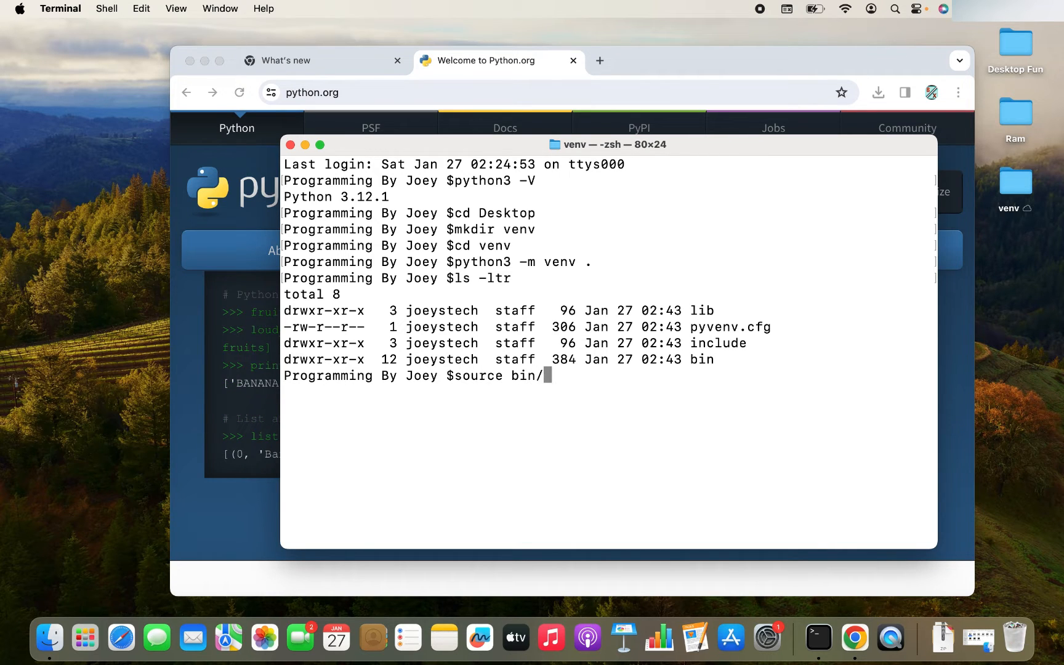
{"action": "type", "text": "activate"}
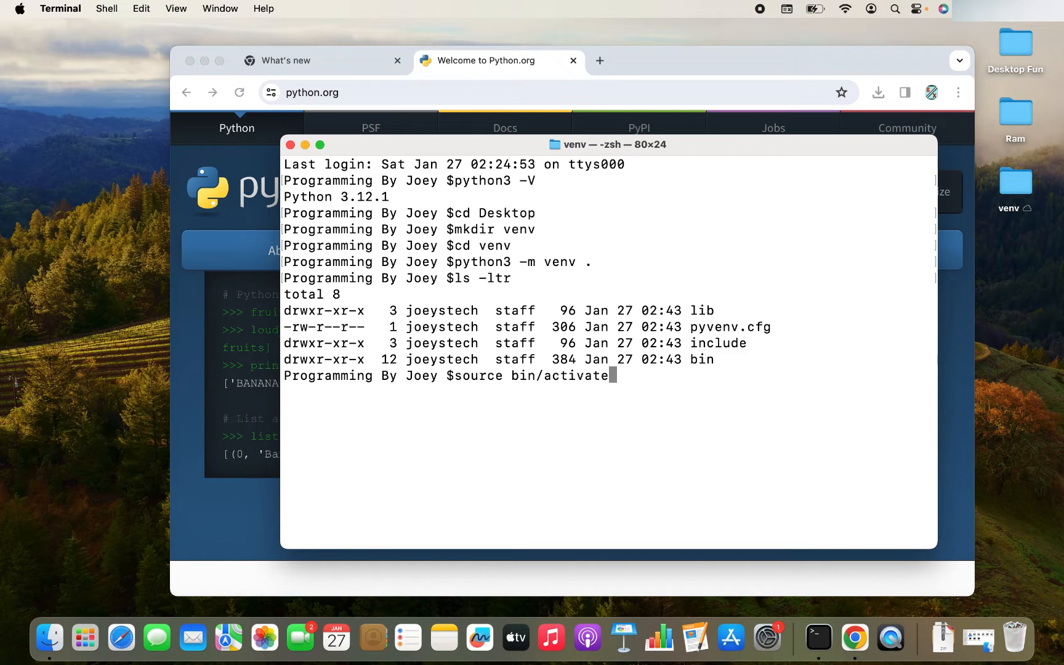
{"action": "key", "text": "Return"}
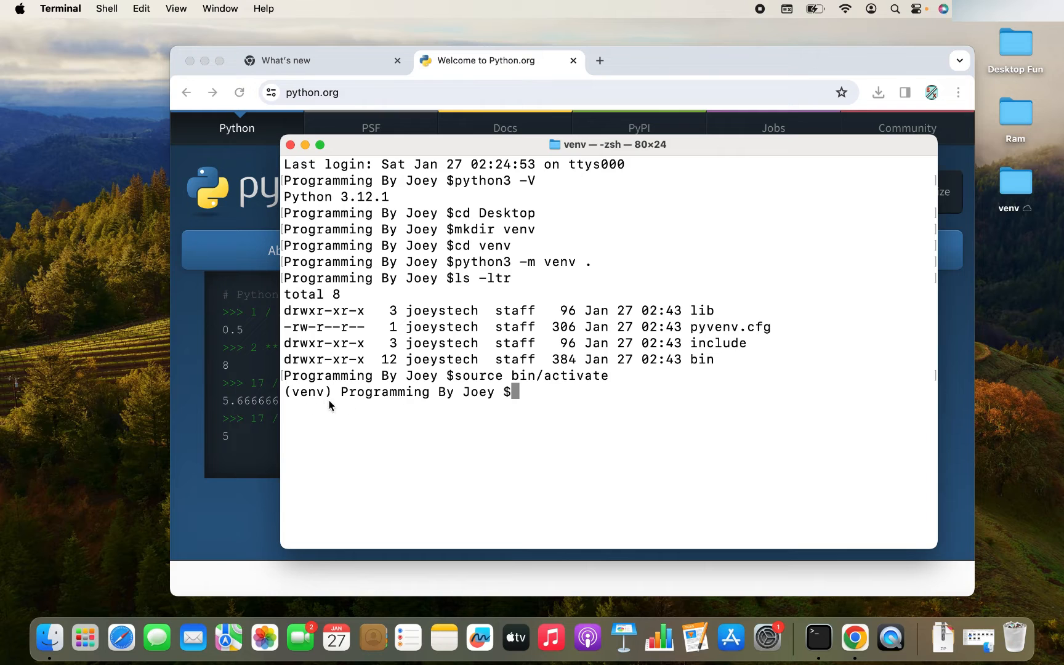
{"action": "mouse_move", "coordinate": [339, 396]}
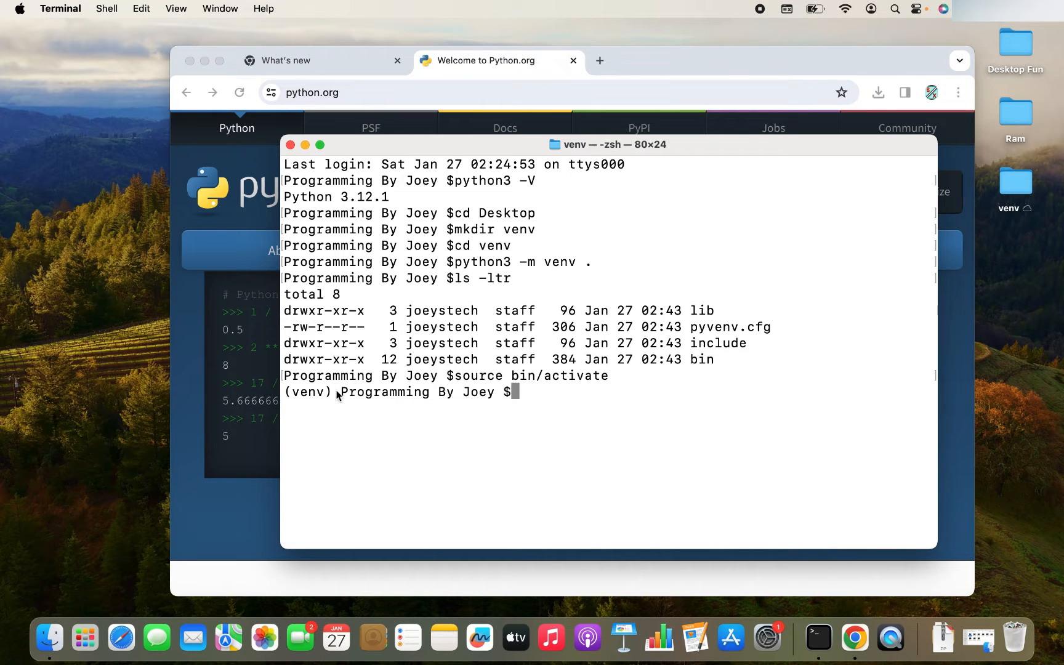
{"action": "mouse_move", "coordinate": [333, 412]}
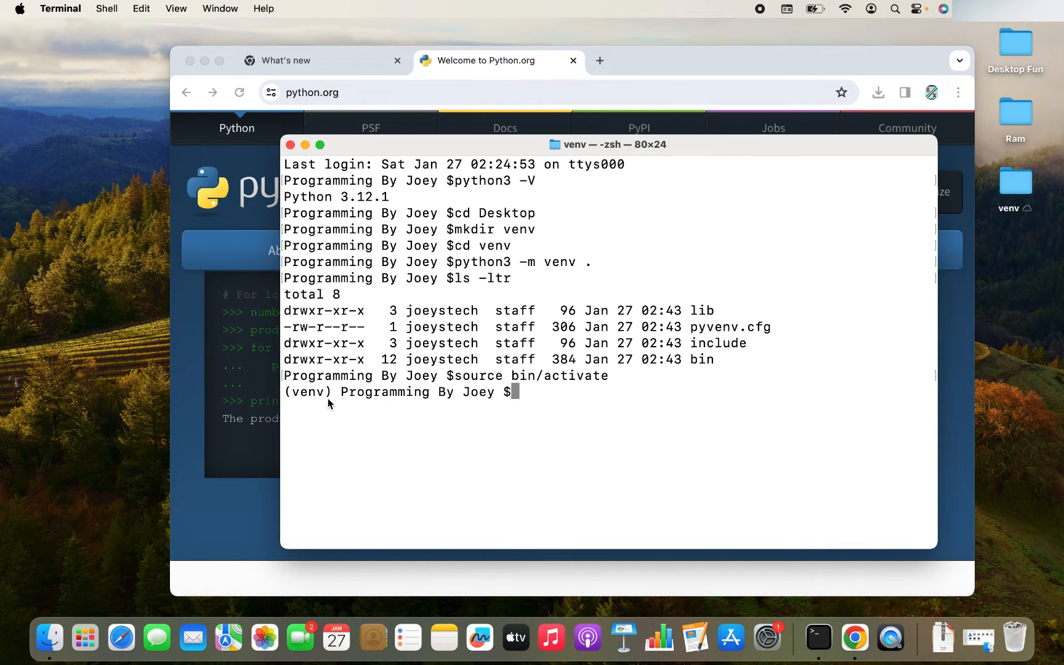
{"action": "mouse_move", "coordinate": [530, 437]}
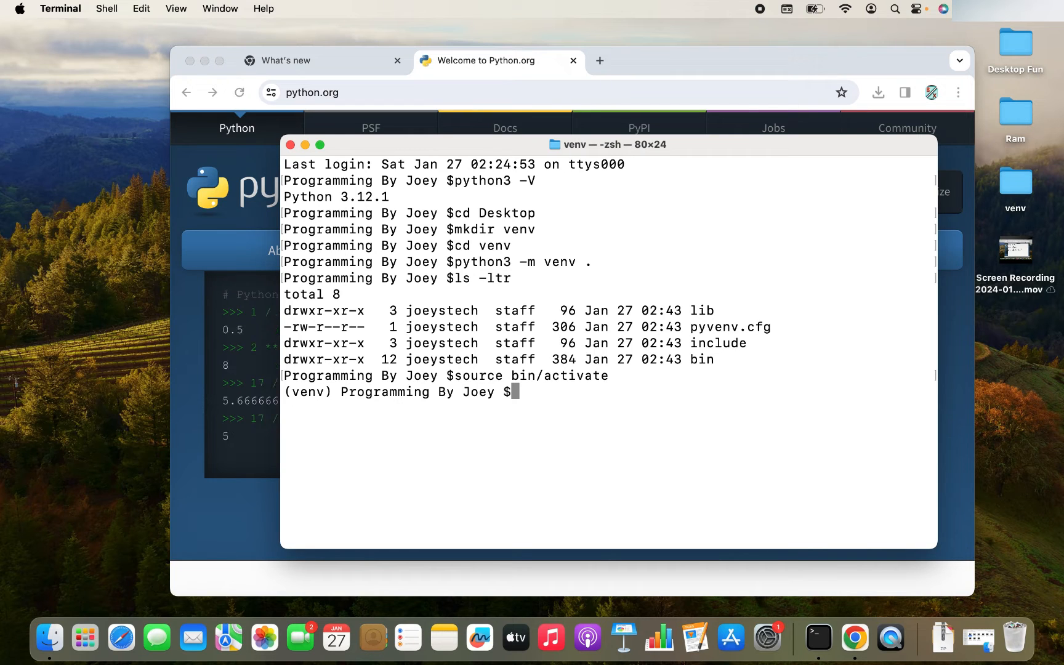
Step: Run python3 -m pip freeze to confirm no packages, then pip install jupyter
{"action": "type", "text": "python3"}
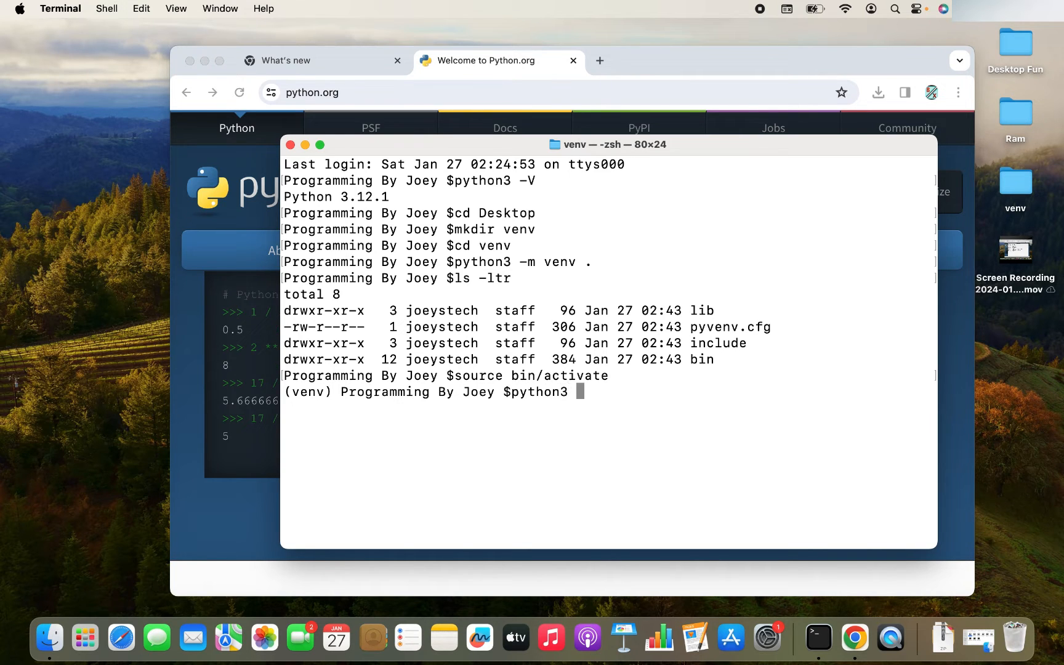
{"action": "type", "text": "-m pip"}
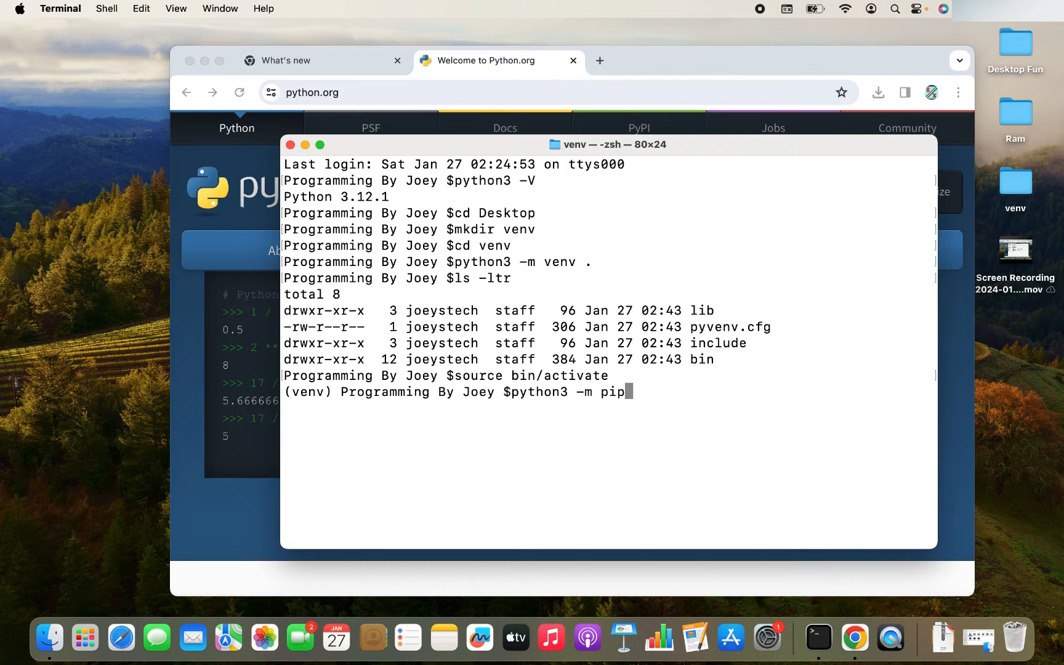
{"action": "type", "text": "freeze"}
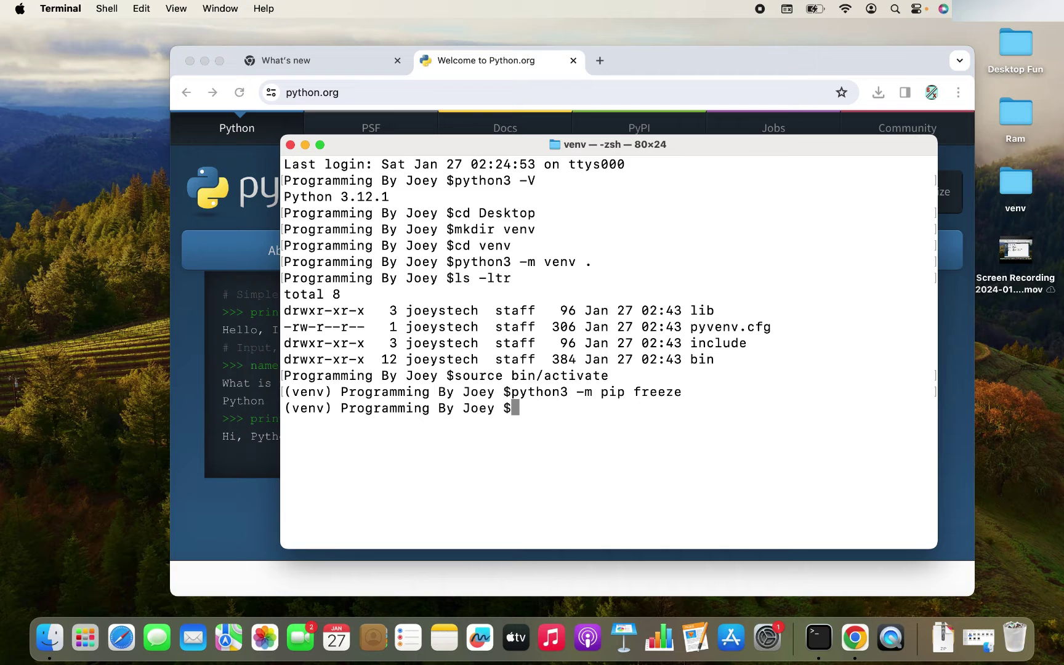
{"action": "type", "text": "pip"}
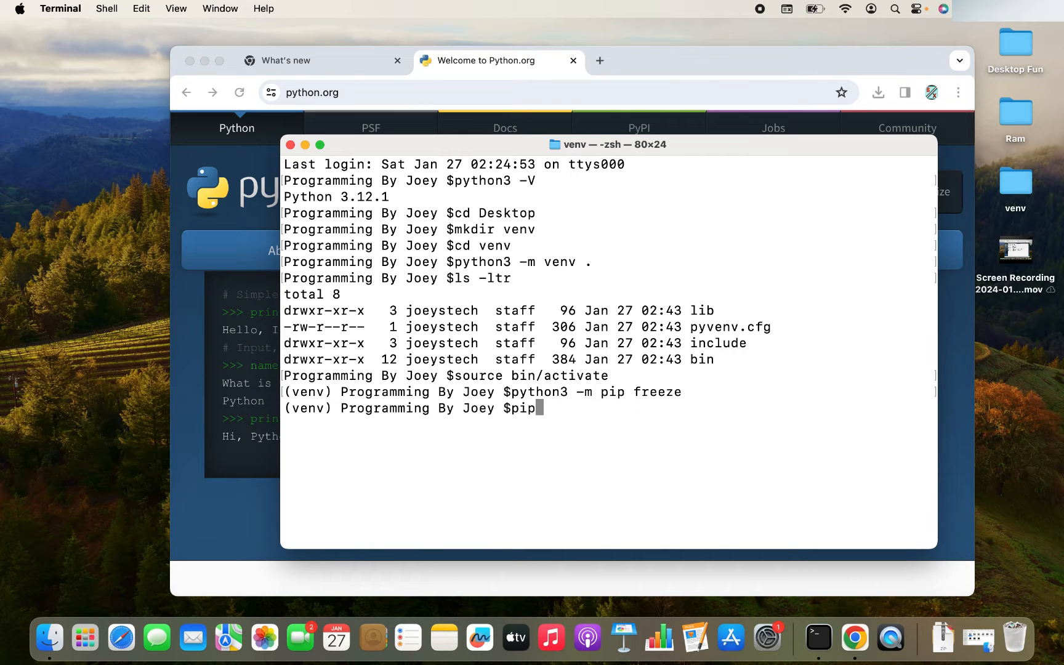
{"action": "type", "text": "install"}
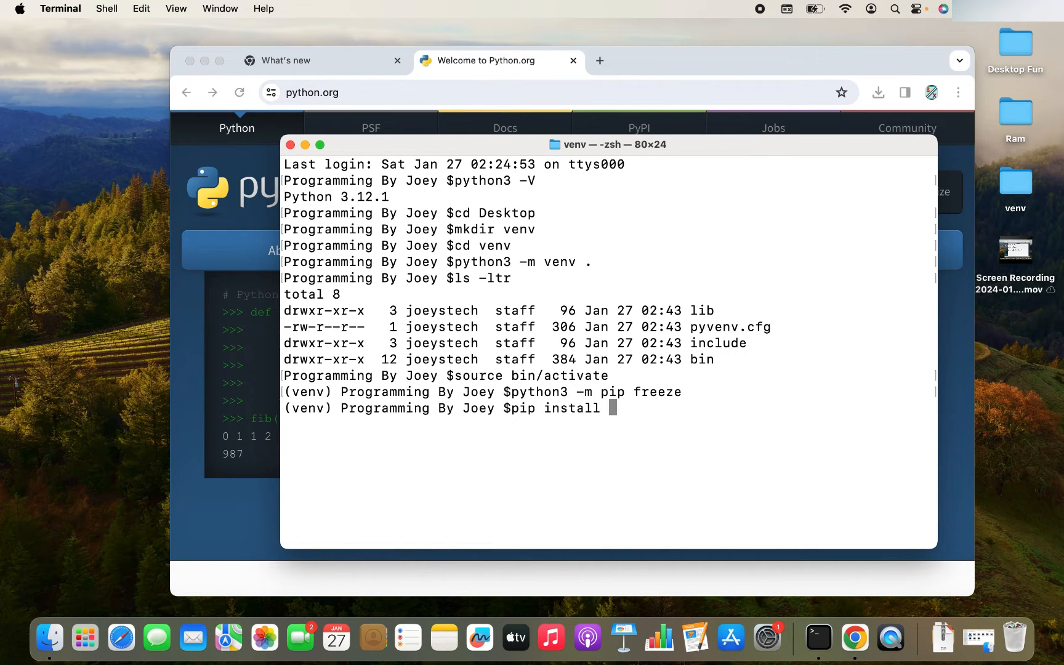
{"action": "type", "text": "jupyter"}
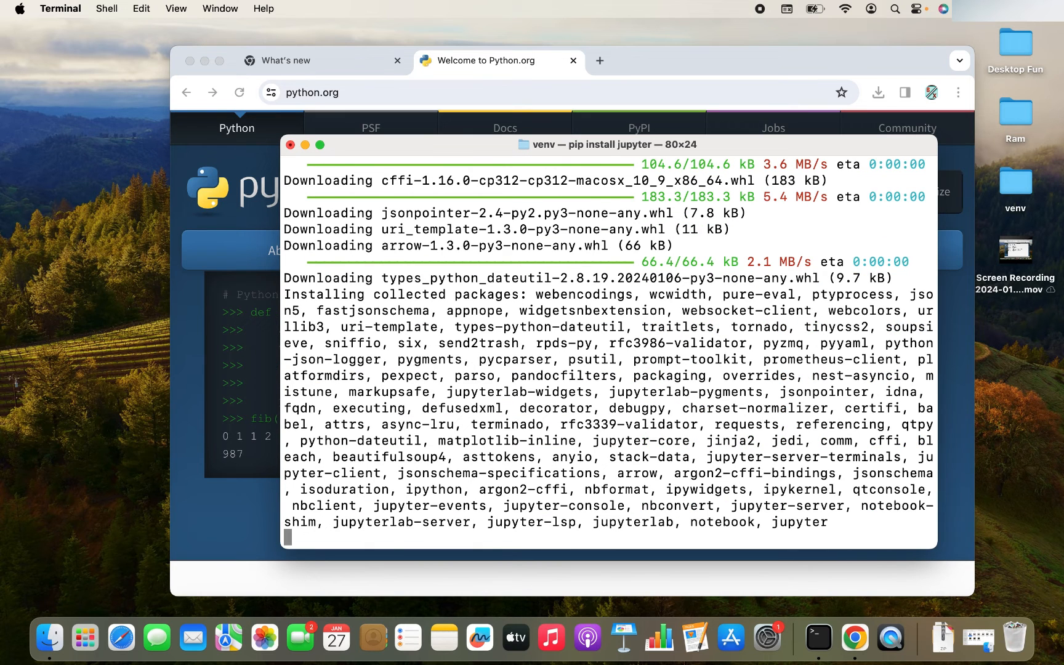
{"action": "mouse_move", "coordinate": [672, 409]}
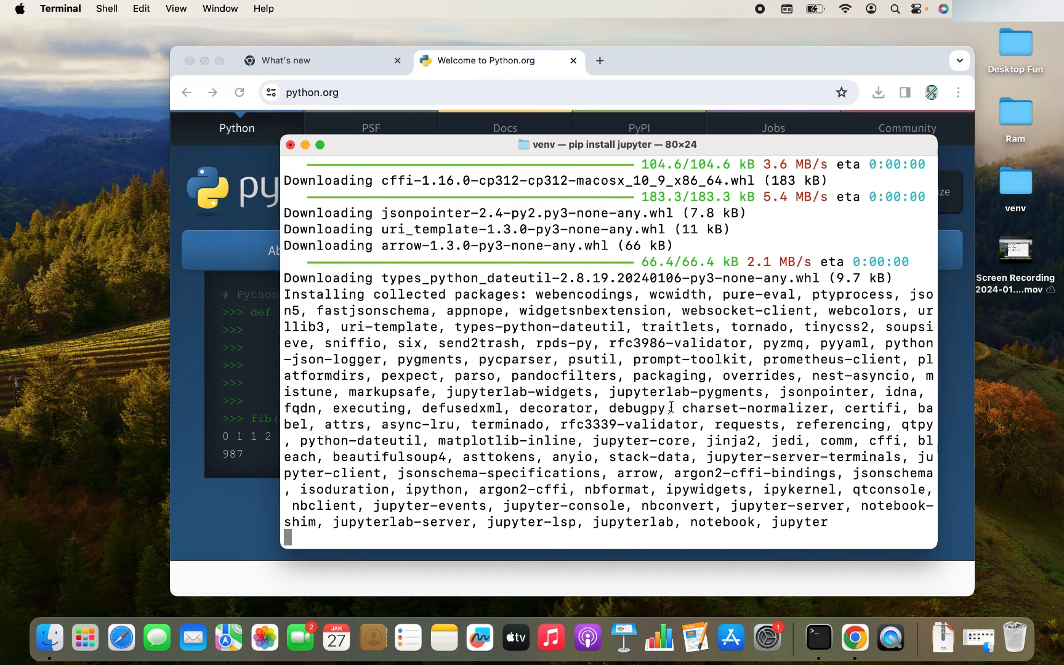
{"action": "mouse_move", "coordinate": [644, 327]}
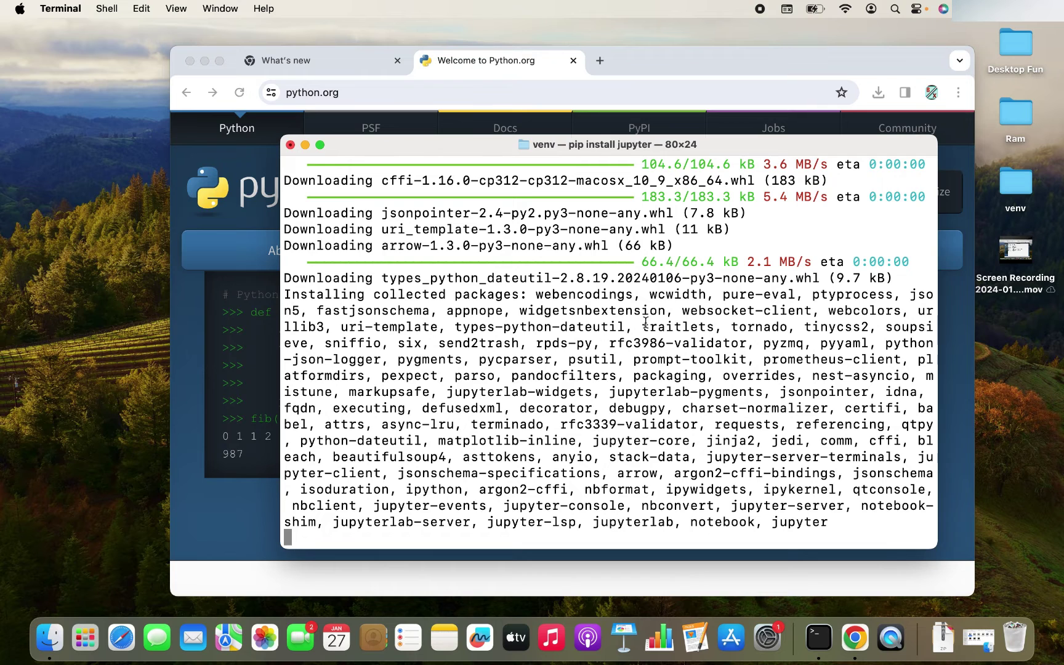
{"action": "mouse_move", "coordinate": [763, 457]}
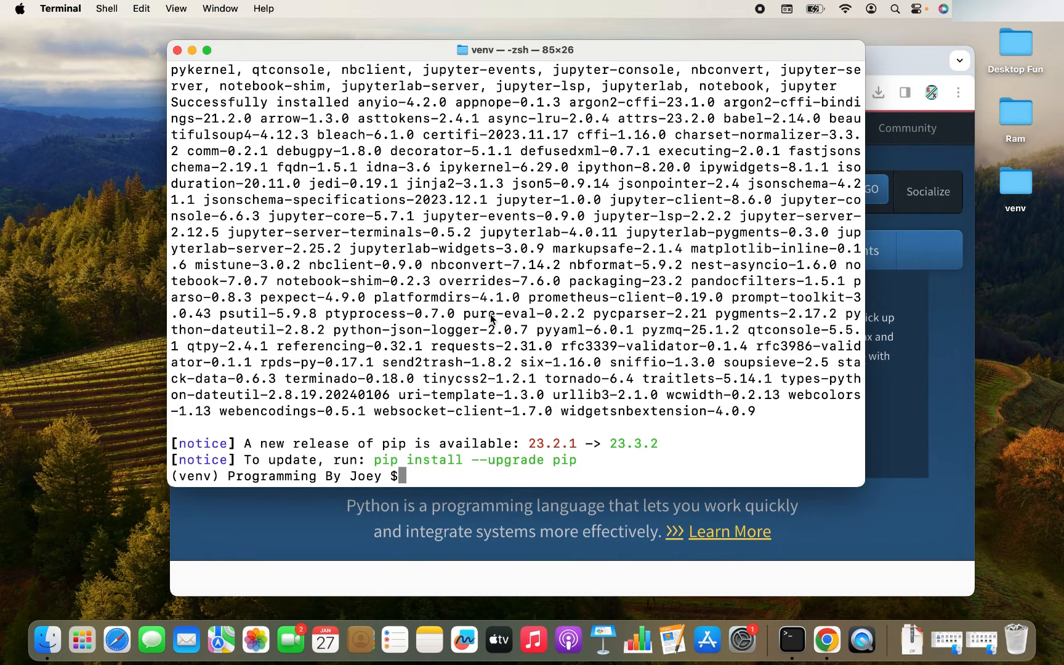
Step: Run python3 -m pip freeze and scroll through the listed packages to confirm jupyter and notebook
{"action": "type", "text": "python3 -m pip freeze"}
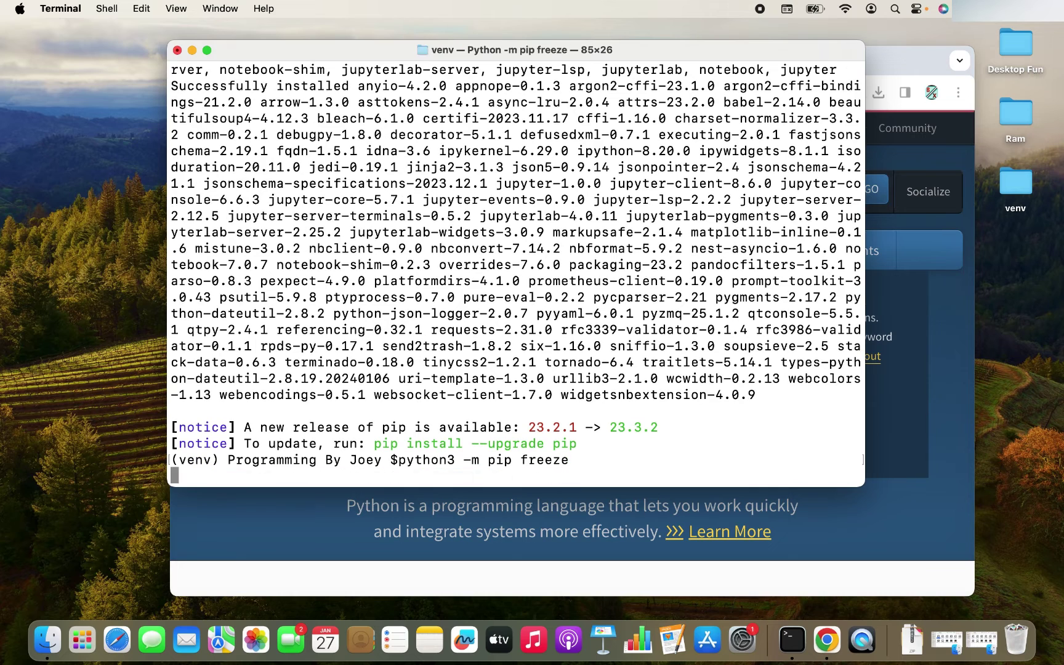
{"action": "key", "text": "Return"}
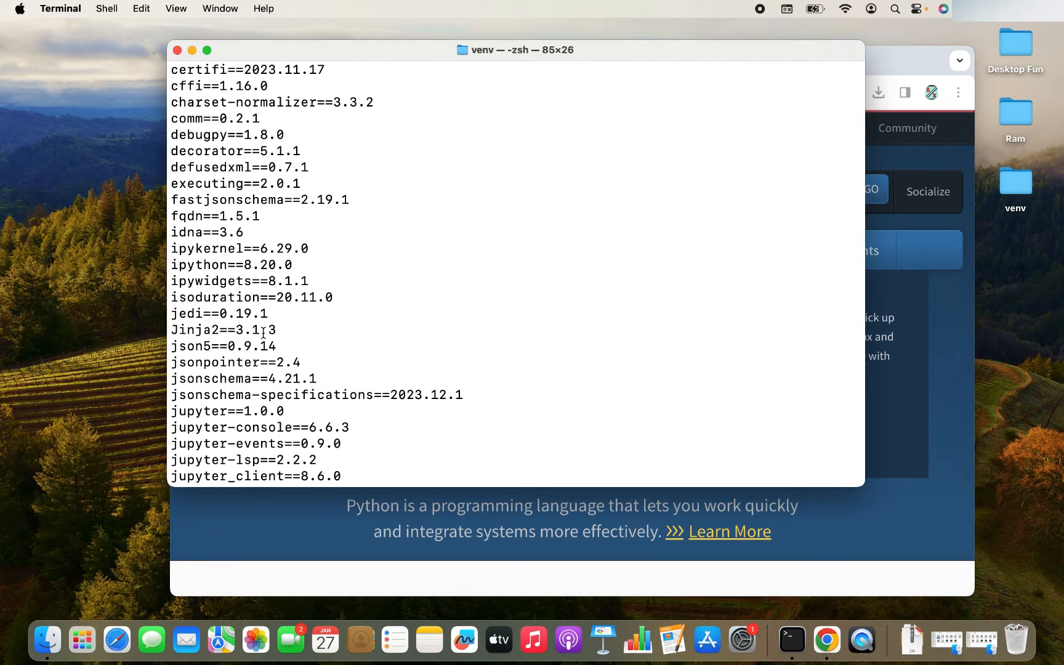
{"action": "scroll", "scroll_direction": "down", "scroll_amount": 3}
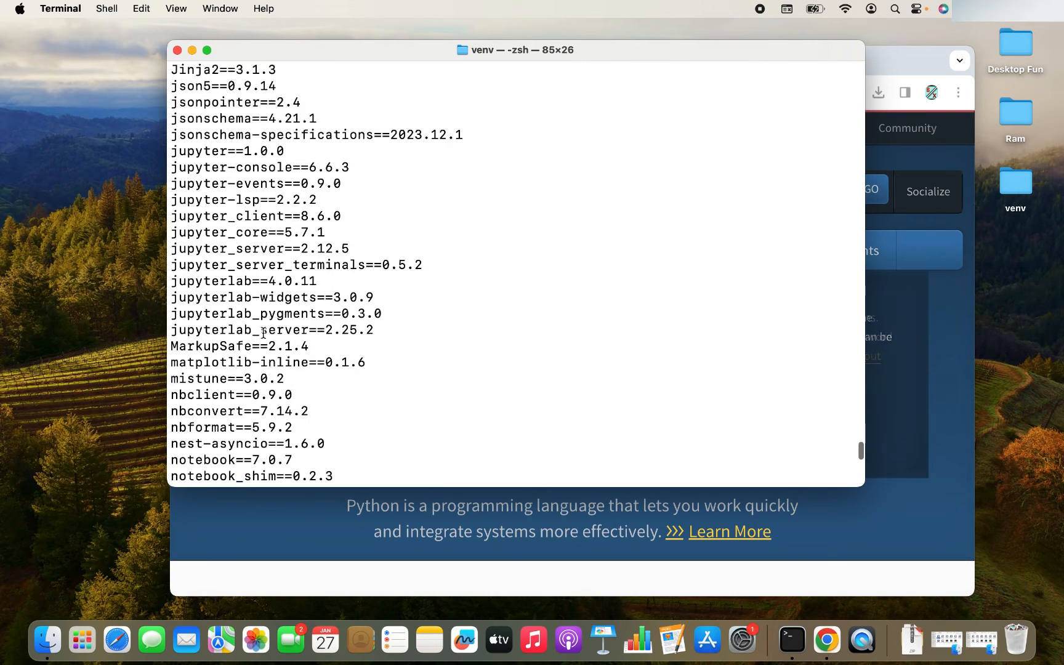
{"action": "scroll", "scroll_direction": "down", "scroll_amount": 3}
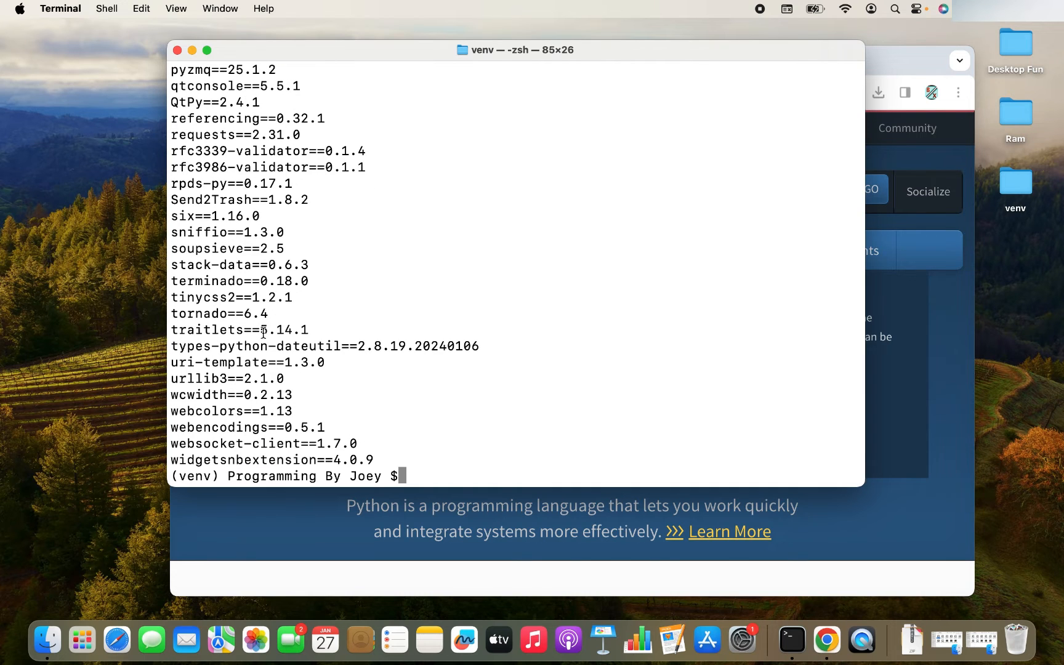
Step: Clear the terminal, then run 'jupyter notebook' to launch the server
{"action": "type", "text": "clear"}
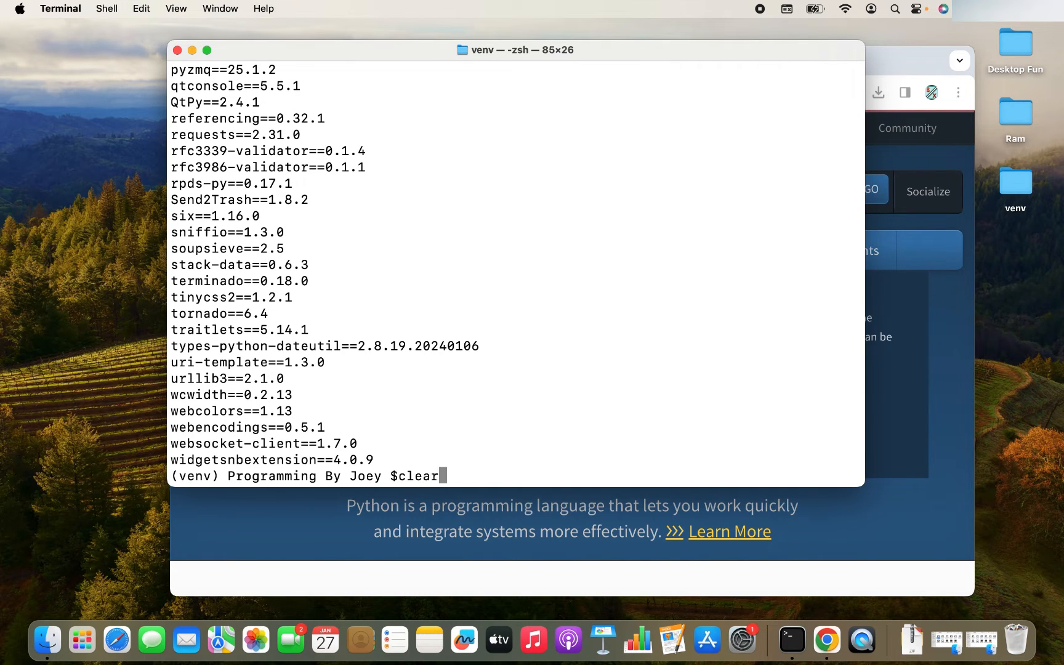
{"action": "key", "text": "Return"}
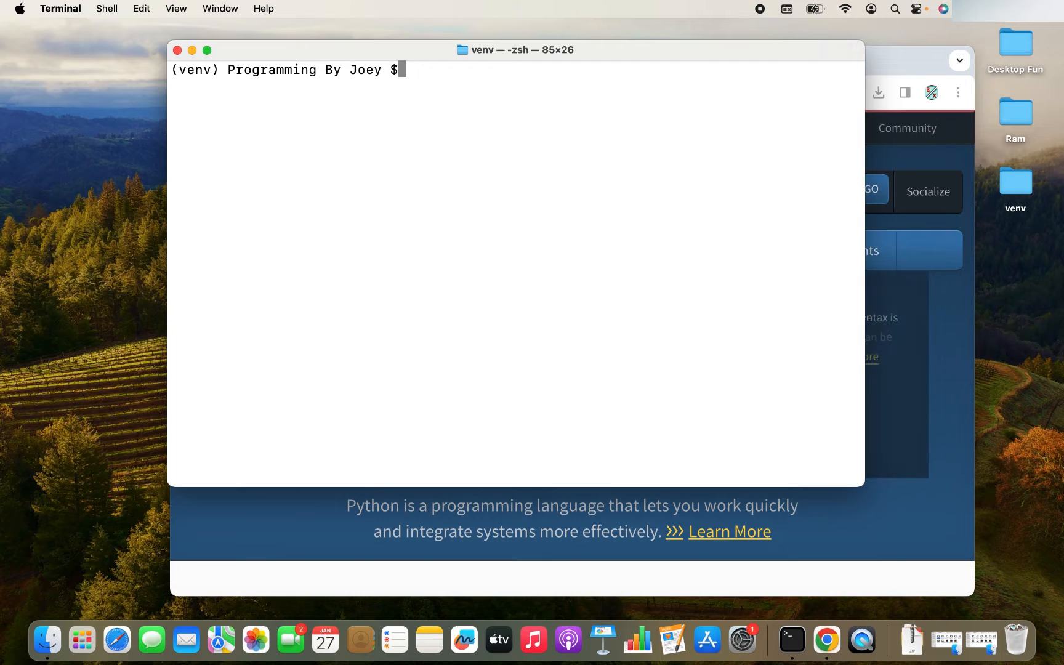
{"action": "type", "text": "jupyter"}
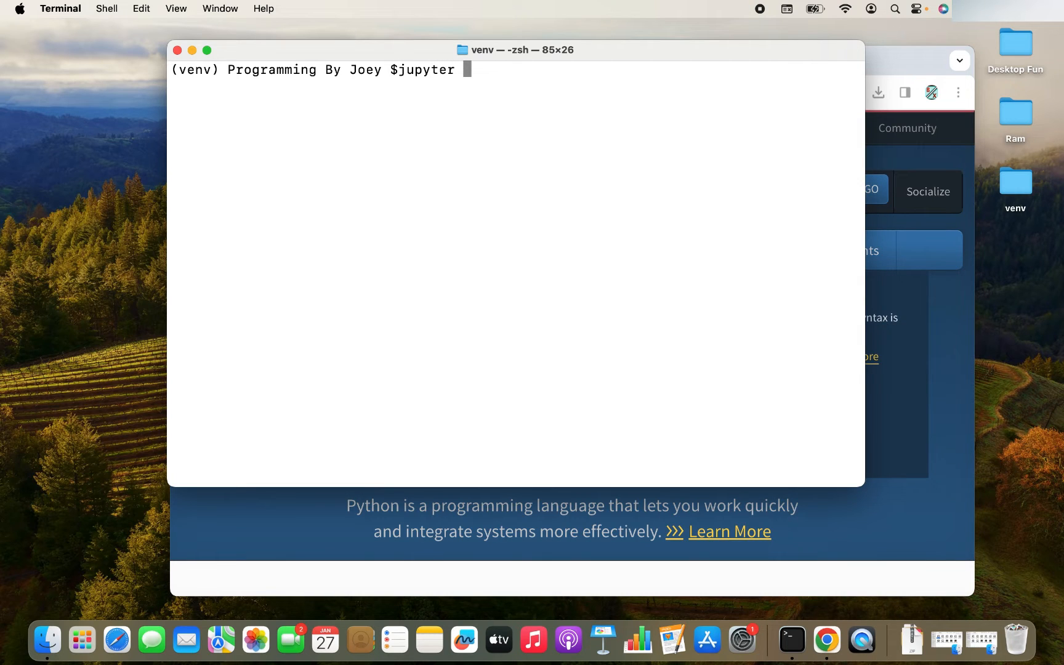
{"action": "type", "text": "notebook"}
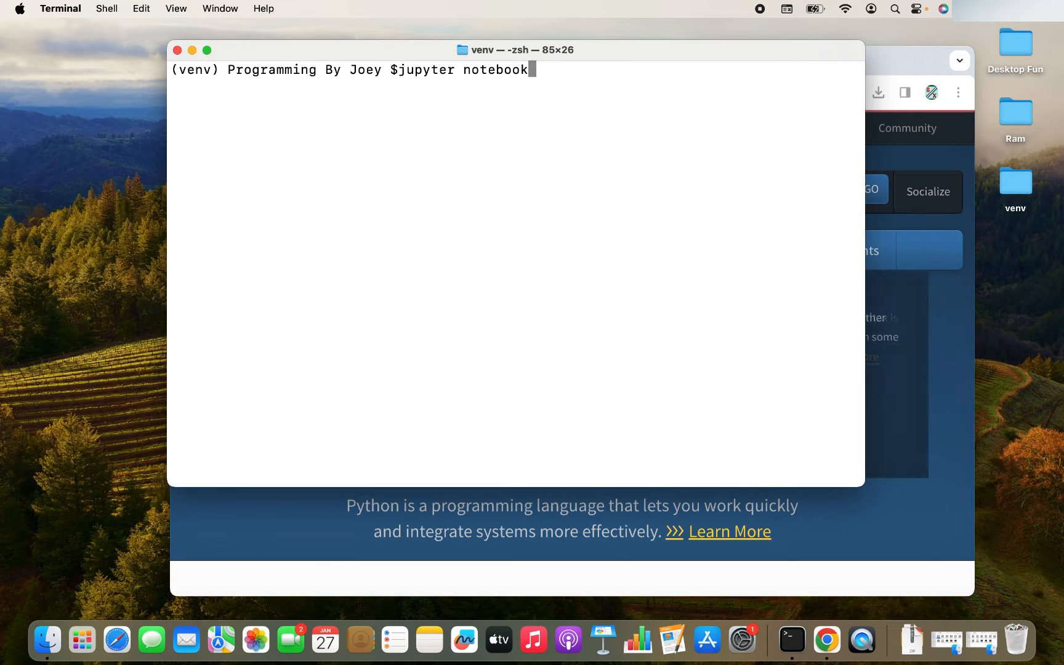
{"action": "key", "text": "Return"}
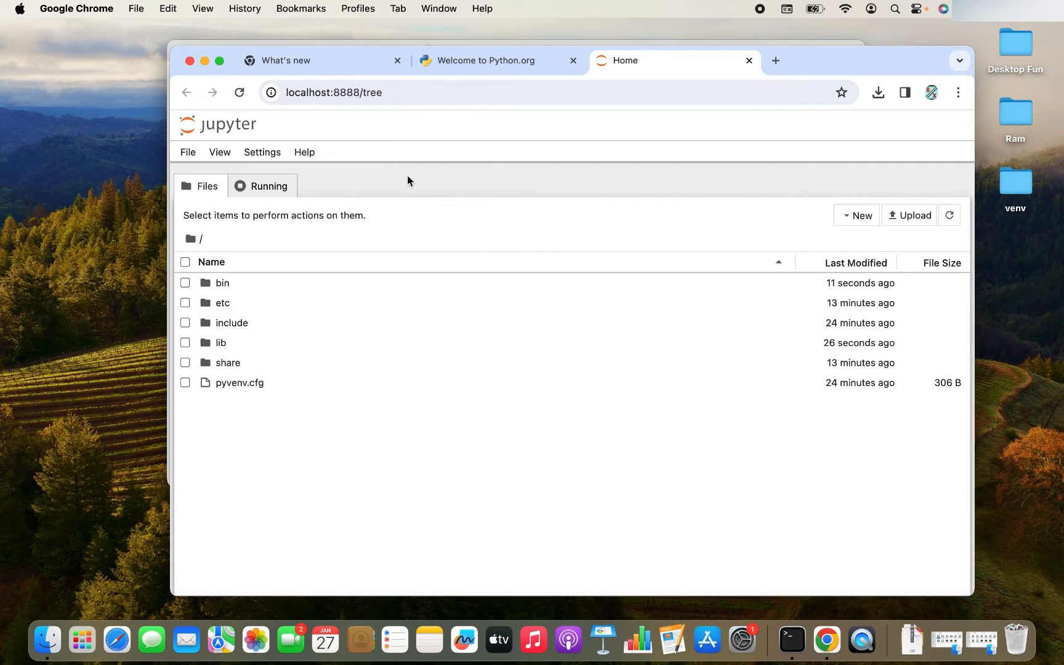
{"action": "mouse_move", "coordinate": [544, 136]}
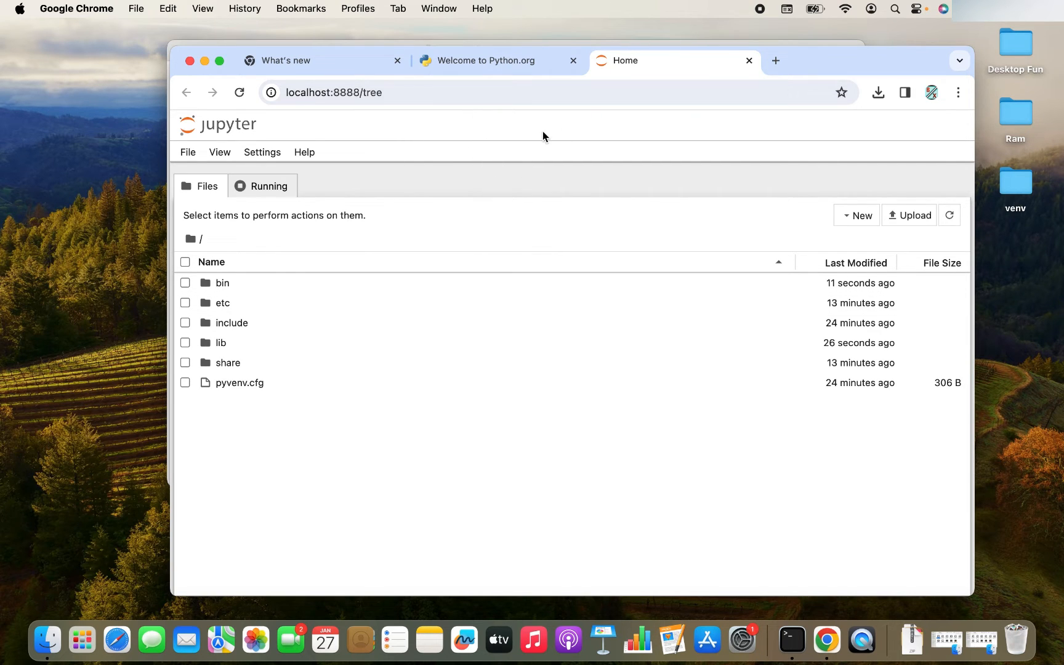
{"action": "mouse_move", "coordinate": [360, 233]}
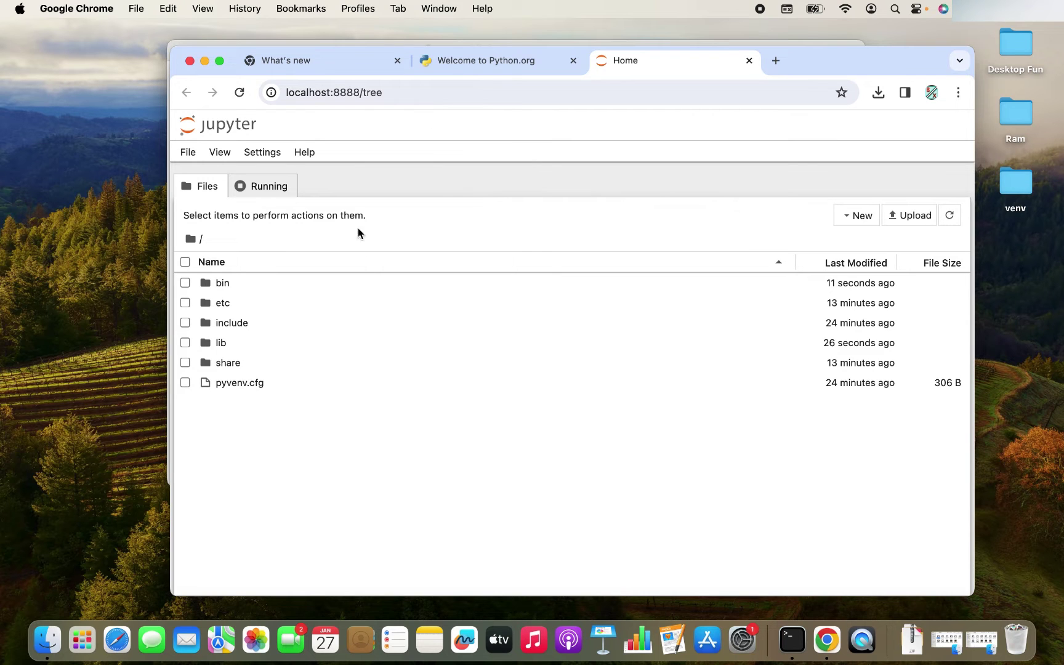
{"action": "mouse_move", "coordinate": [697, 456]}
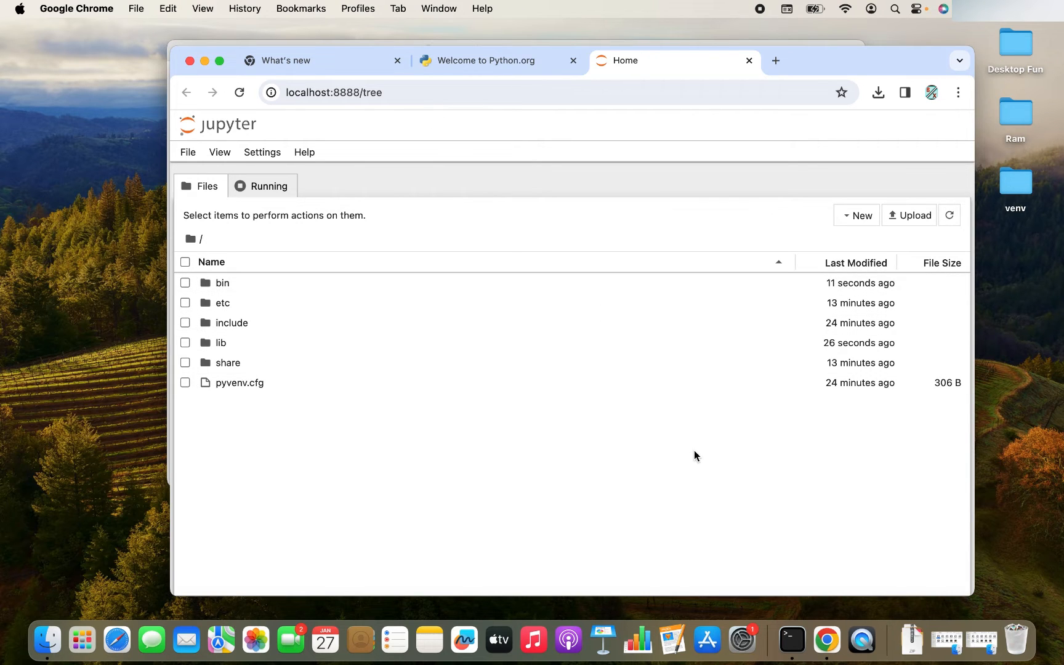
Step: Bring the Terminal window forward to see the running server's log
{"action": "left_click", "coordinate": [791, 640]}
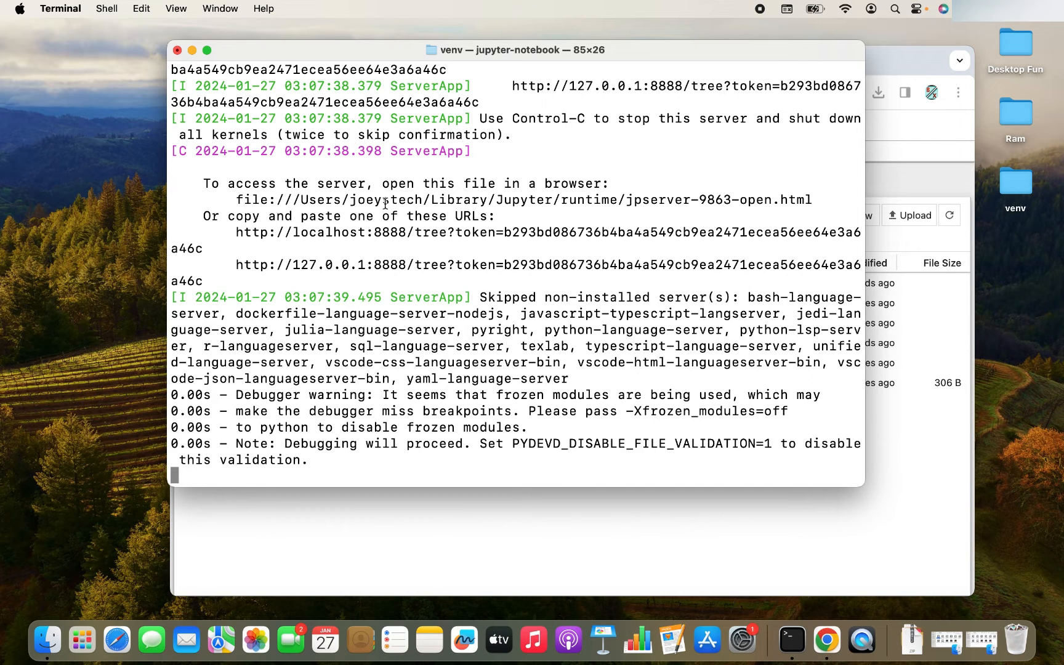
{"action": "mouse_move", "coordinate": [257, 250]}
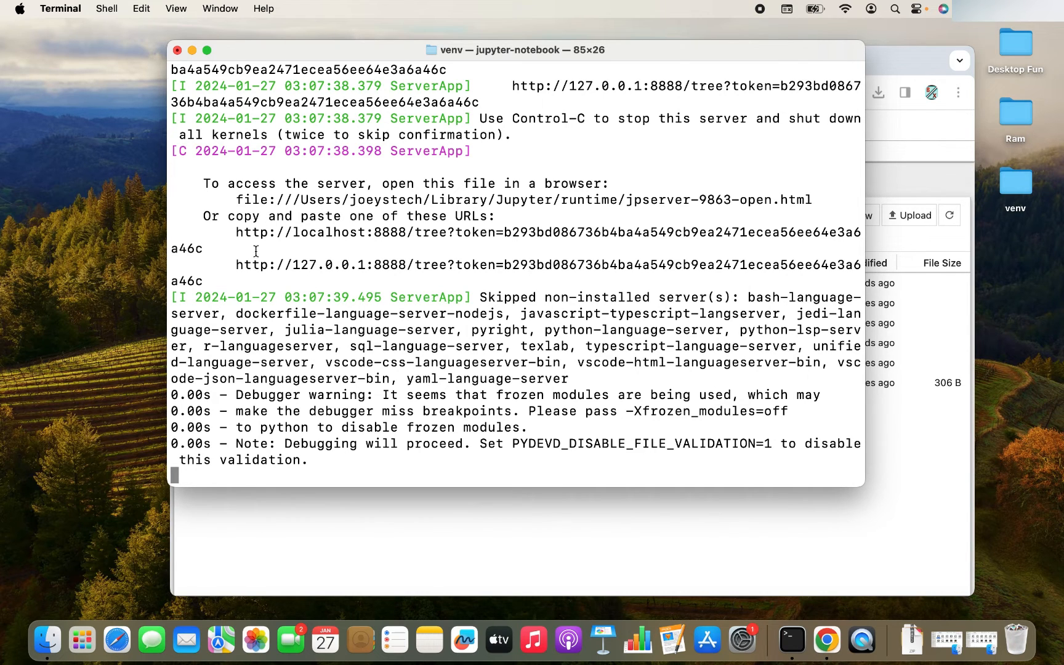
{"action": "left_click_drag", "start_coordinate": [235, 232], "coordinate": [202, 248]}
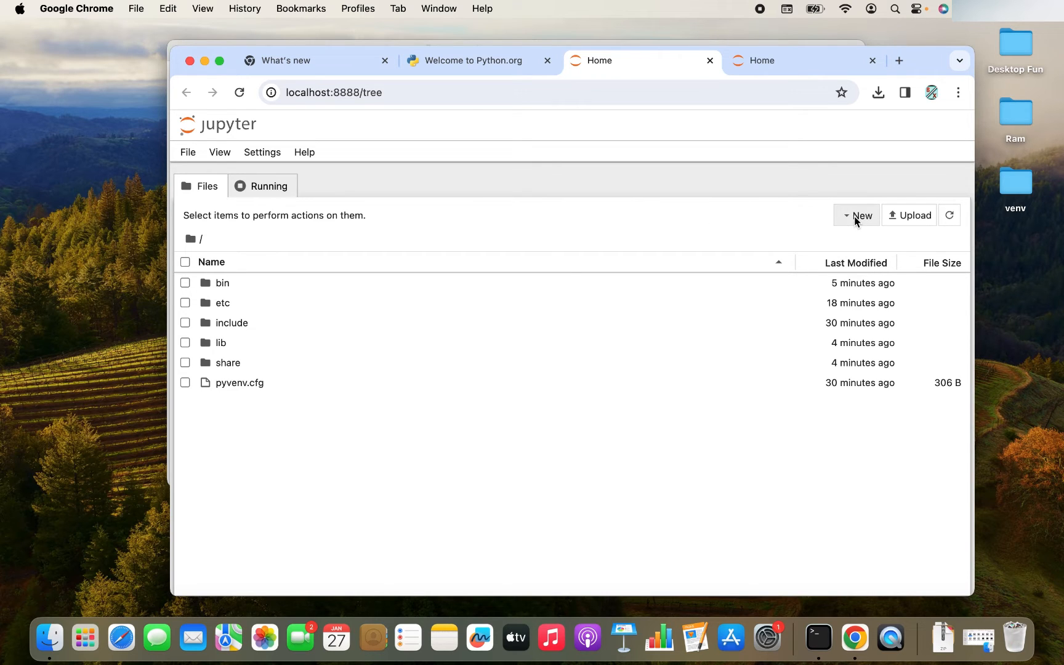
Step: Create a new notebook from the New menu and start it with the Python 3 (ipykernel) kernel
{"action": "left_click", "coordinate": [859, 216]}
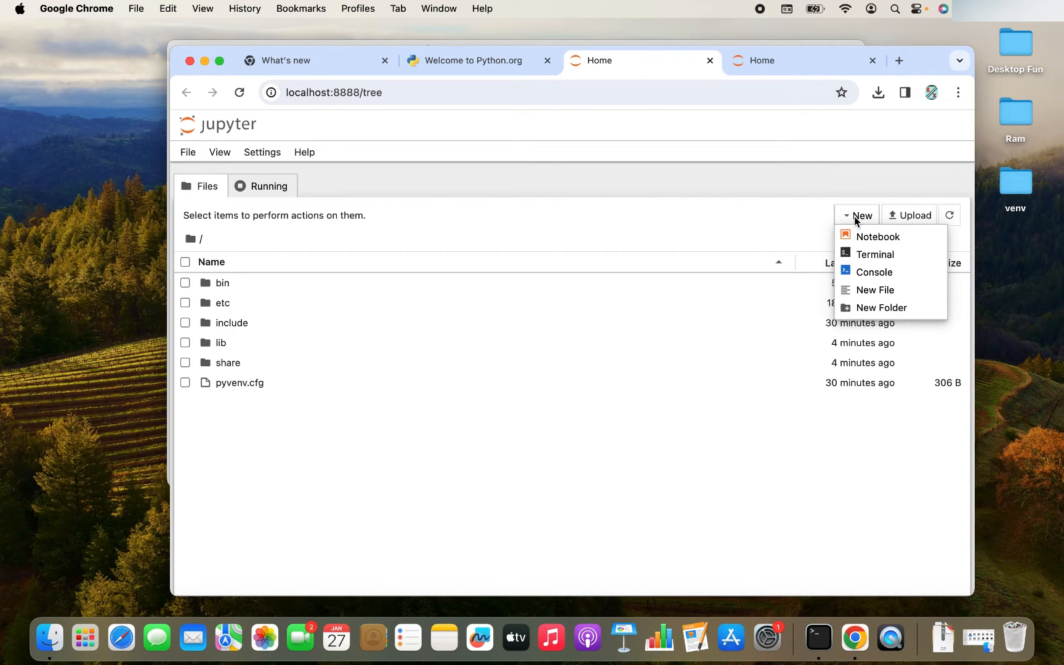
{"action": "mouse_move", "coordinate": [877, 236]}
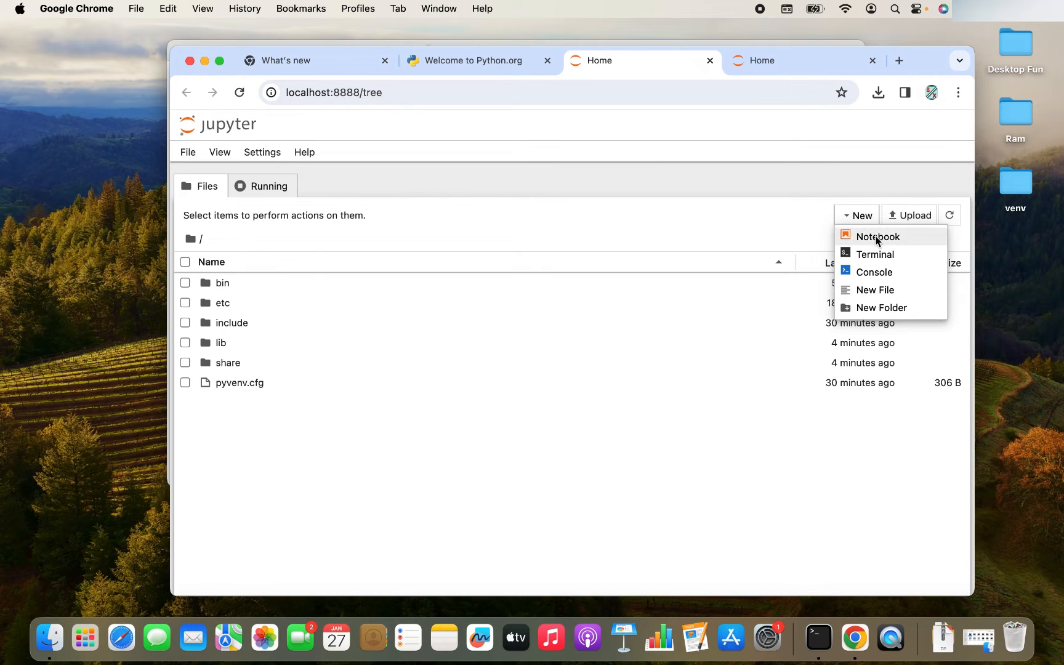
{"action": "mouse_move", "coordinate": [912, 239]}
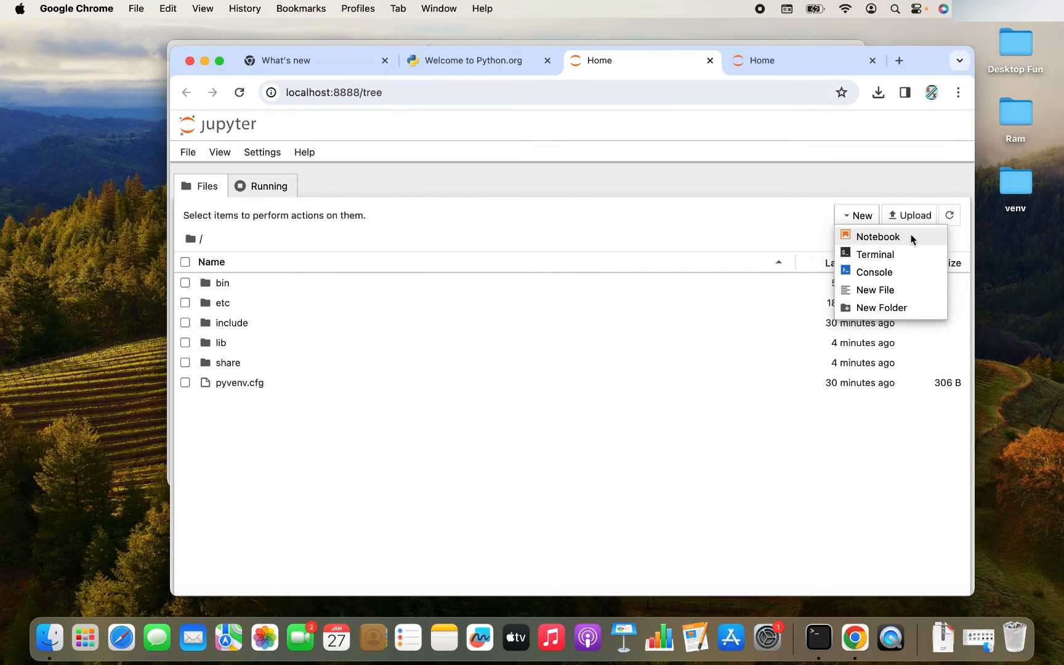
{"action": "left_click", "coordinate": [878, 236]}
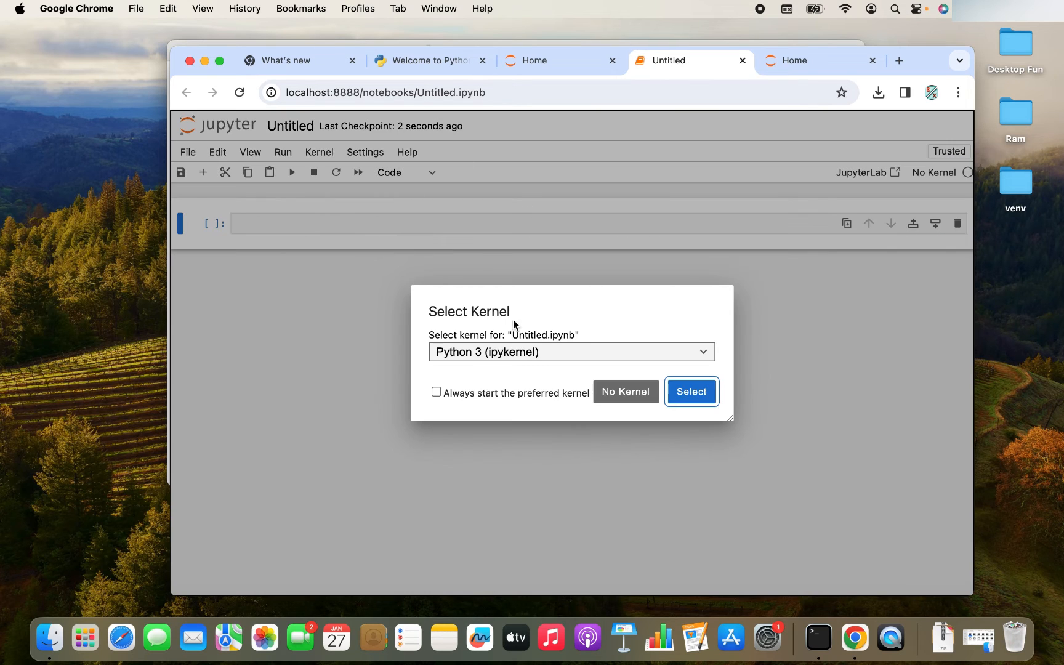
{"action": "mouse_move", "coordinate": [483, 383]}
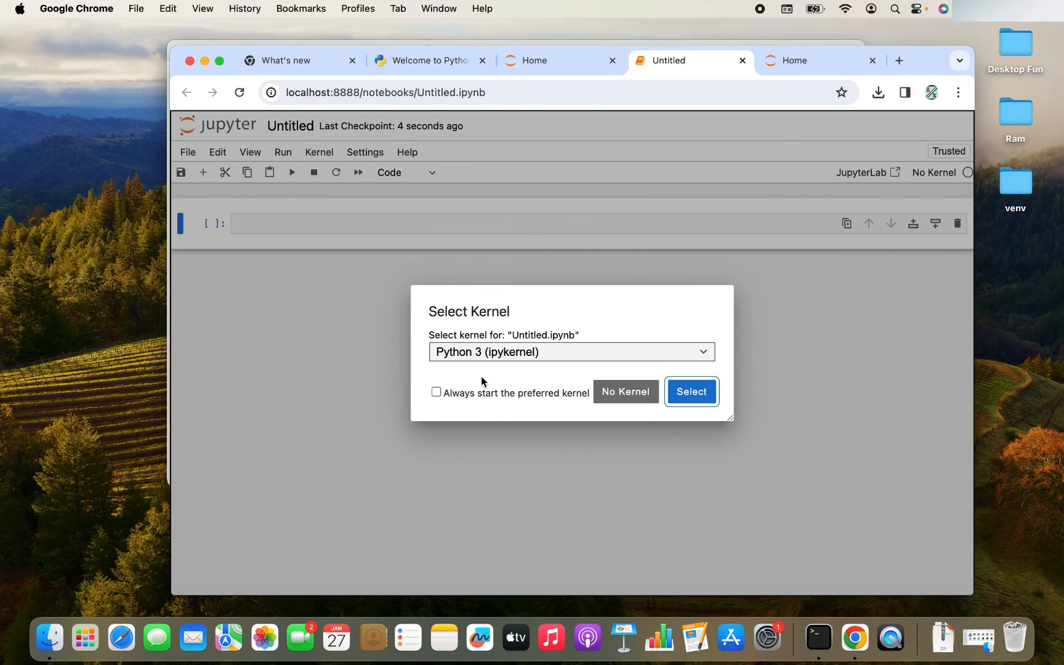
{"action": "mouse_move", "coordinate": [469, 366]}
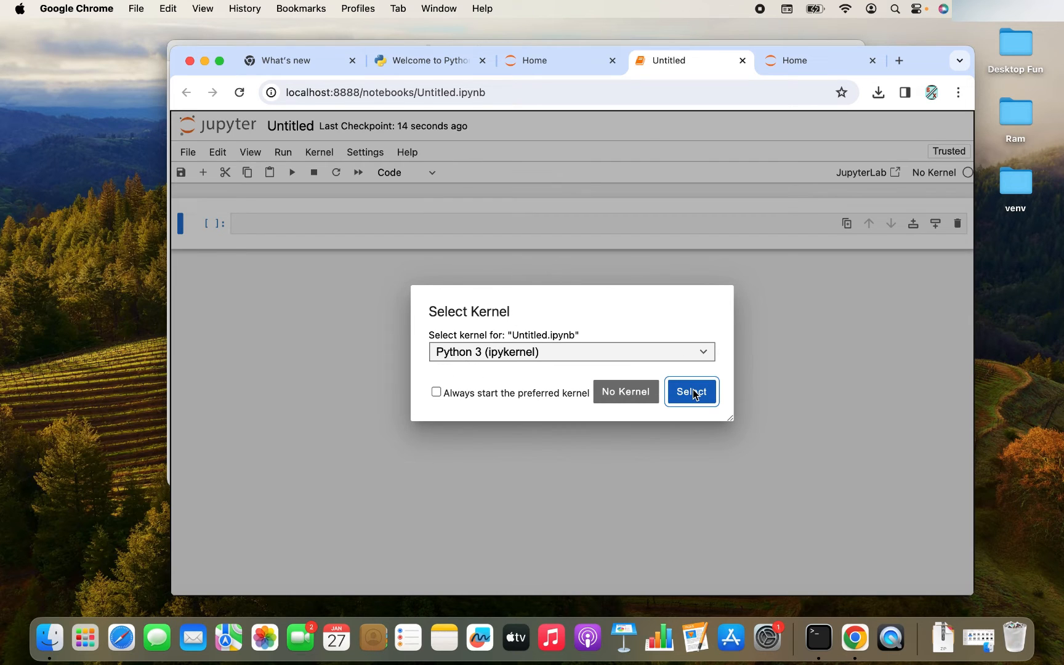
{"action": "left_click", "coordinate": [692, 391]}
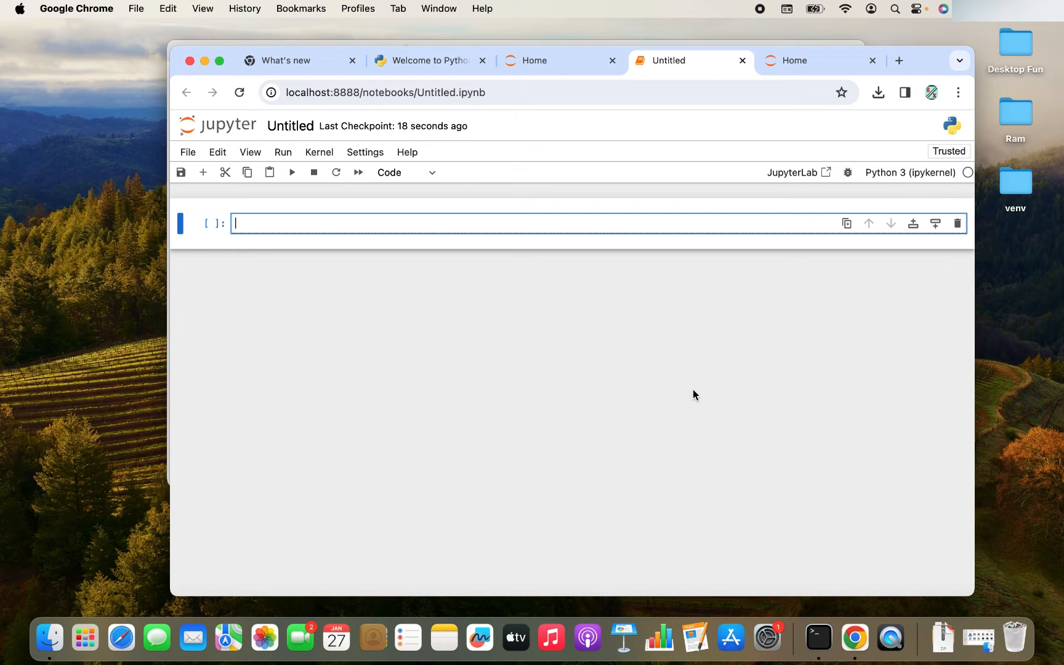
Step: Enter print("Hello World") in the first cell and run it to show the output
{"action": "type", "text": "prin"}
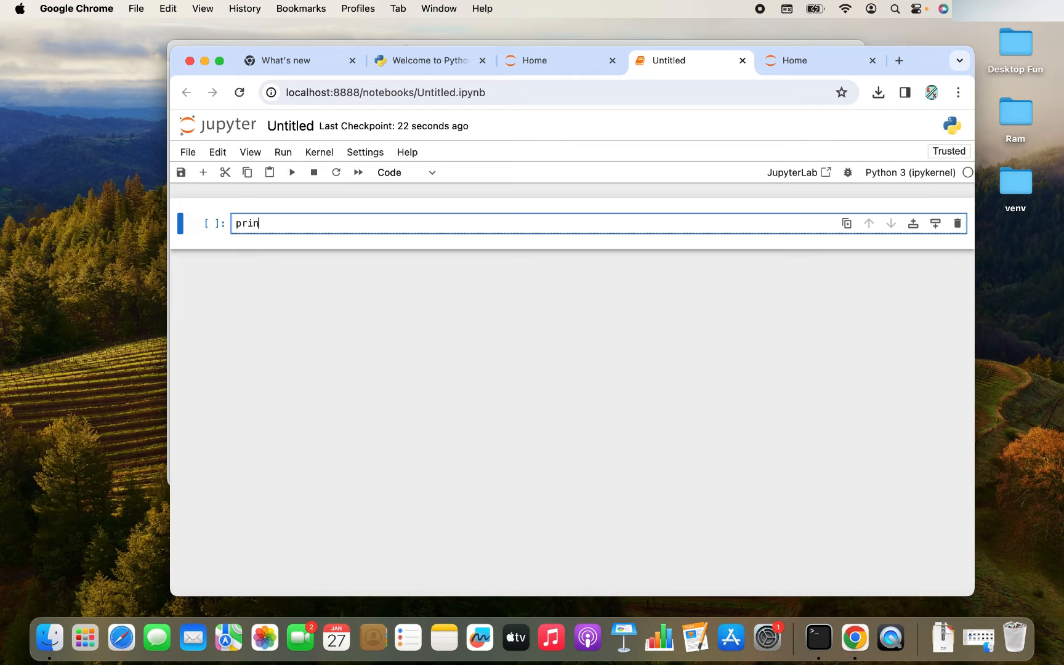
{"action": "type", "text": "t(\""}
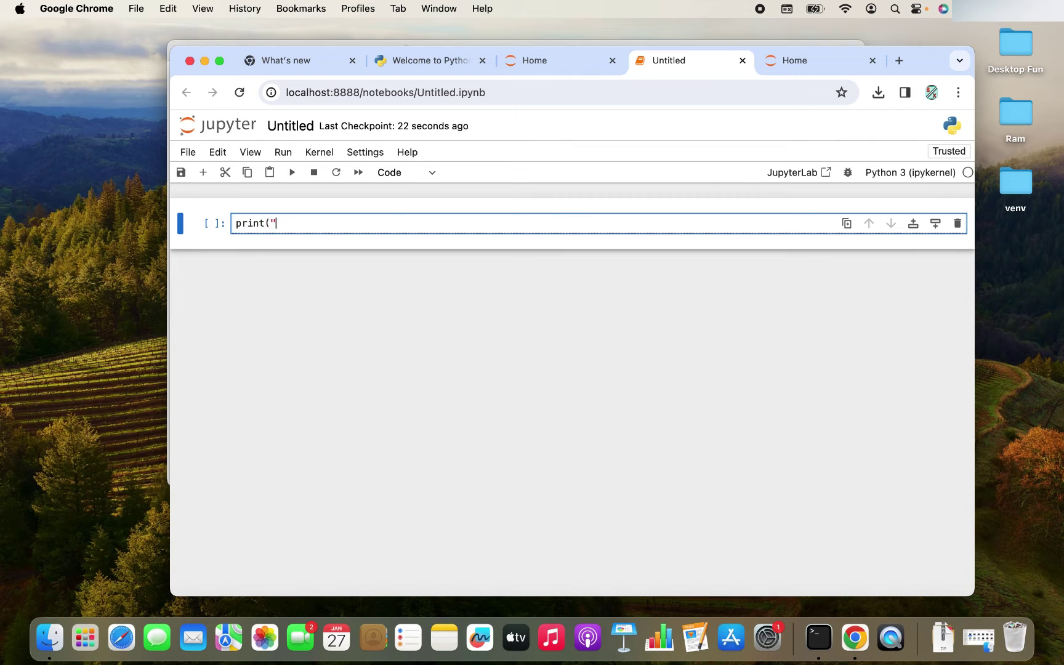
{"action": "type", "text": "Hello World\""}
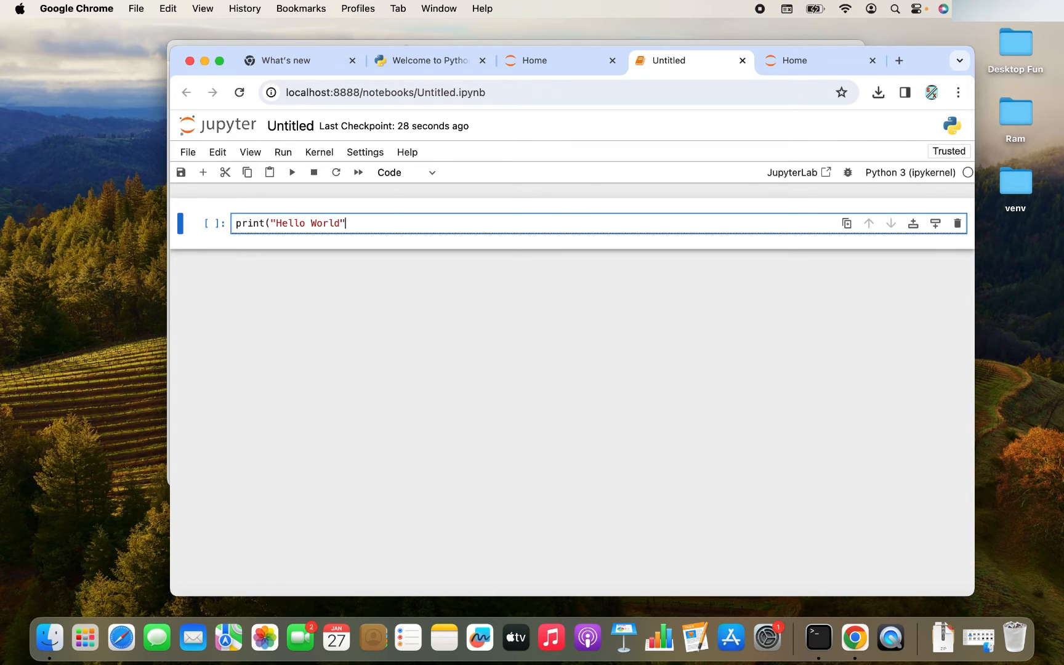
{"action": "type", "text": ")"}
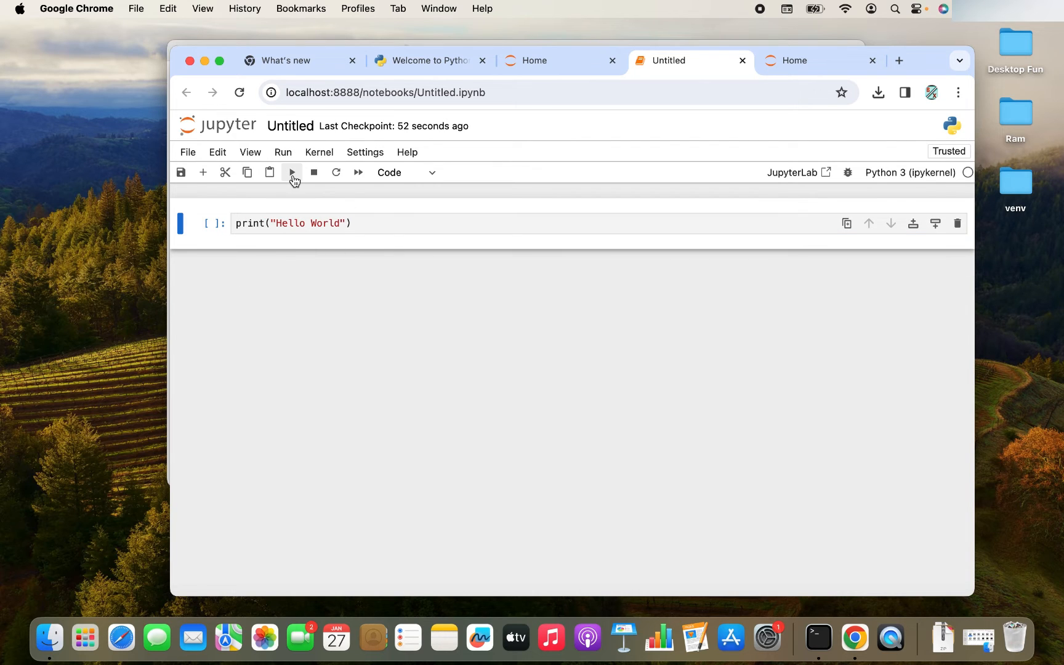
{"action": "left_click", "coordinate": [291, 172]}
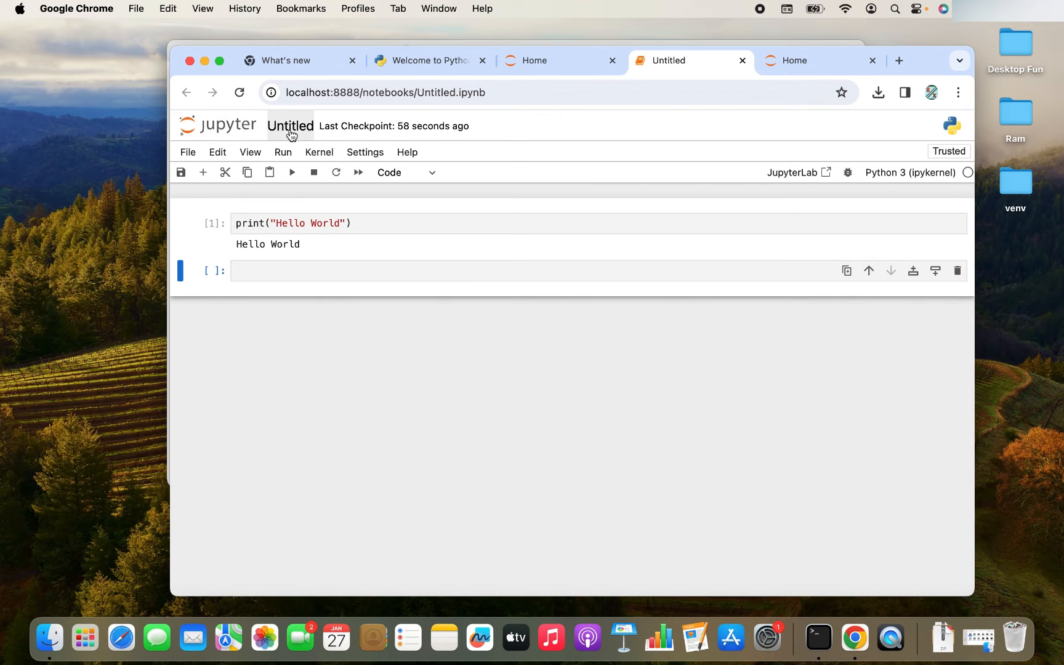
Step: Rename the notebook to FirstJupyterProgram and return to the home file listing
{"action": "left_click", "coordinate": [290, 126]}
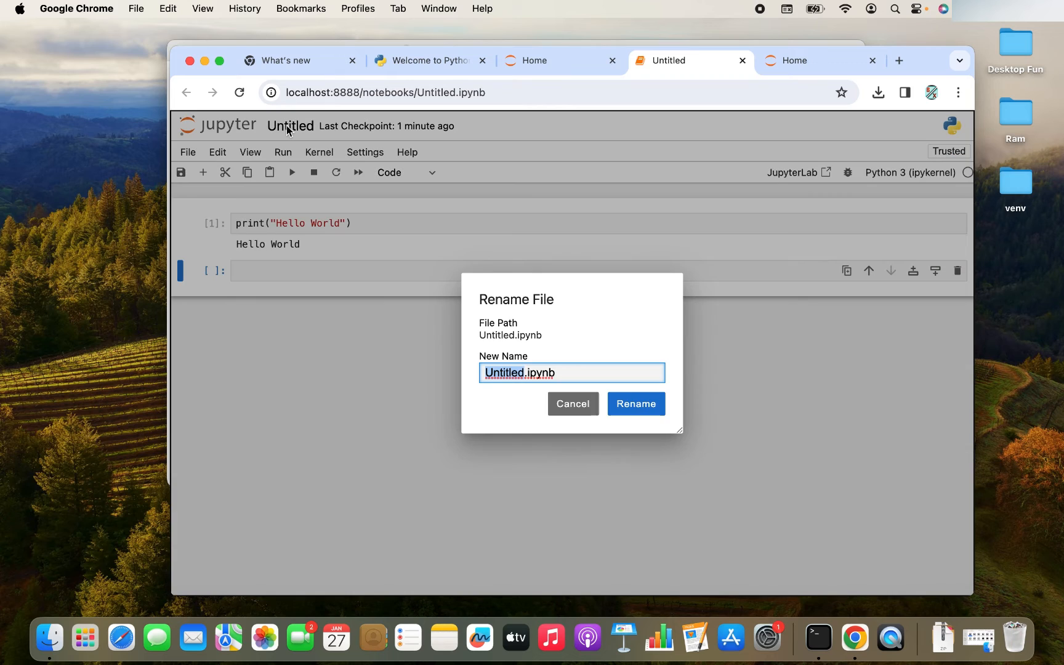
{"action": "mouse_move", "coordinate": [457, 280]}
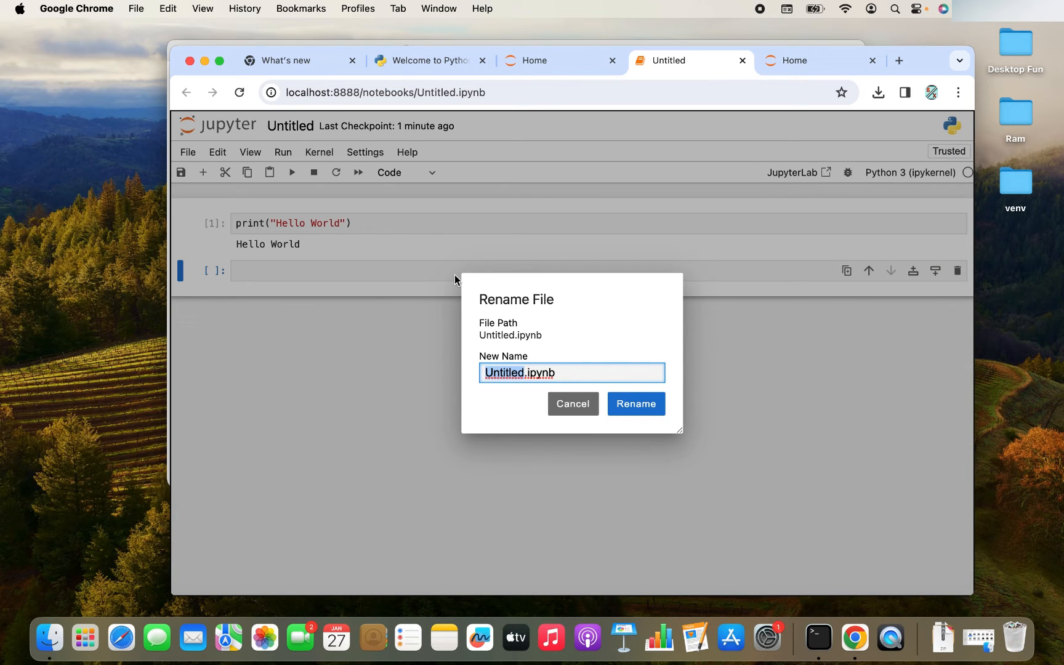
{"action": "type", "text": "FirstJup"}
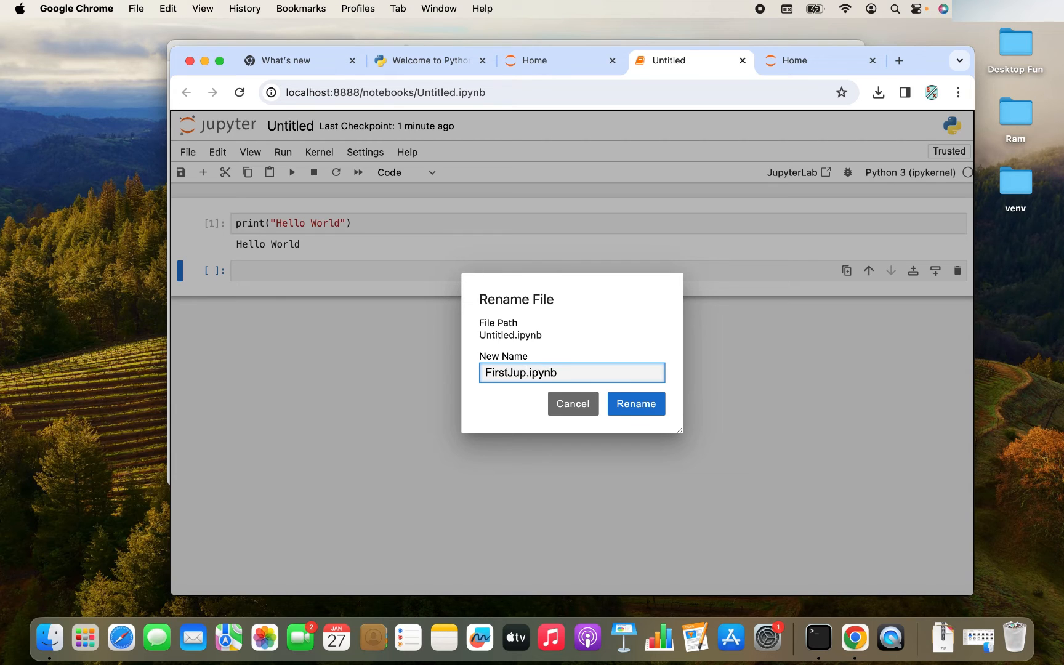
{"action": "type", "text": "yter"}
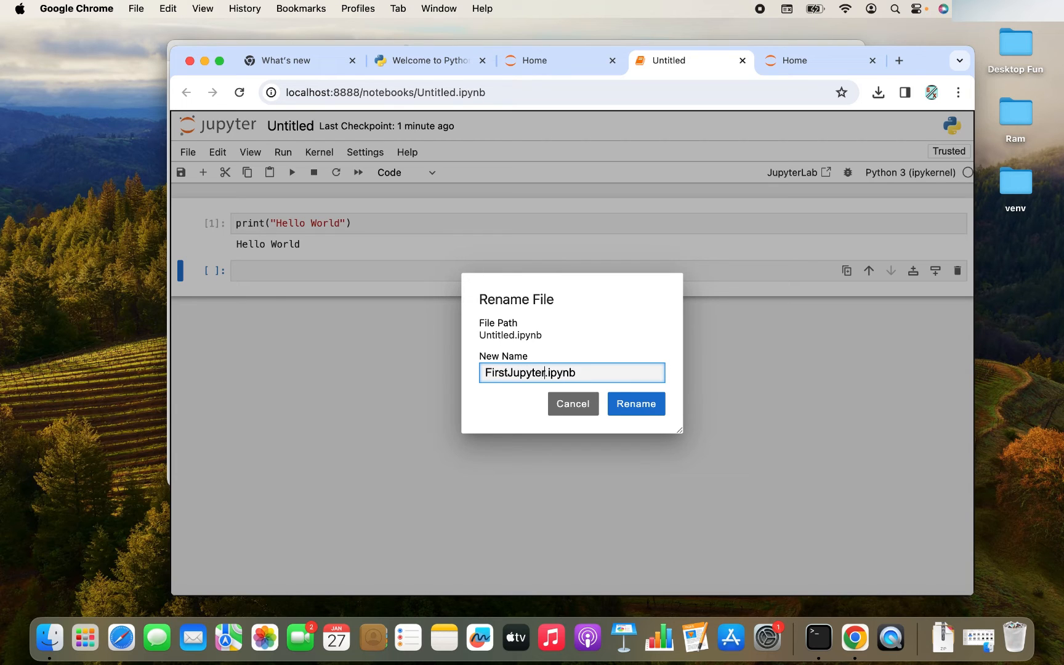
{"action": "type", "text": "Program"}
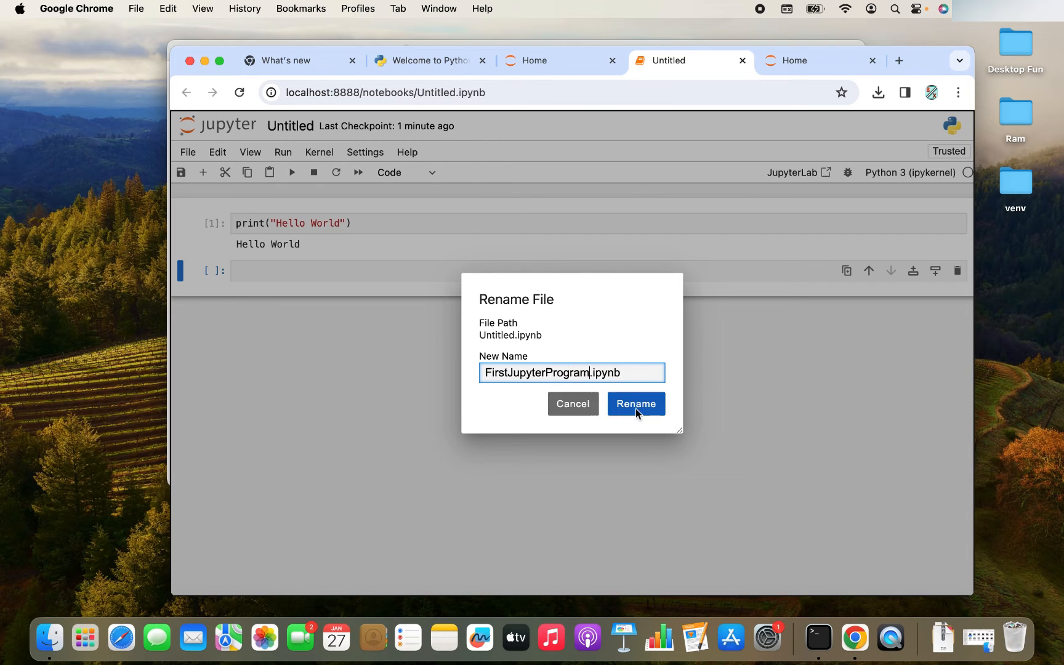
{"action": "left_click", "coordinate": [636, 403]}
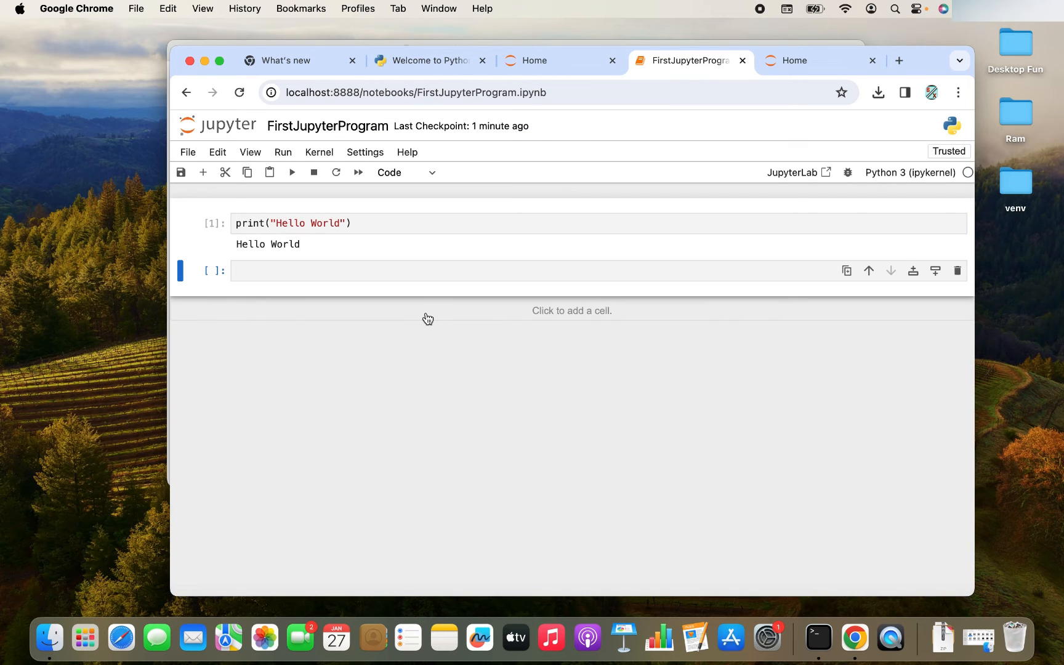
{"action": "left_click", "coordinate": [538, 60]}
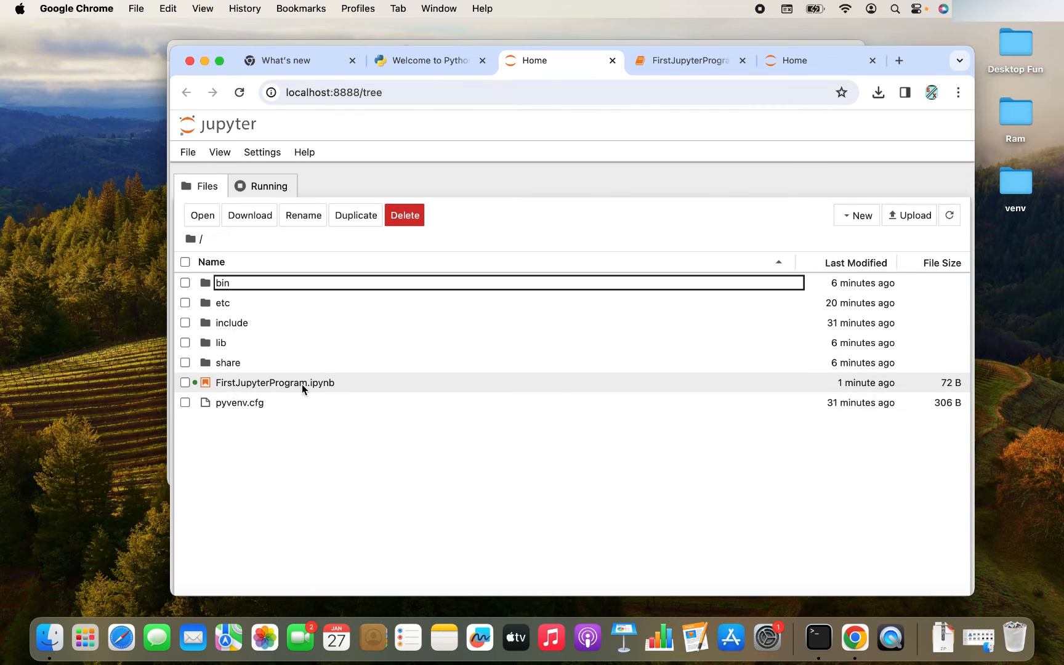
{"action": "mouse_move", "coordinate": [270, 392]}
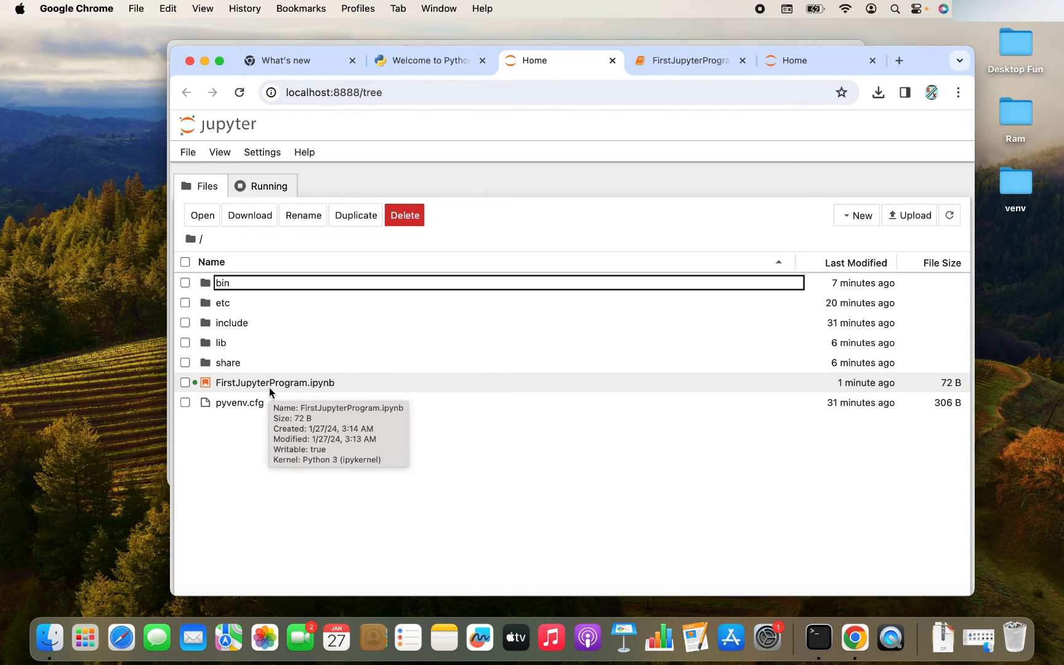
{"action": "mouse_move", "coordinate": [223, 396]}
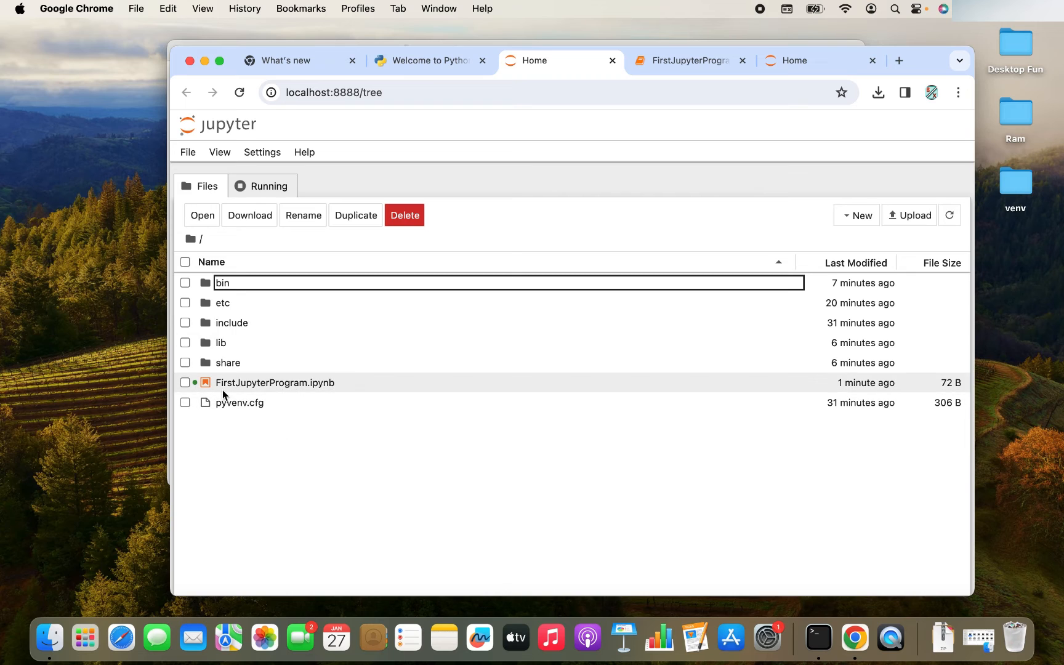
{"action": "mouse_move", "coordinate": [314, 392]}
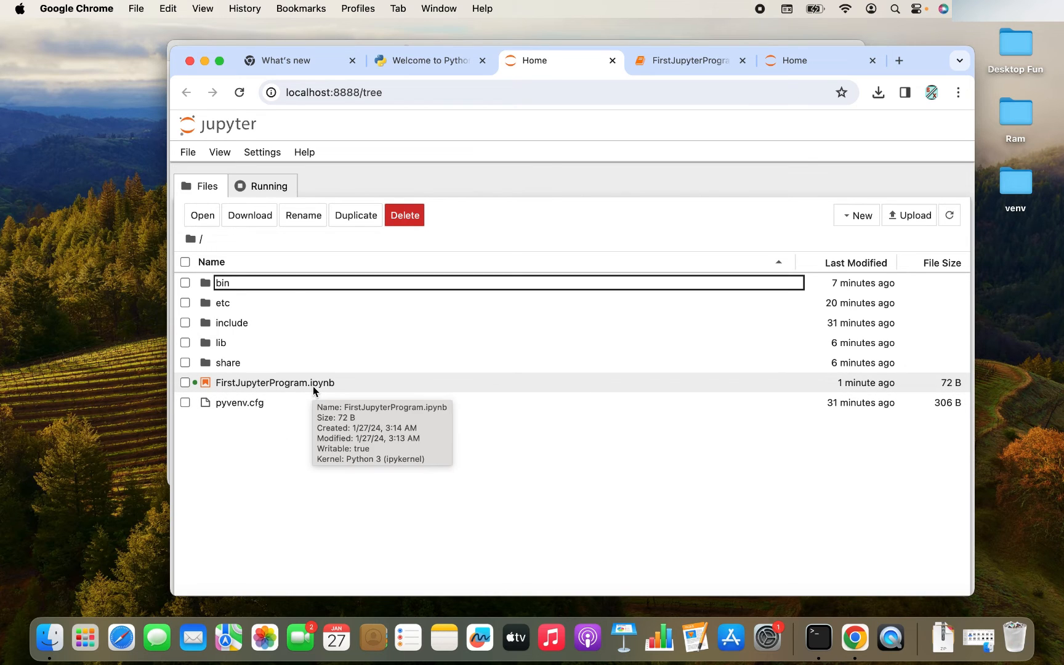
{"action": "mouse_move", "coordinate": [346, 393]}
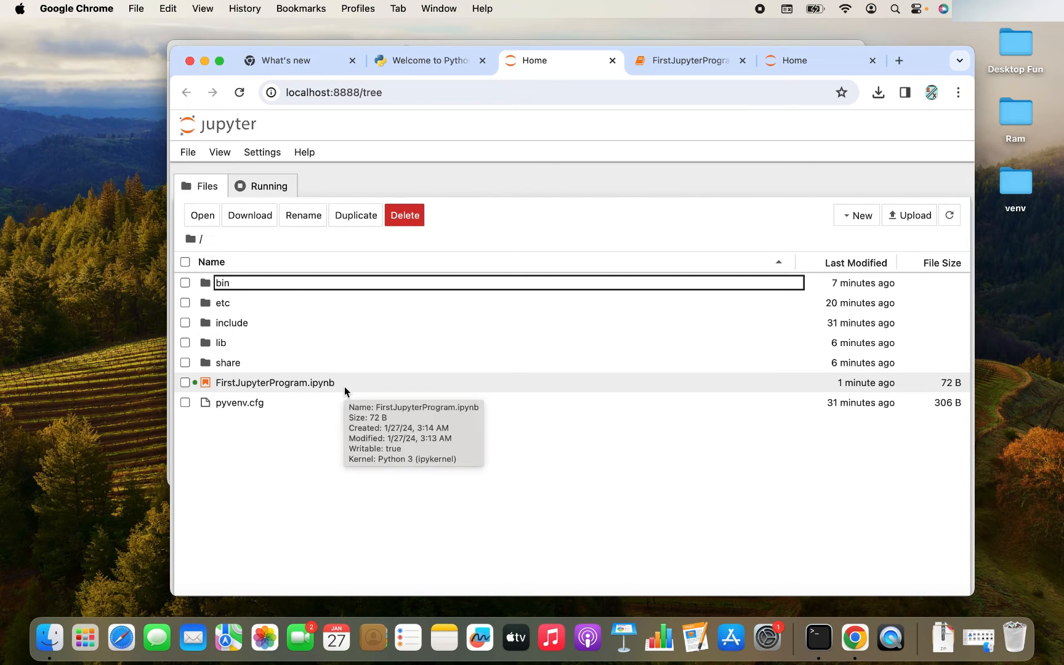
{"action": "mouse_move", "coordinate": [370, 400]}
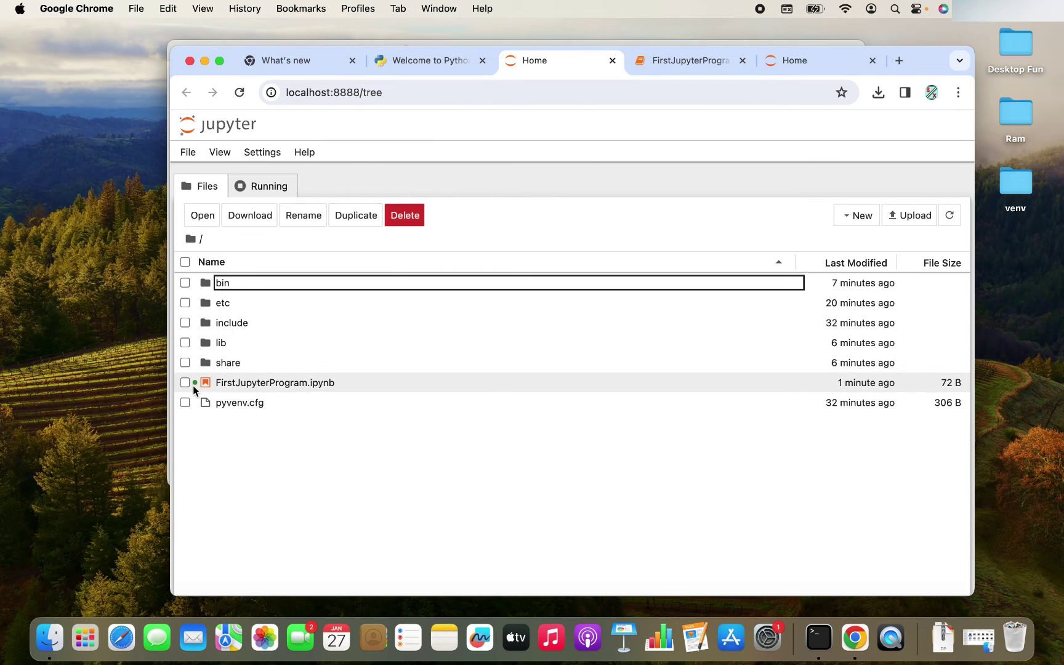
{"action": "mouse_move", "coordinate": [196, 389]}
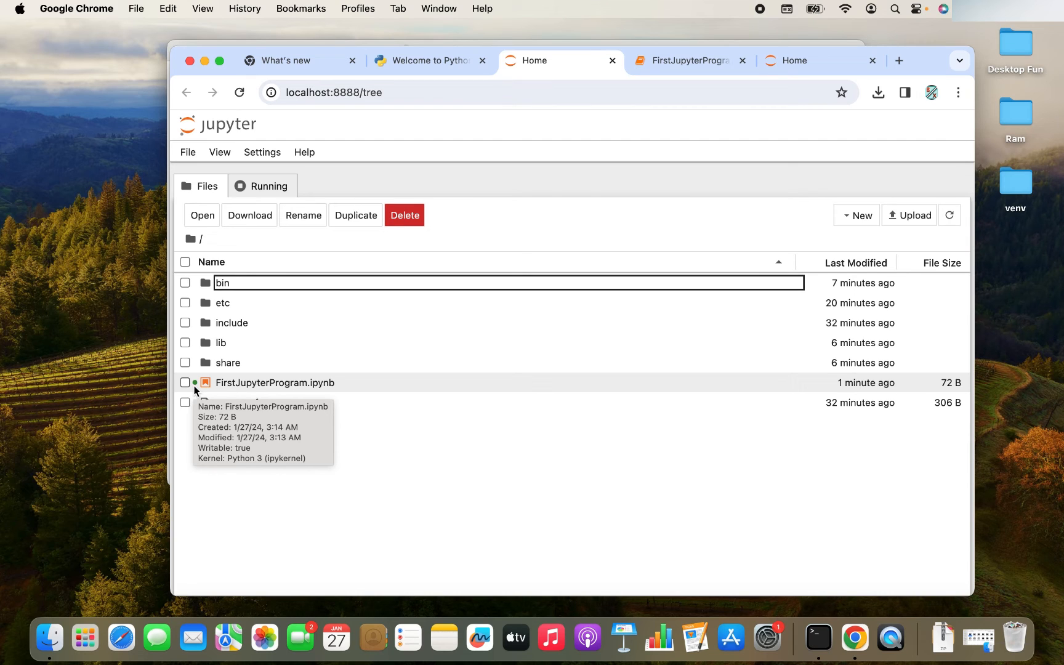
Step: Close the open notebook's tab, leaving without saving
{"action": "left_click", "coordinate": [687, 60]}
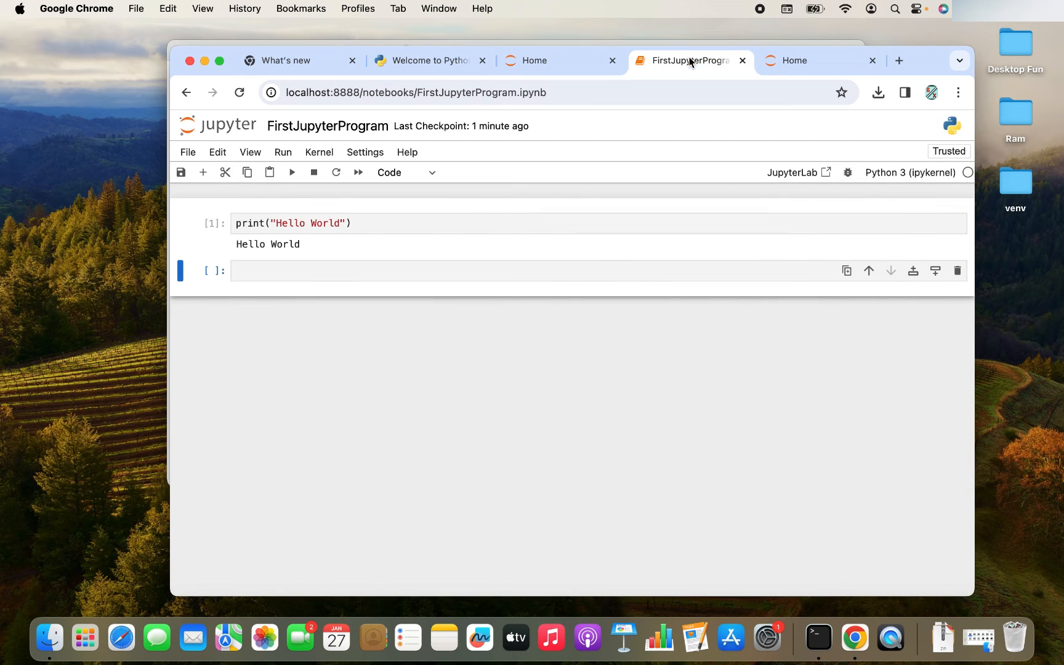
{"action": "left_click", "coordinate": [535, 60]}
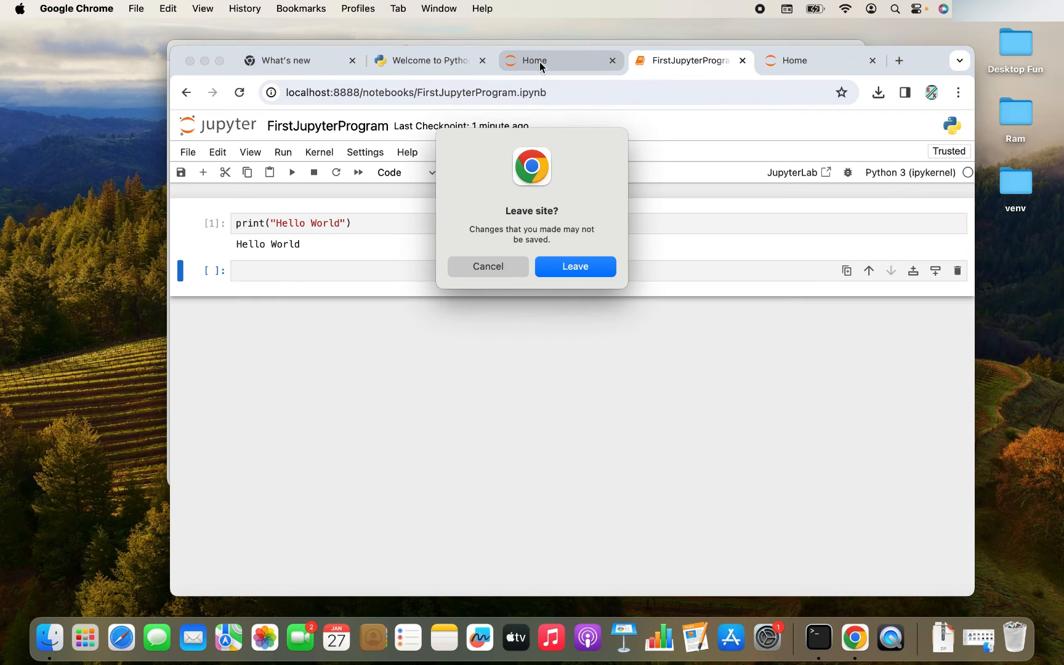
{"action": "left_click", "coordinate": [575, 267]}
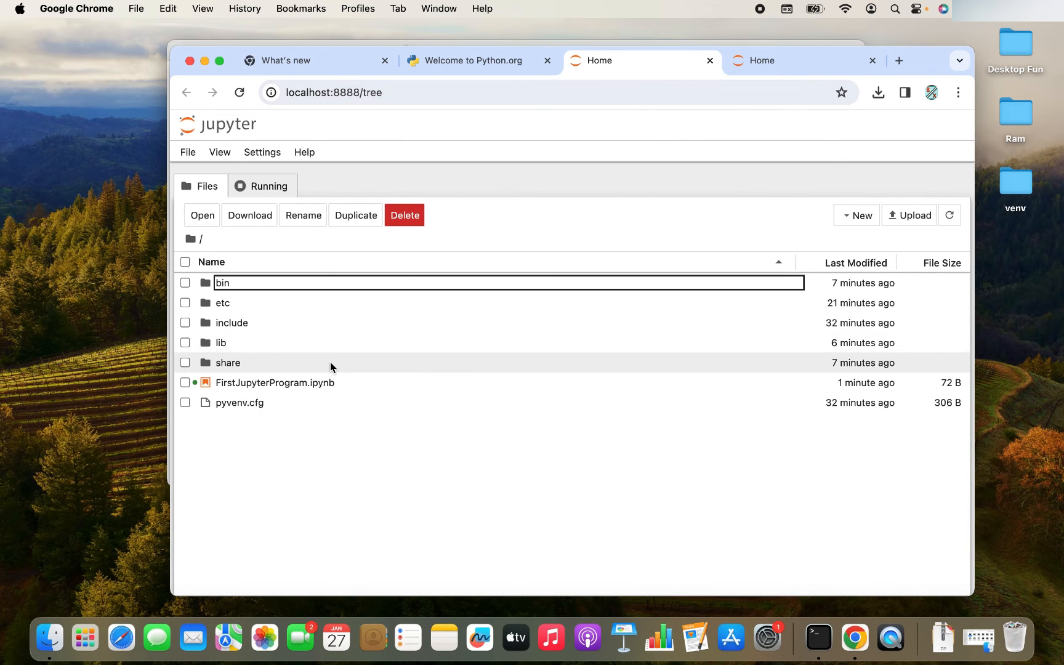
{"action": "mouse_move", "coordinate": [274, 416]}
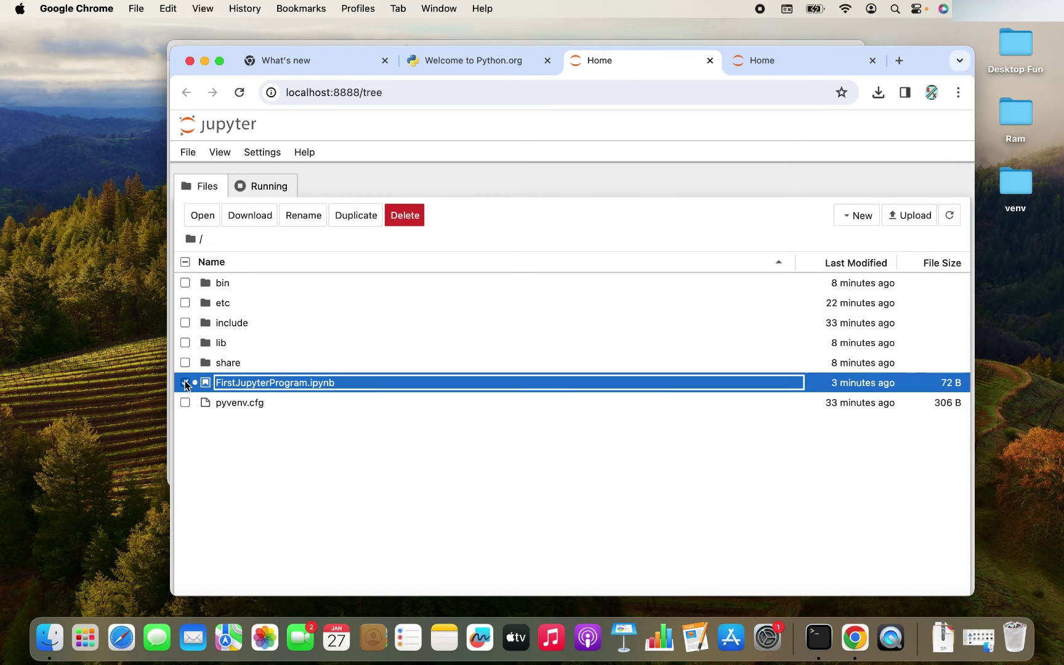
Step: Reopen FirstJupyterProgram.ipynb from the file browser's right-click menu
{"action": "right_click", "coordinate": [275, 383]}
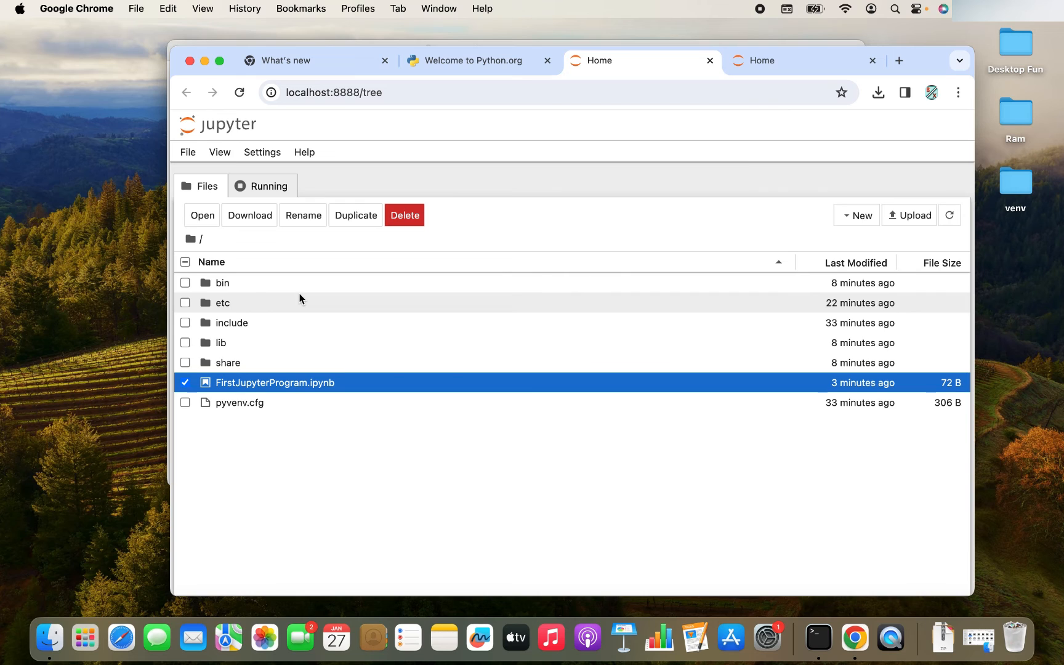
{"action": "left_click", "coordinate": [303, 215]}
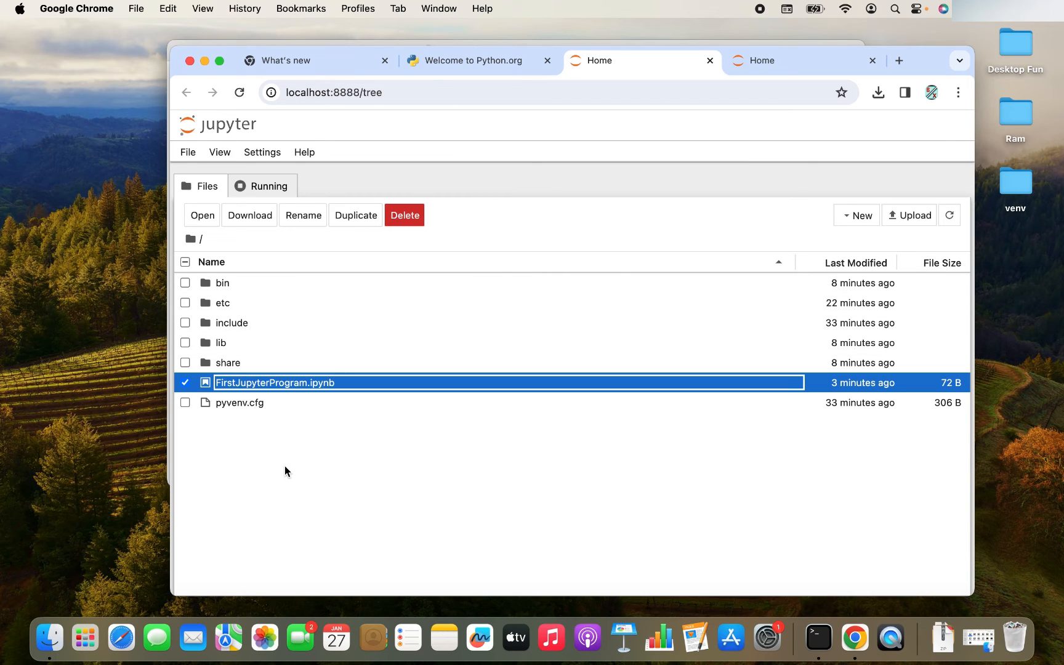
{"action": "right_click", "coordinate": [263, 384]}
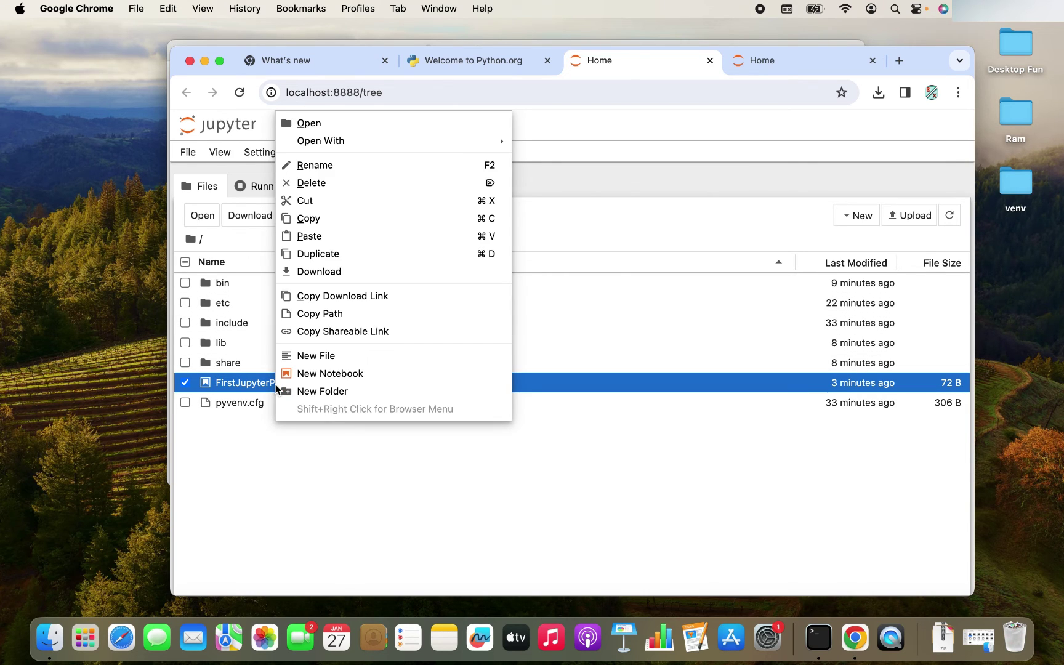
{"action": "mouse_move", "coordinate": [252, 314]}
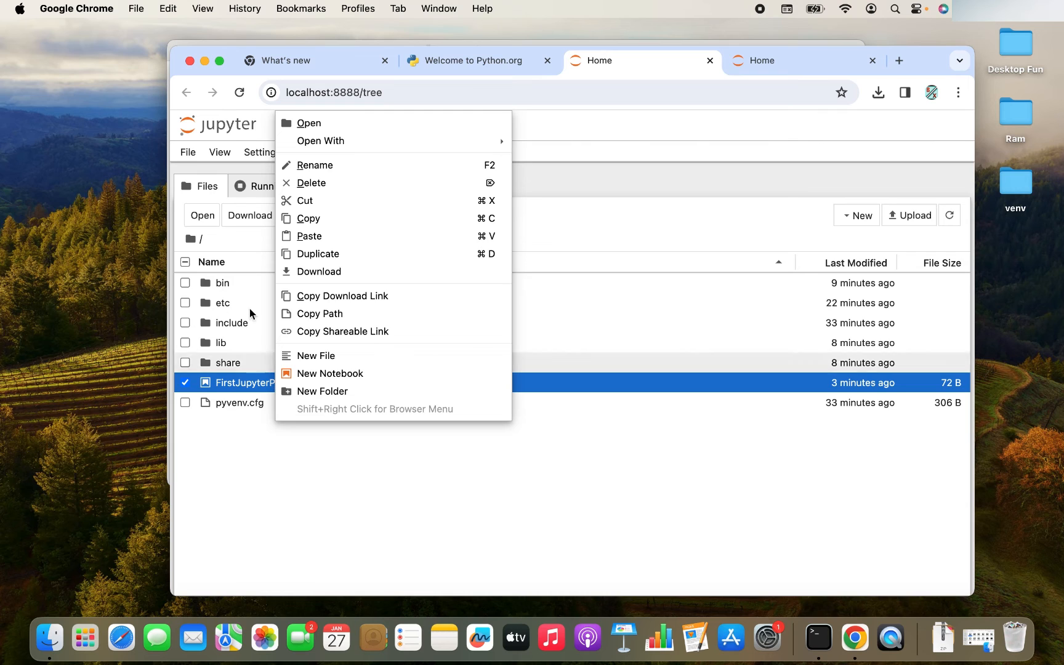
{"action": "left_click", "coordinate": [309, 122]}
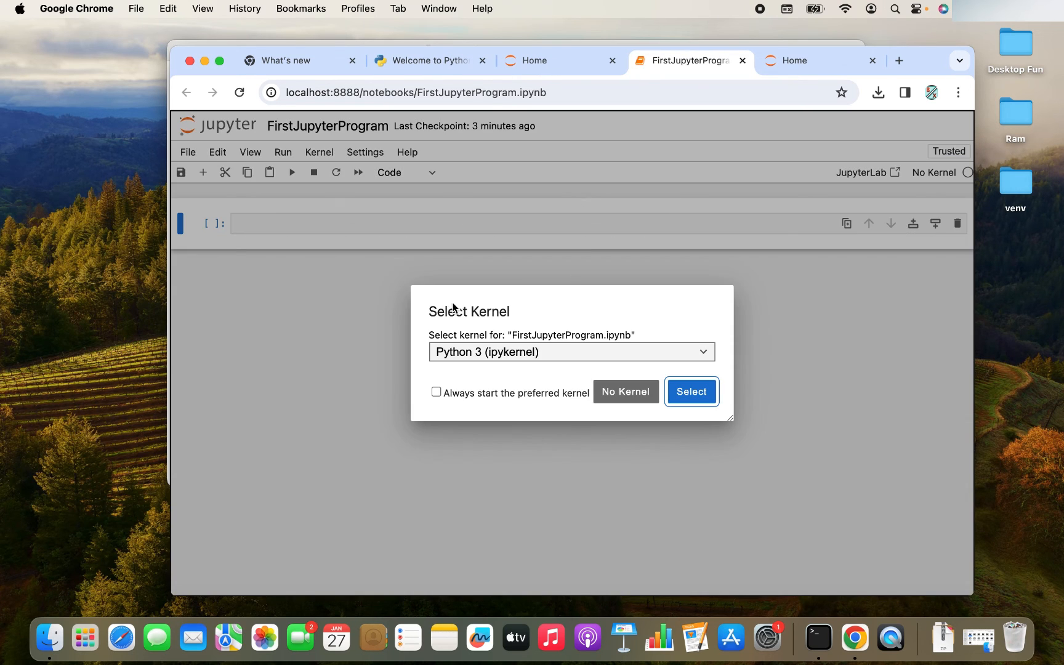
Step: Select the Python 3 kernel, retype print("Hello World") in the cell and run it
{"action": "left_click", "coordinate": [691, 392]}
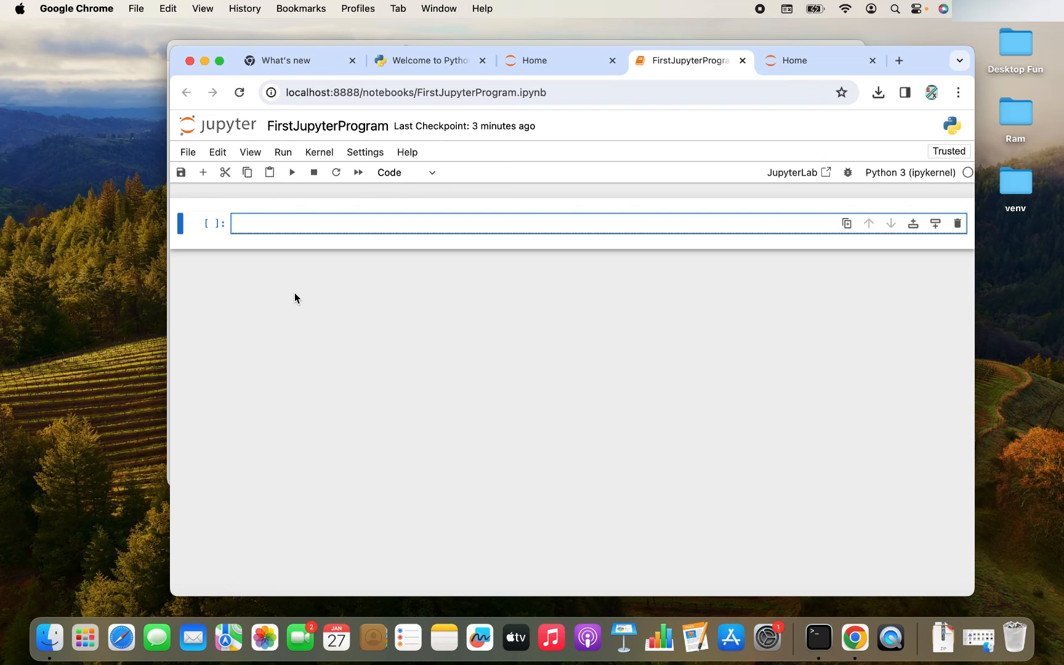
{"action": "type", "text": "p"}
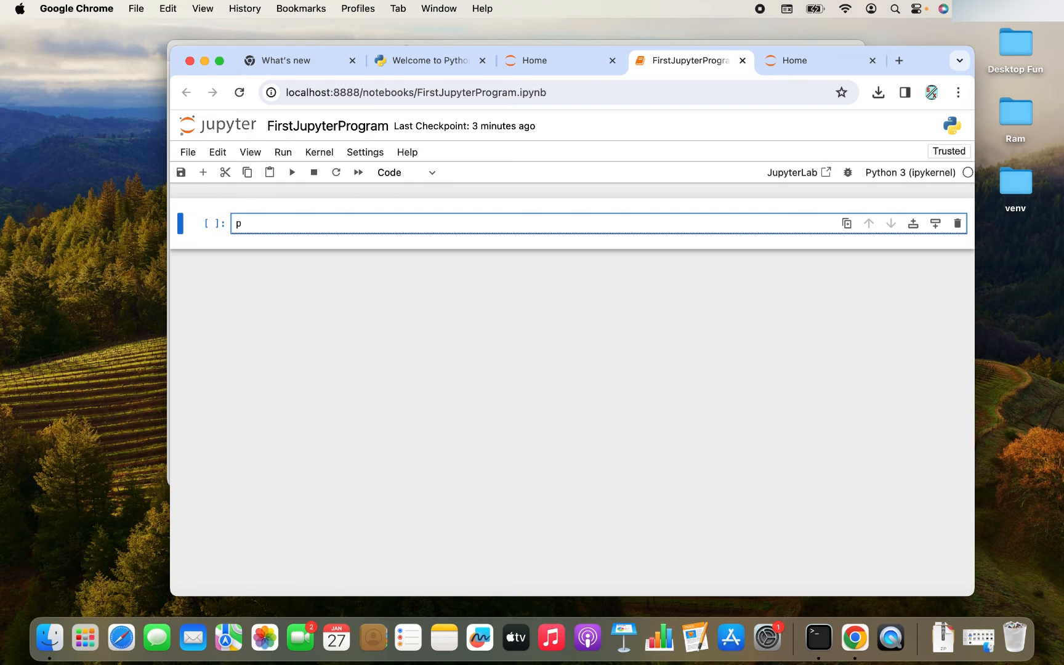
{"action": "type", "text": "rint(\"Hellow owlrd"}
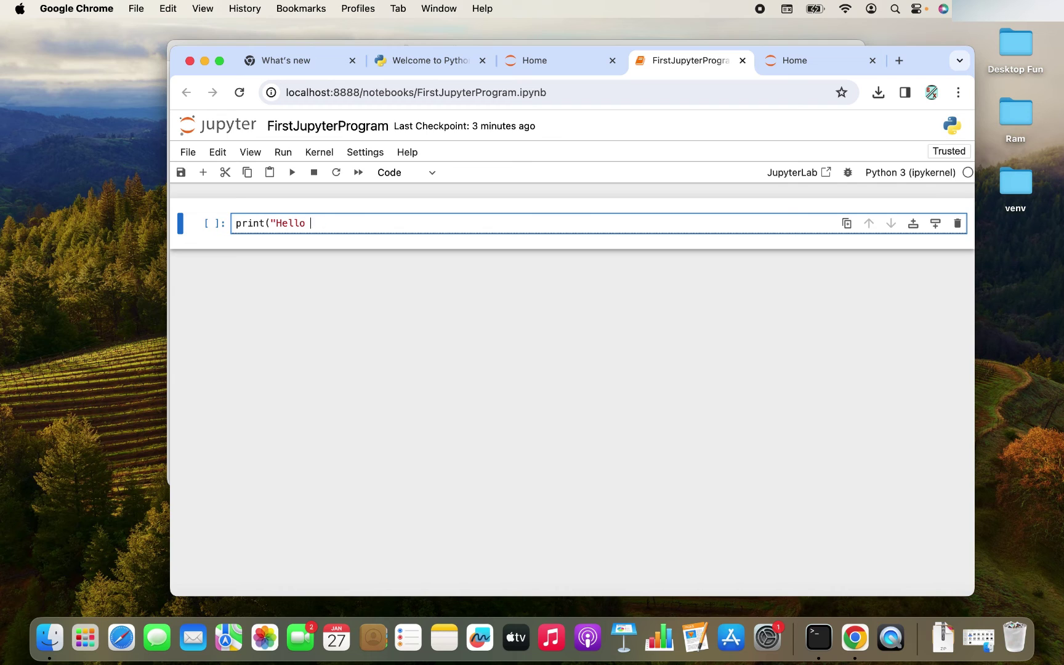
{"action": "type", "text": "World\""}
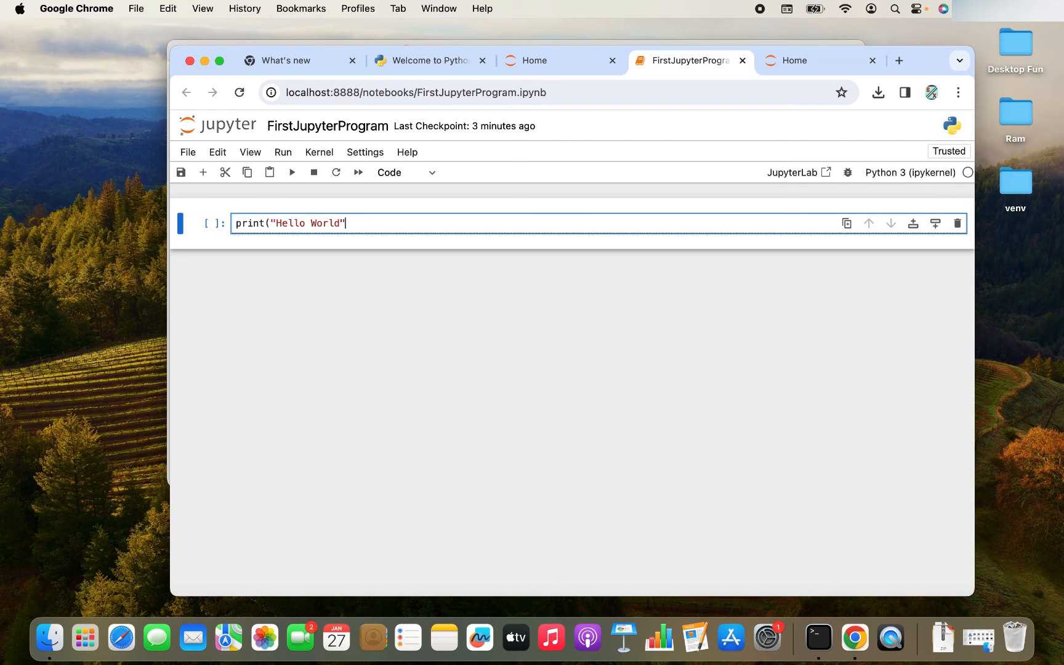
{"action": "left_click", "coordinate": [292, 173]}
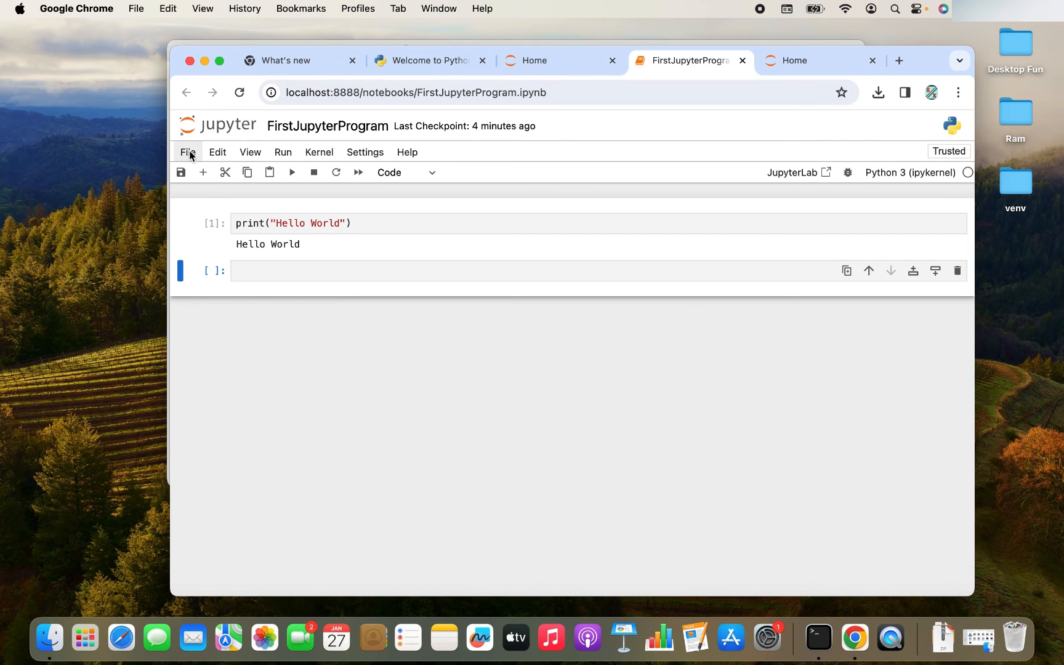
Step: Save the notebook via File > Save, close its tab, and reopen FirstJupyterProgram.ipynb
{"action": "left_click", "coordinate": [187, 152]}
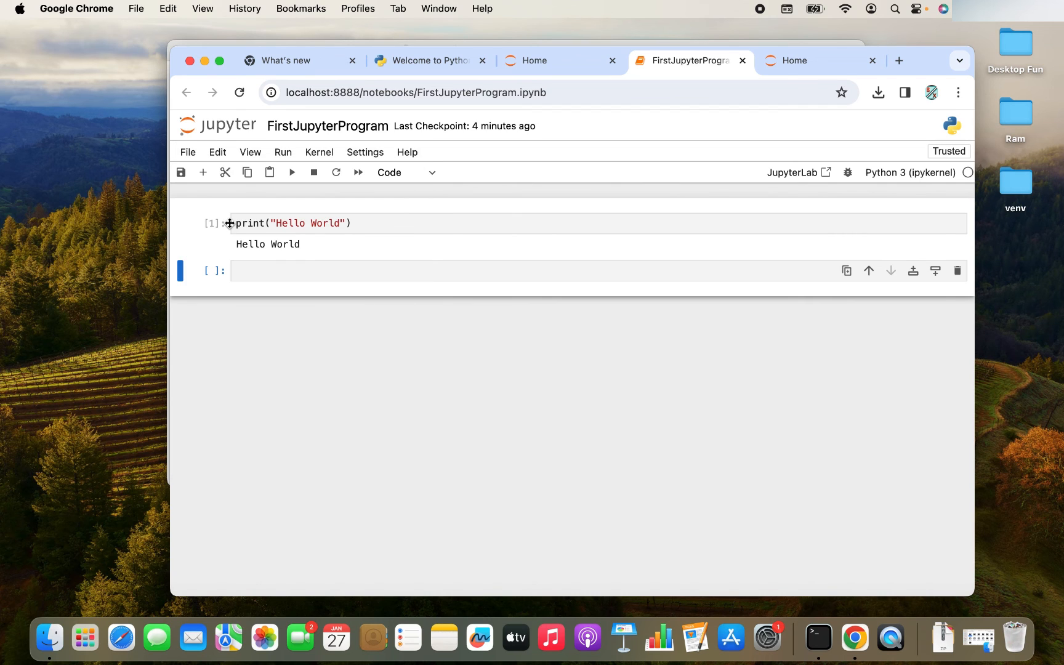
{"action": "left_click", "coordinate": [181, 172]}
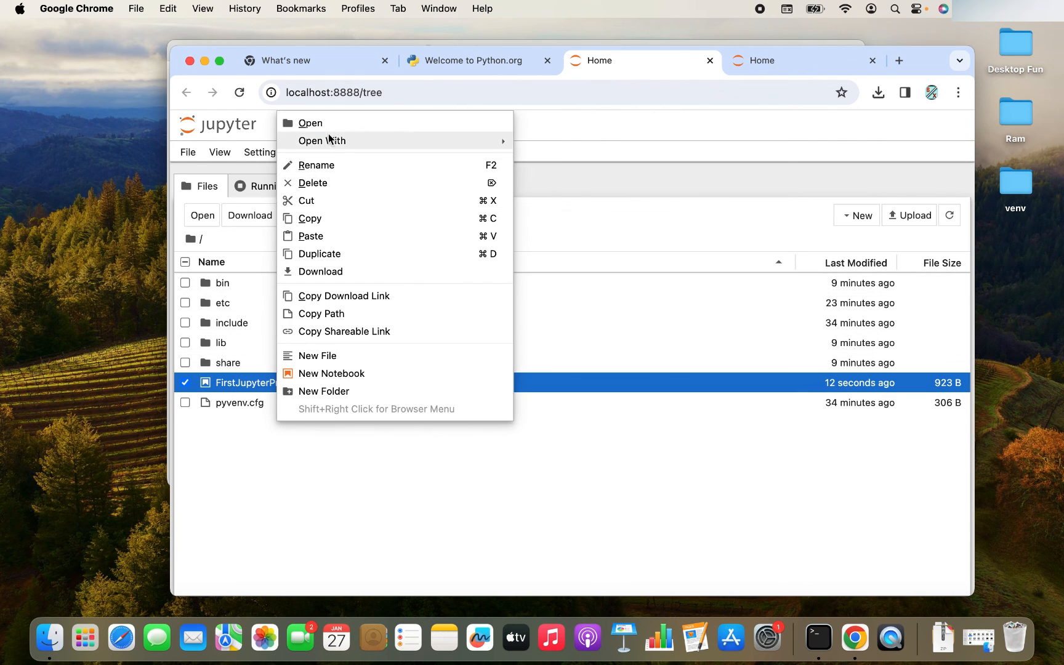
{"action": "left_click", "coordinate": [309, 123]}
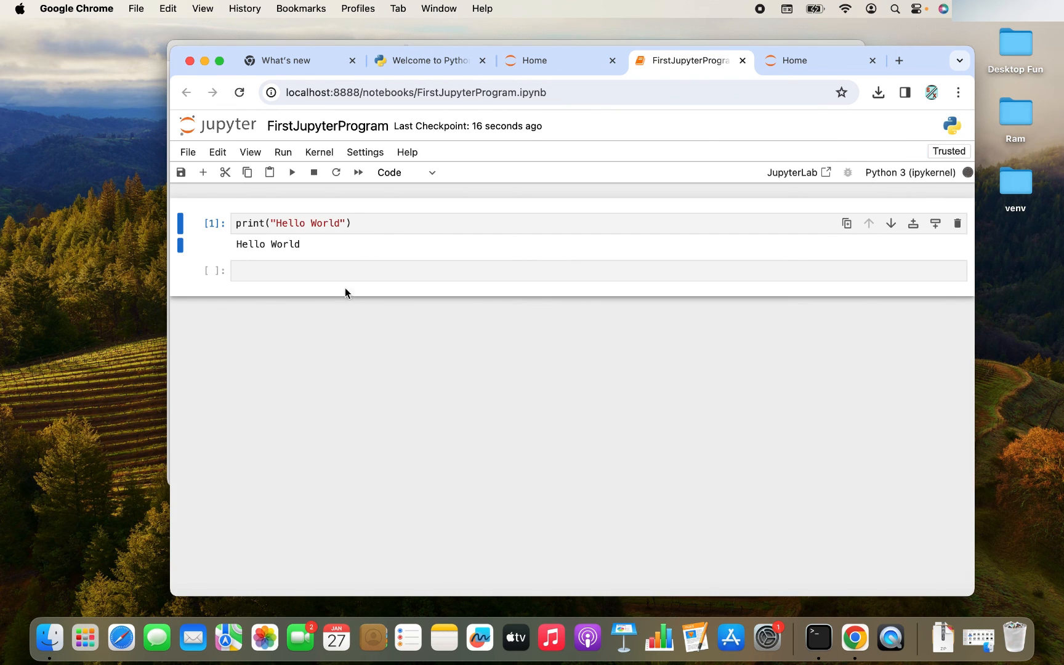
{"action": "mouse_move", "coordinate": [319, 316]}
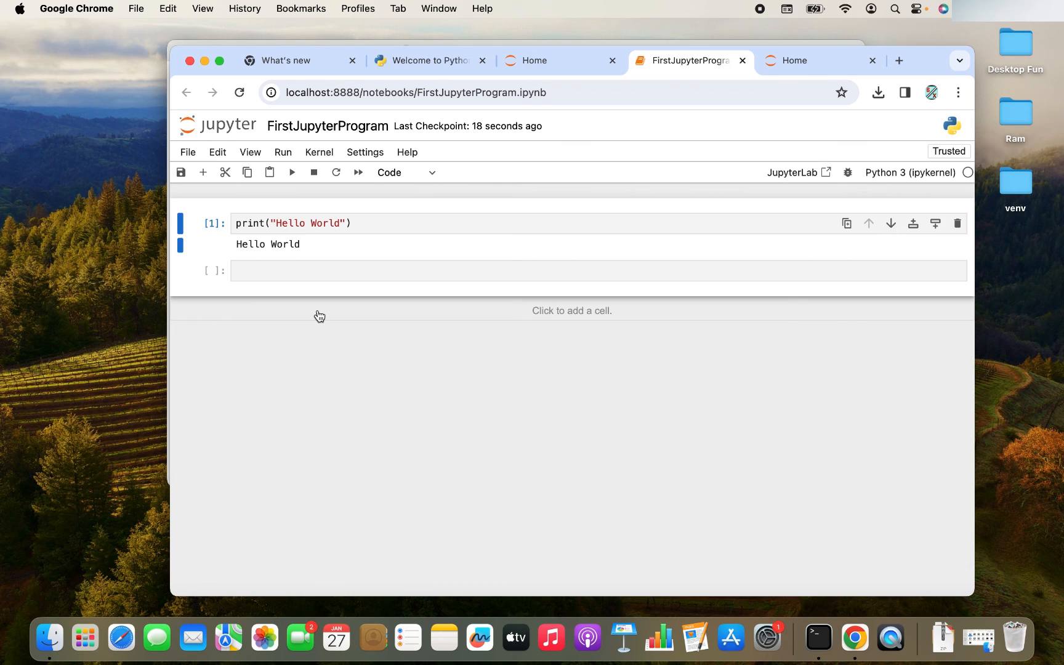